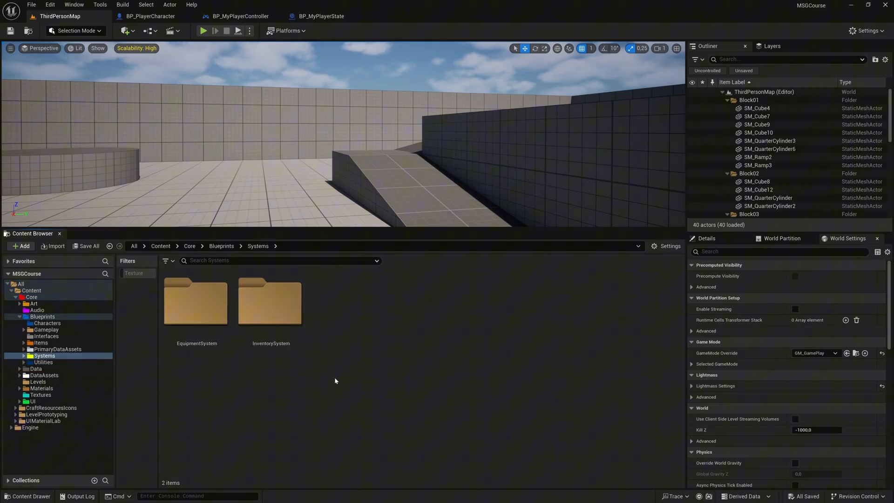
- Create an AbilitySystem folder inside Systems and enter it
{"action": "left_click", "coordinate": [21, 245]}
{"action": "type", "text": "AbilitySy"}
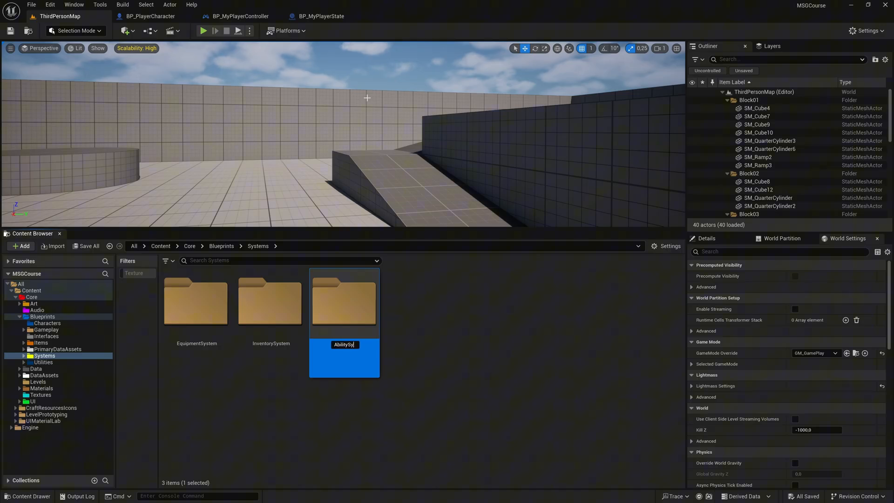
{"action": "key", "text": "Enter"}
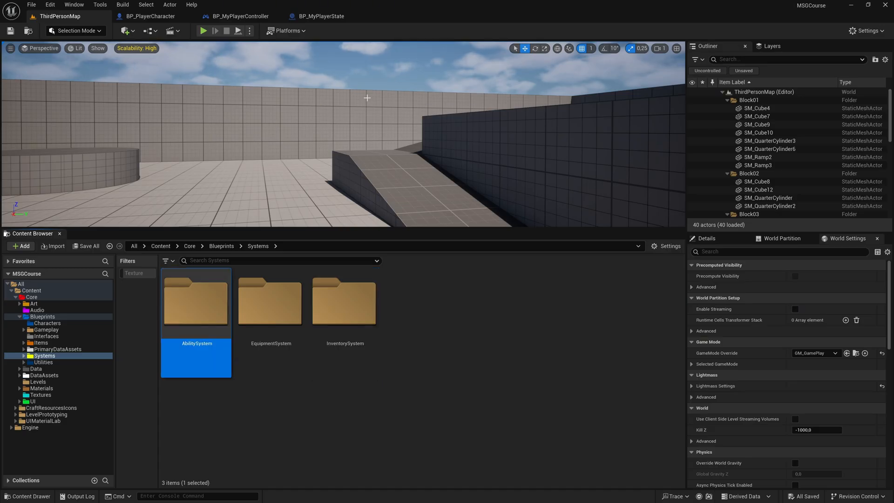
{"action": "double_click", "coordinate": [196, 306]}
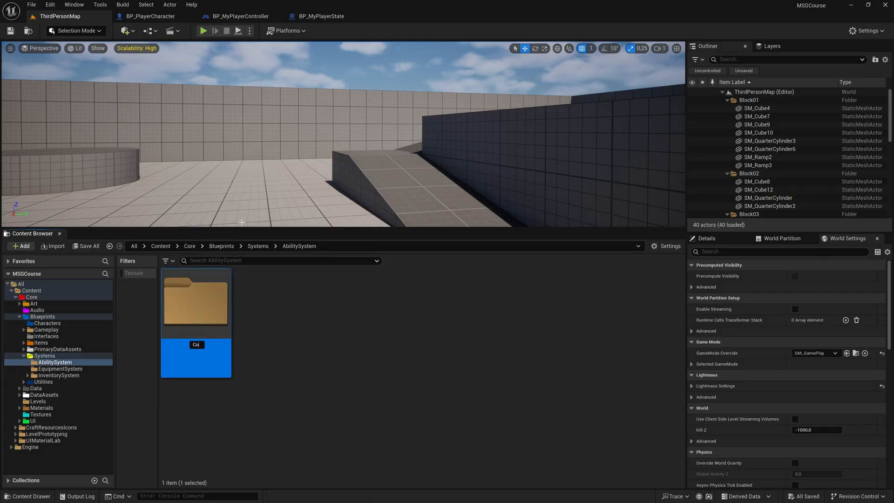
- Create a Components subfolder inside AbilitySystem and enter it
{"action": "type", "text": "Components"}
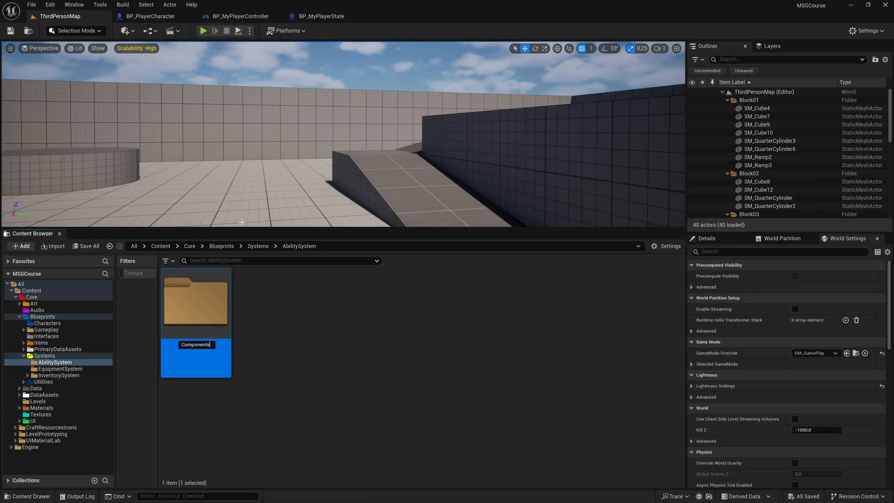
{"action": "key", "text": "Enter"}
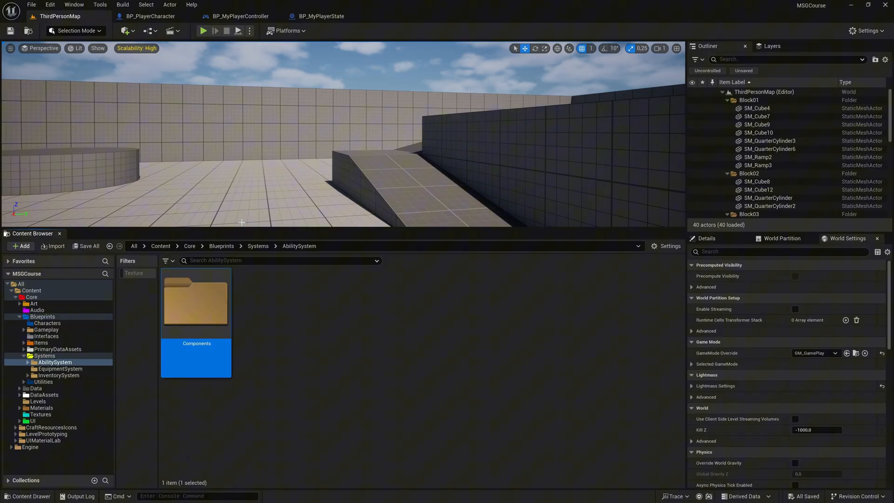
{"action": "double_click", "coordinate": [195, 301]}
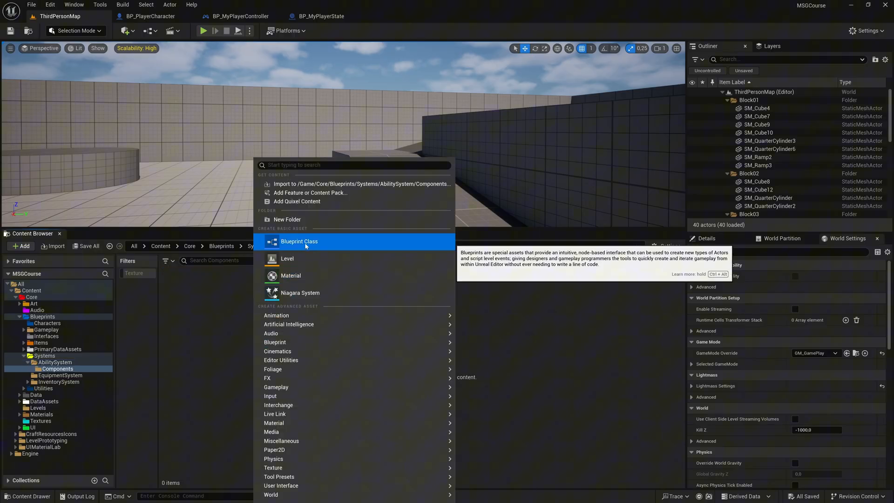
- Create an Actor Component blueprint named BPC_GameplayTags and bring it up for editing
{"action": "left_click", "coordinate": [299, 241]}
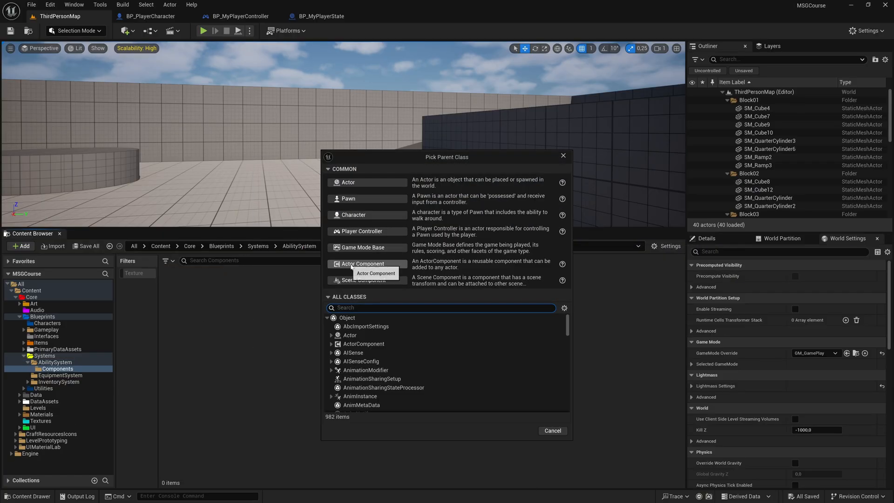
{"action": "left_click", "coordinate": [363, 263]}
{"action": "type", "text": "BPC_GameplayTags"}
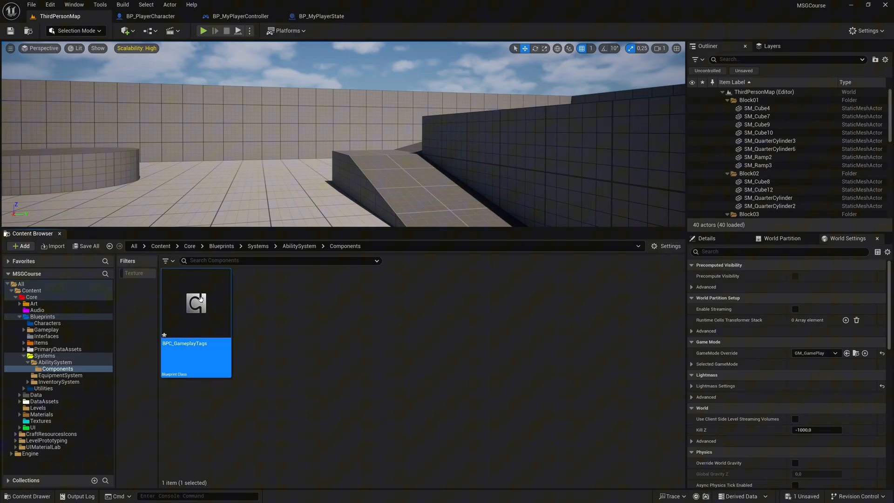
{"action": "double_click", "coordinate": [195, 304]}
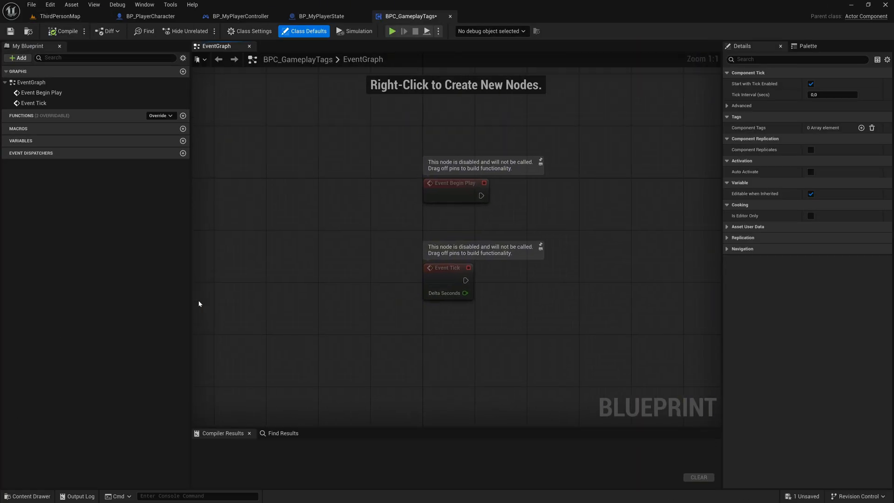
- Replace the default BeginPlay and Tick events with a custom event named SetGameplayTags
{"action": "left_click", "coordinate": [809, 84]}
{"action": "type", "text": "SetGameplayTags"}
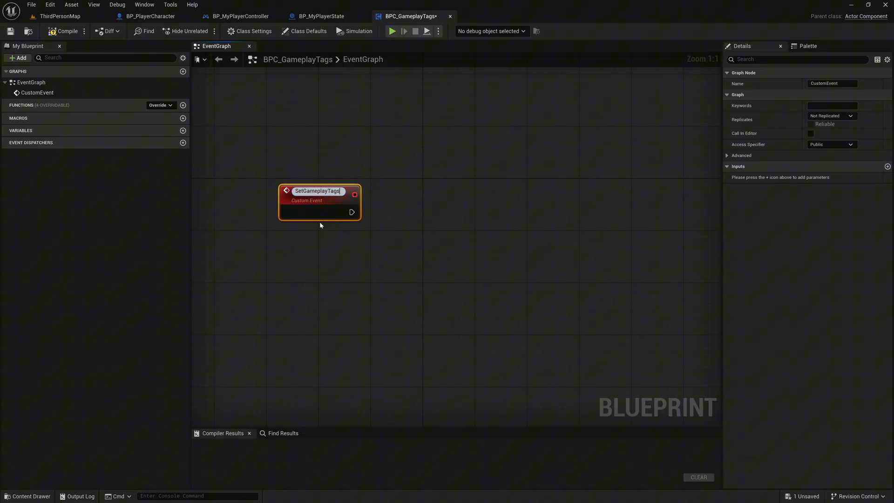
{"action": "key", "text": "Enter"}
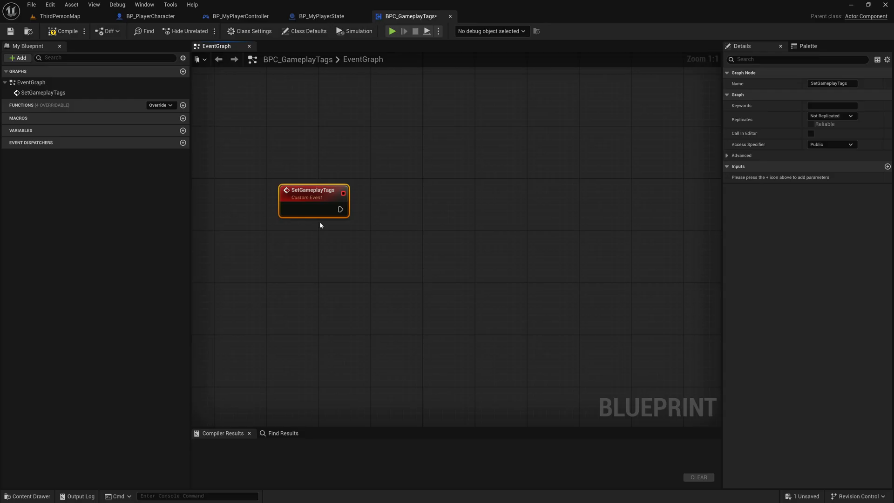
{"action": "mouse_move", "coordinate": [806, 202]}
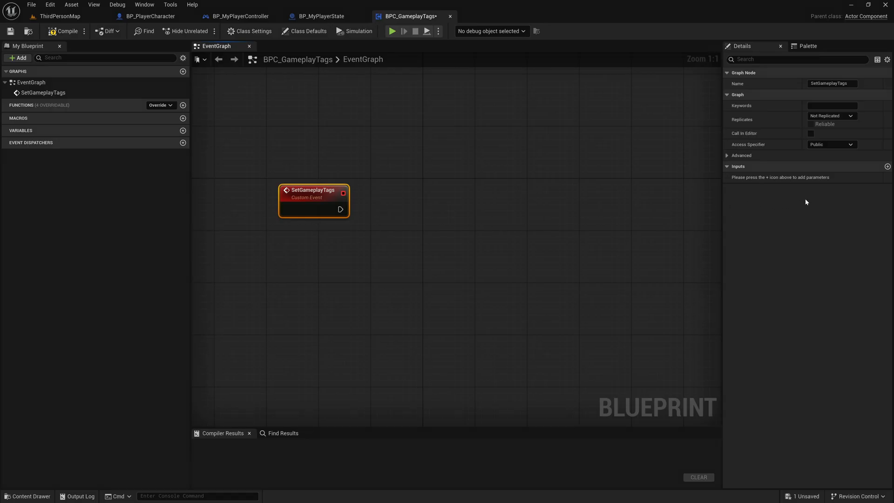
- Add a Tags input of type Gameplay Tag Container to SetGameplayTags
{"action": "left_click", "coordinate": [888, 165]}
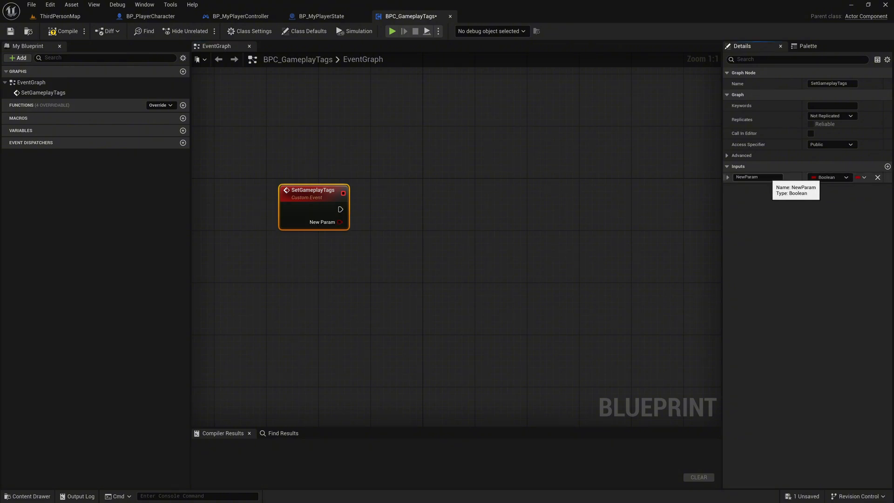
{"action": "type", "text": "Tags"}
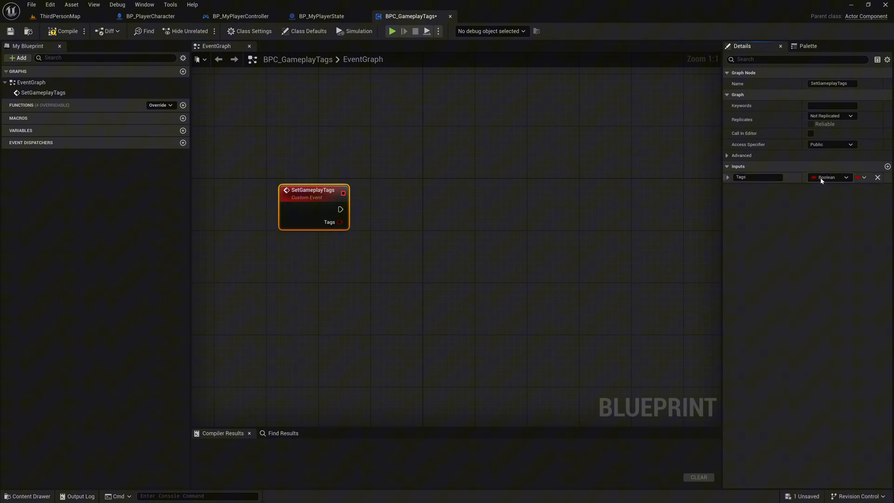
{"action": "left_click", "coordinate": [829, 176]}
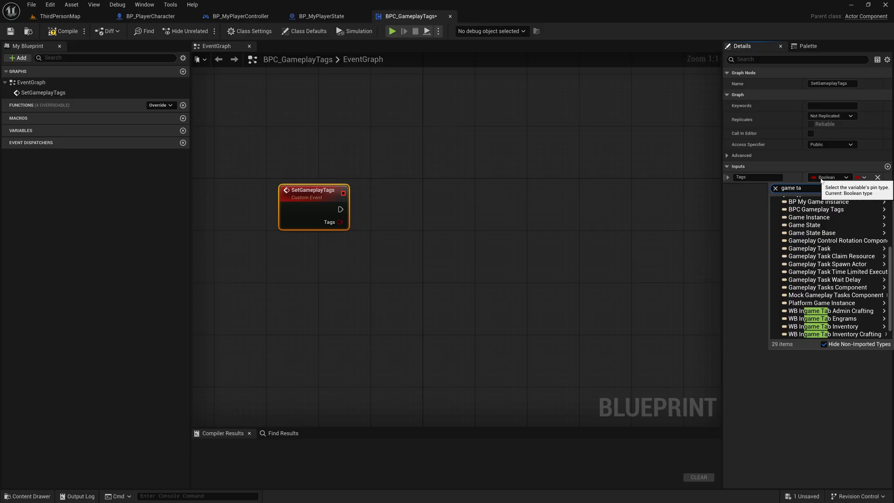
{"action": "type", "text": "s"}
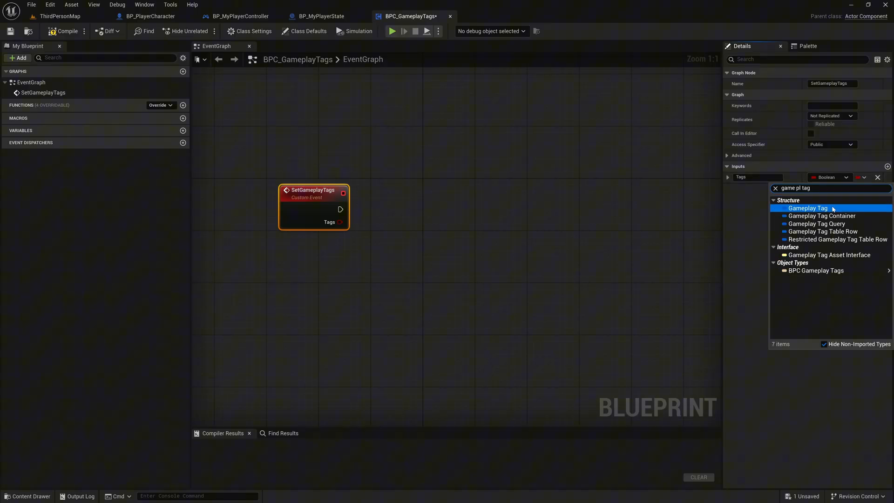
{"action": "mouse_move", "coordinate": [821, 216]}
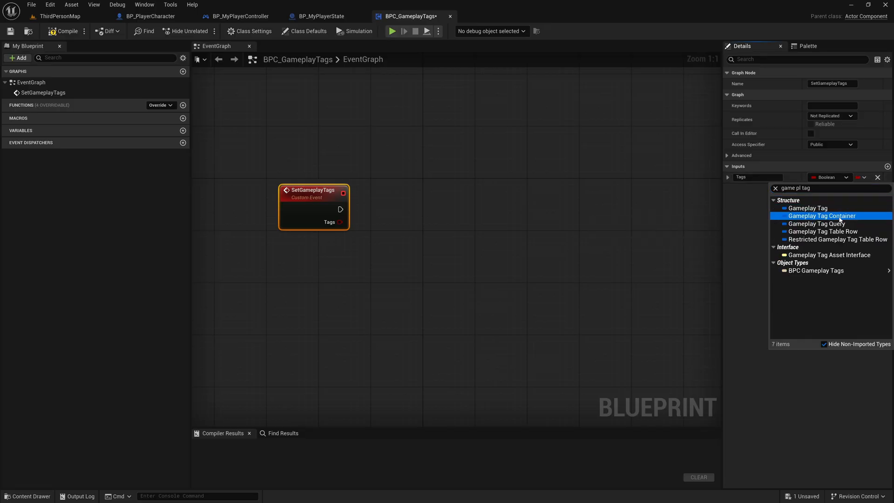
{"action": "left_click", "coordinate": [821, 216]}
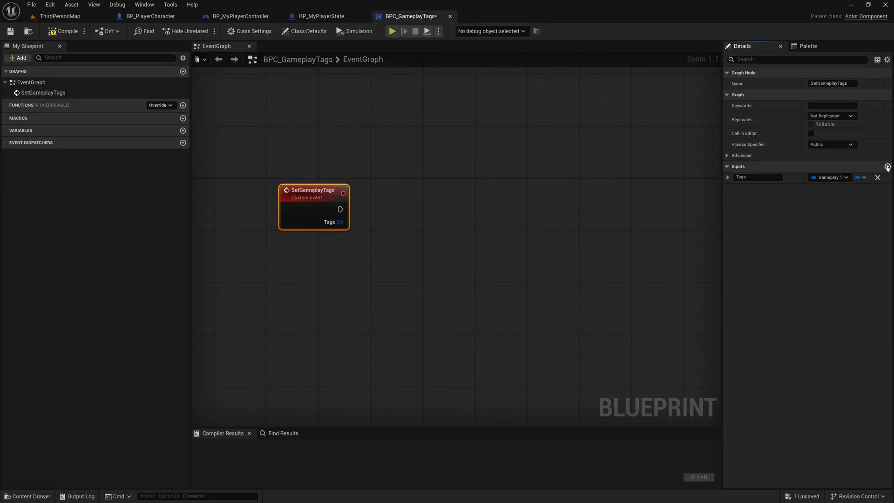
- Add a Boolean input named Enabled to SetGameplayTags
{"action": "left_click", "coordinate": [889, 166]}
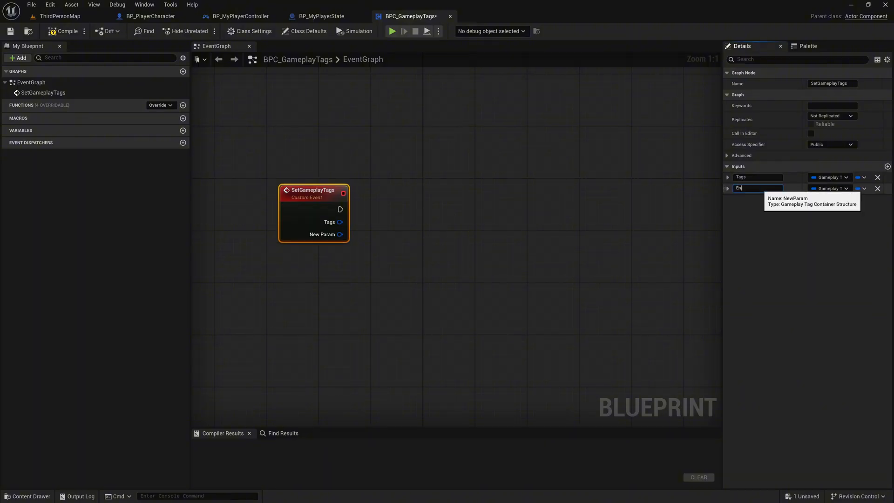
{"action": "type", "text": "Enabled"}
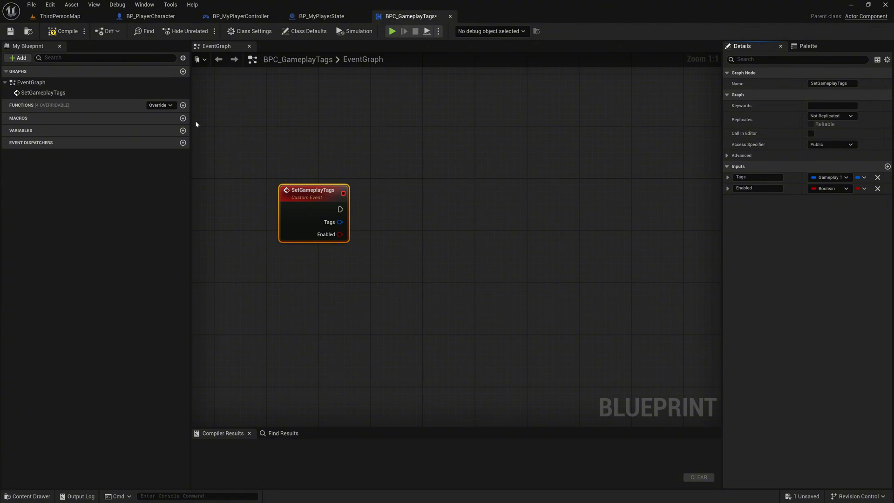
{"action": "left_click", "coordinate": [183, 105]}
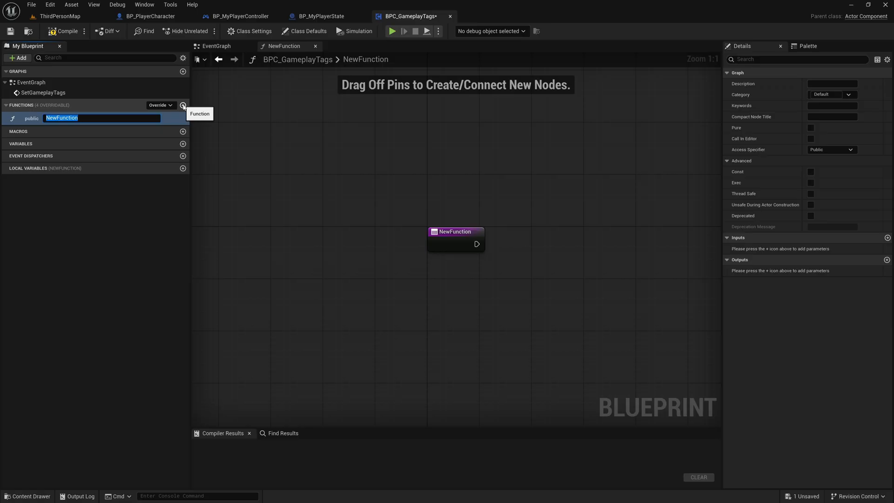
- Name the new function UpdateTagState, categorise it under Gameplay Tags Component and make it Private
{"action": "type", "text": "UpdateTagState"}
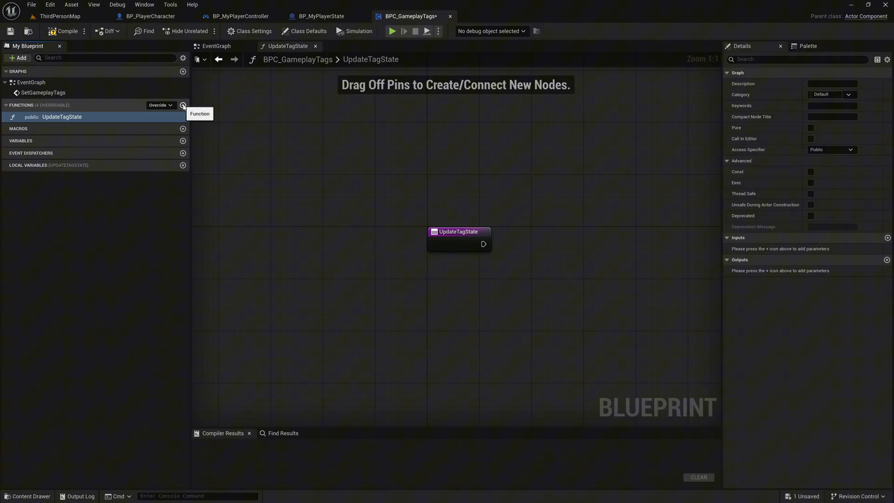
{"action": "left_click", "coordinate": [829, 95]}
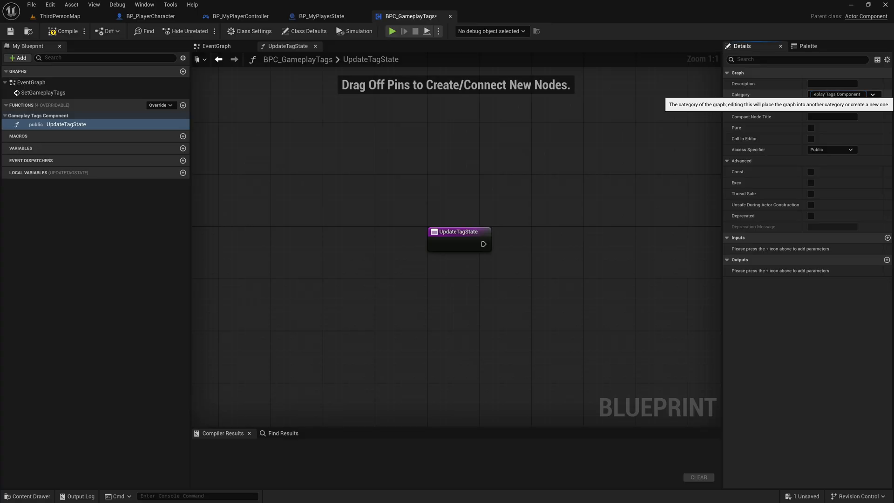
{"action": "left_click", "coordinate": [832, 149]}
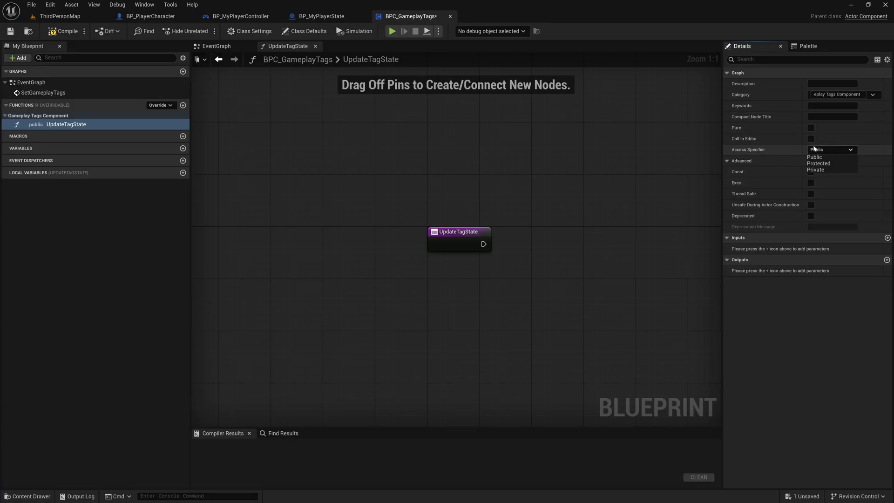
{"action": "left_click", "coordinate": [813, 156]}
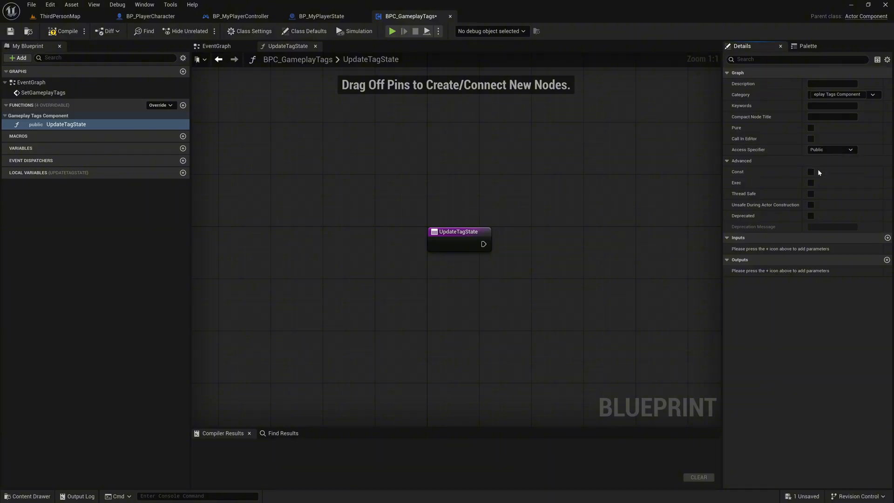
{"action": "left_click", "coordinate": [833, 149]}
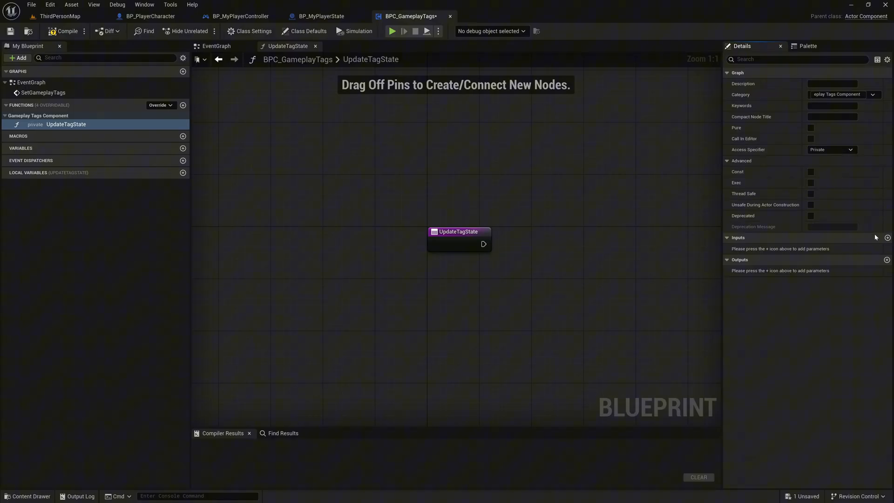
- Give UpdateTagState a Tags input of type Gameplay Tag Container
{"action": "left_click", "coordinate": [886, 237]}
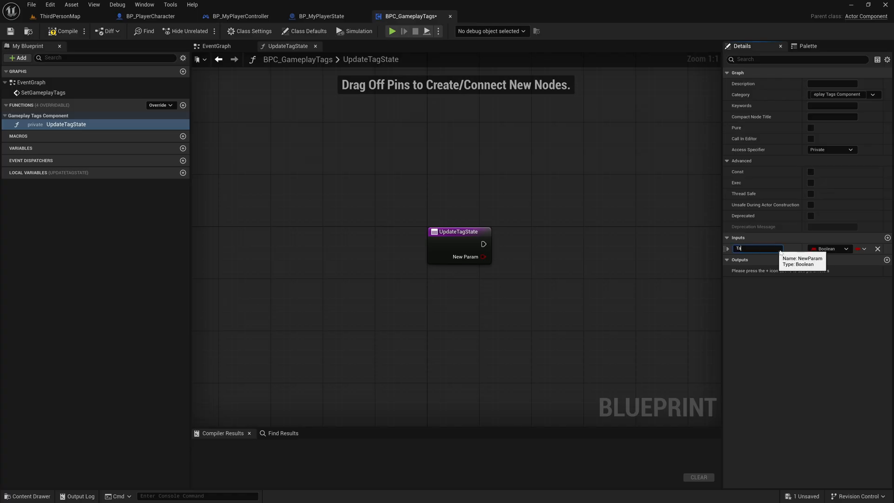
{"action": "left_click", "coordinate": [830, 248]}
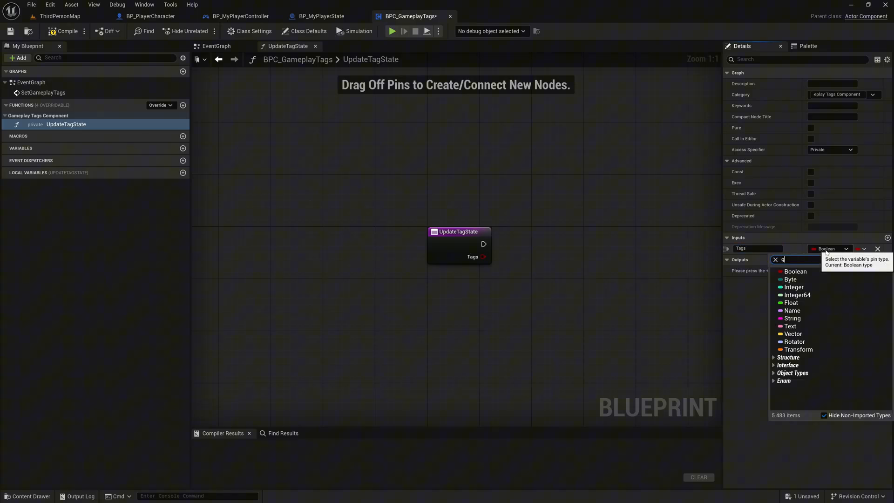
{"action": "type", "text": "a tag"}
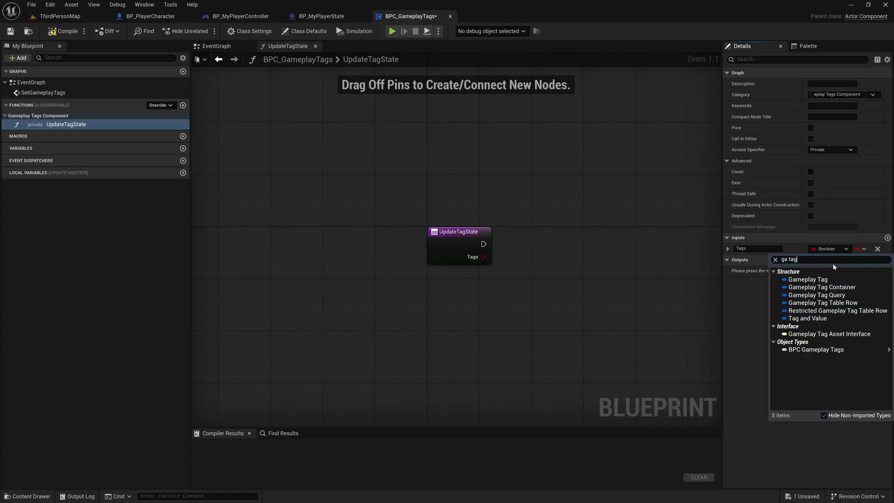
{"action": "left_click", "coordinate": [808, 279]}
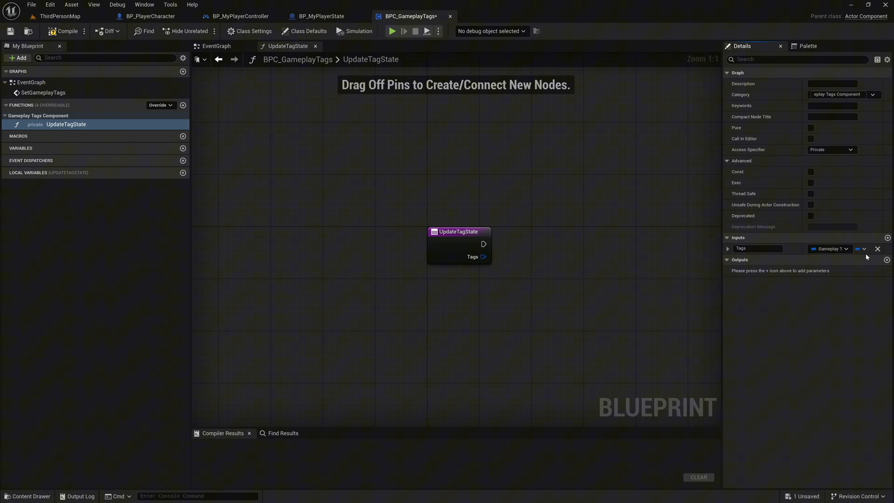
- Give UpdateTagState a second input, Enabled, of type Boolean
{"action": "left_click", "coordinate": [886, 237]}
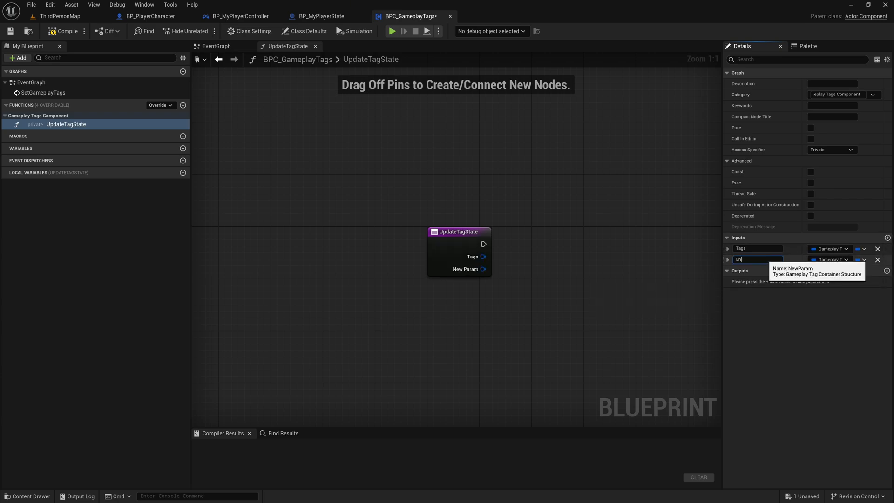
{"action": "type", "text": "Enabled"}
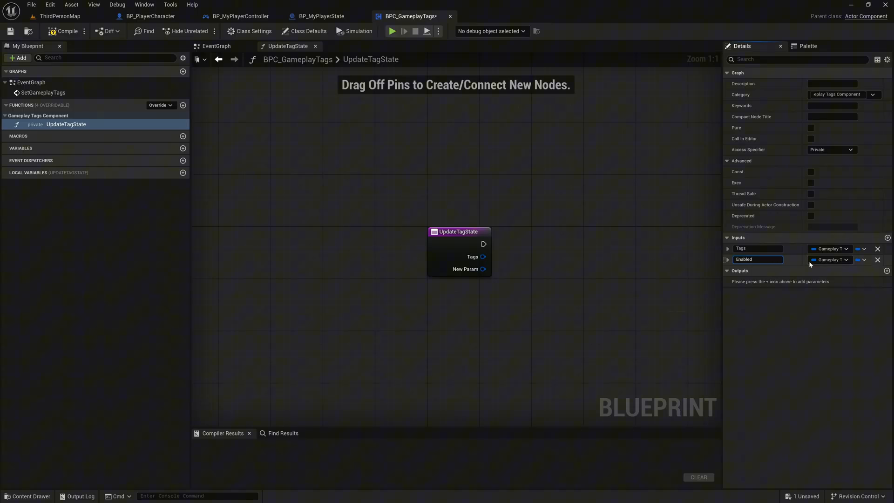
{"action": "left_click", "coordinate": [830, 259]}
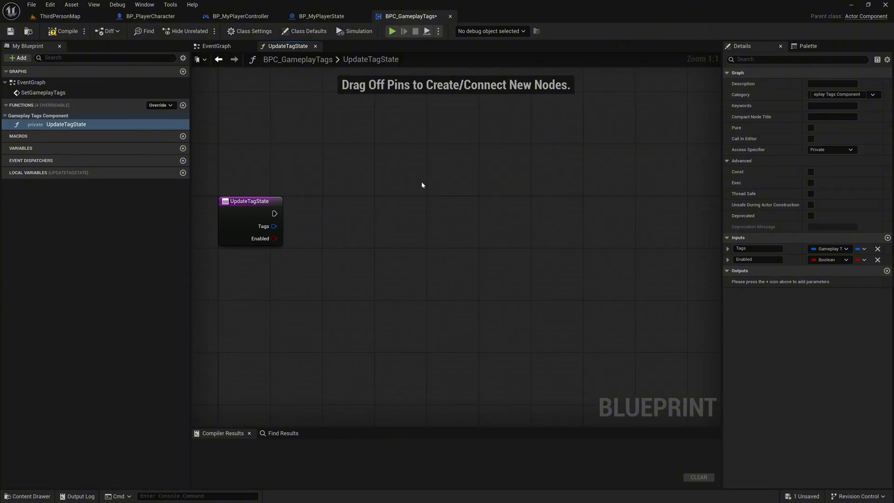
- Place a getter for the Tags input in the UpdateTagState graph
{"action": "type", "text": "get"}
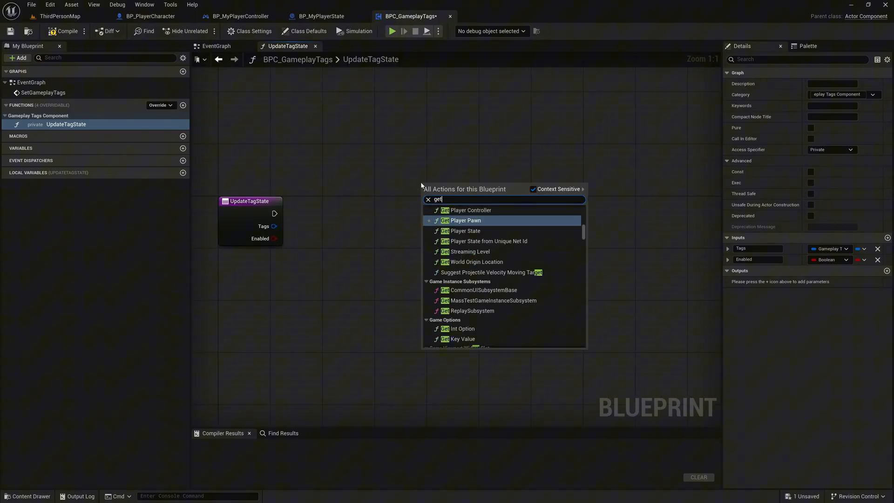
{"action": "type", "text": "tags"}
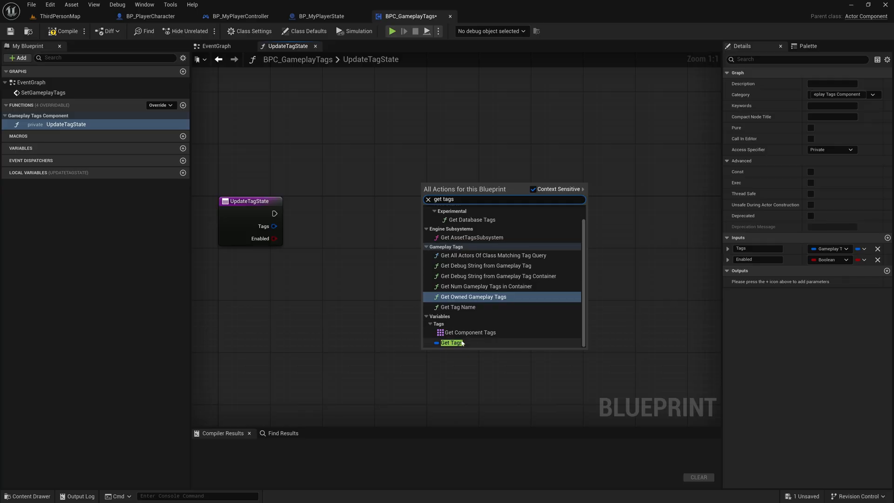
{"action": "left_click", "coordinate": [452, 343]}
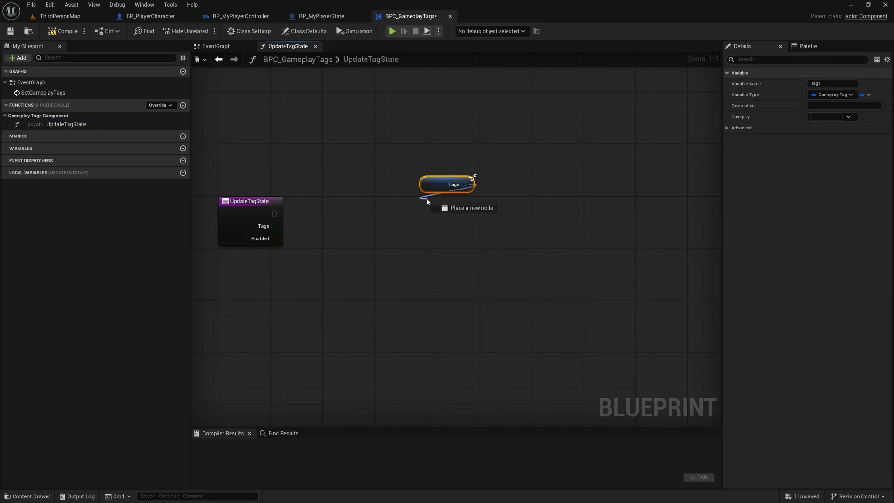
- Feed Tags into a Break Gameplay Tag Container node and pull a wire from its tag array
{"action": "left_click", "coordinate": [463, 207]}
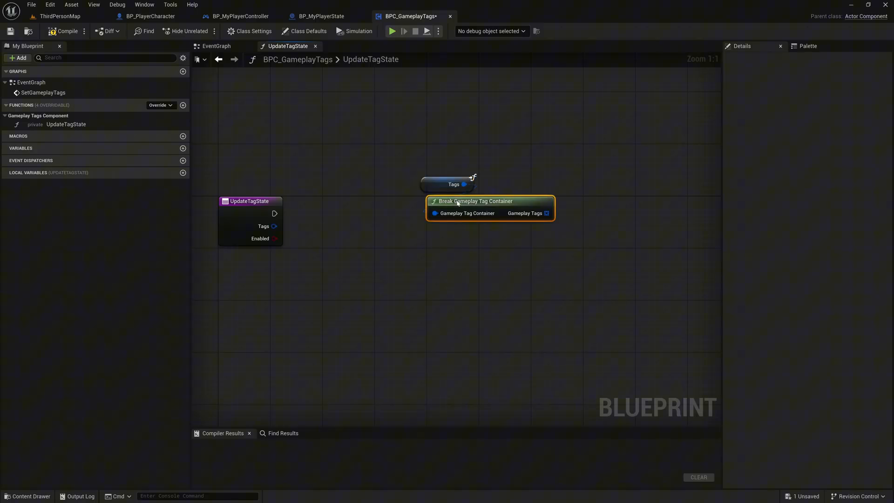
{"action": "left_click_drag", "start_coordinate": [473, 201], "coordinate": [466, 201]}
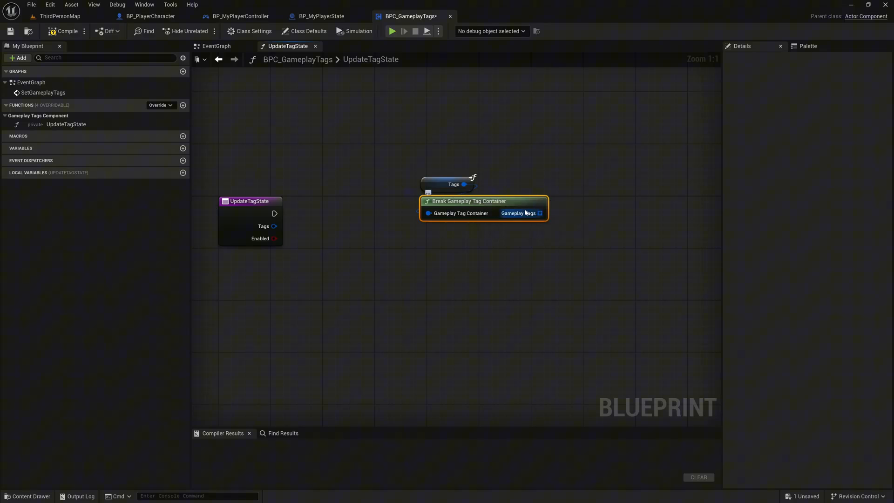
{"action": "left_click_drag", "start_coordinate": [538, 213], "coordinate": [461, 260]}
{"action": "type", "text": "forea"}
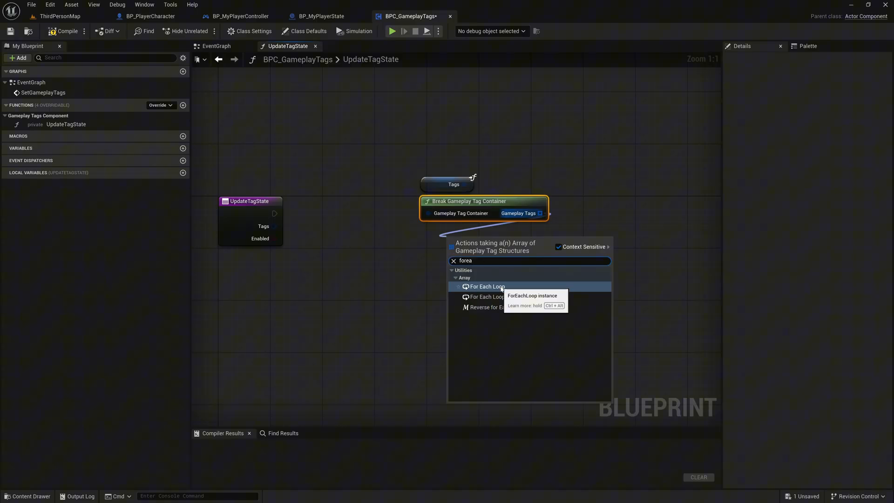
- Run the tag array through a For Each Loop into a Branch conditioned on Get Enabled
{"action": "left_click", "coordinate": [487, 287]}
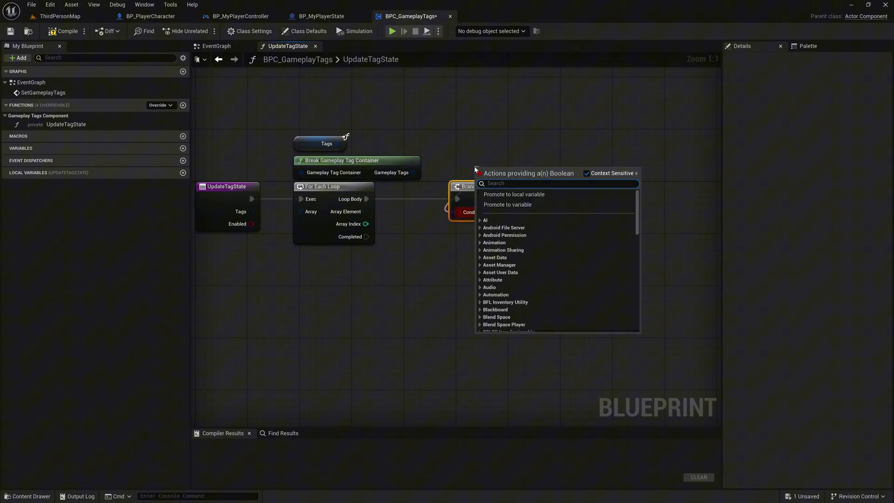
{"action": "type", "text": "enab"}
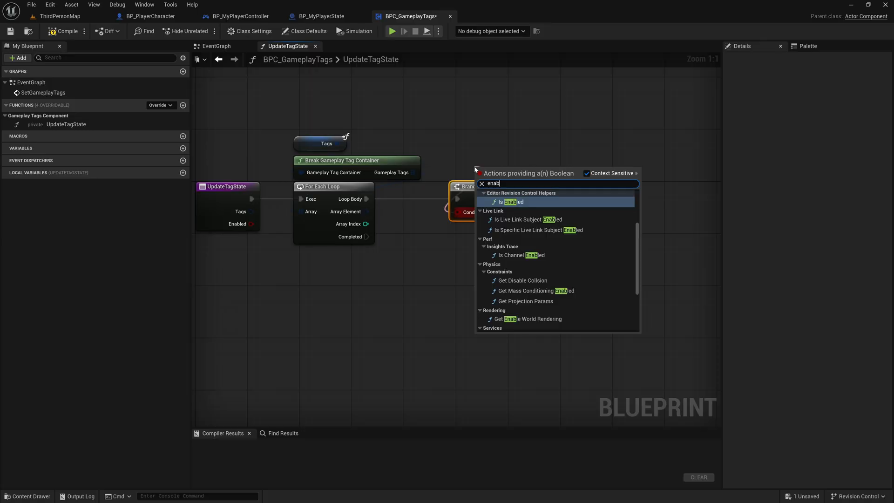
{"action": "type", "text": "get enabled"}
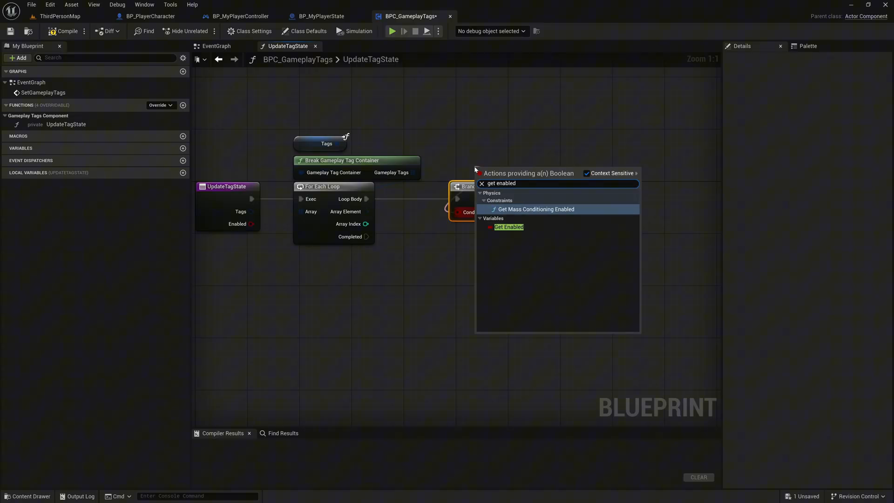
{"action": "left_click", "coordinate": [508, 226]}
{"action": "type", "text": "A"}
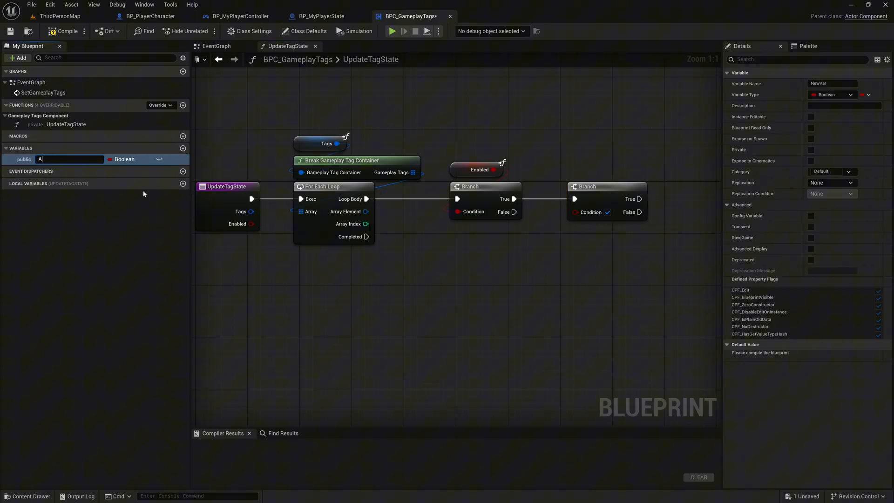
- Create a private ActiveTags variable of type Gameplay Tag Container
{"action": "type", "text": "ctiveTags"}
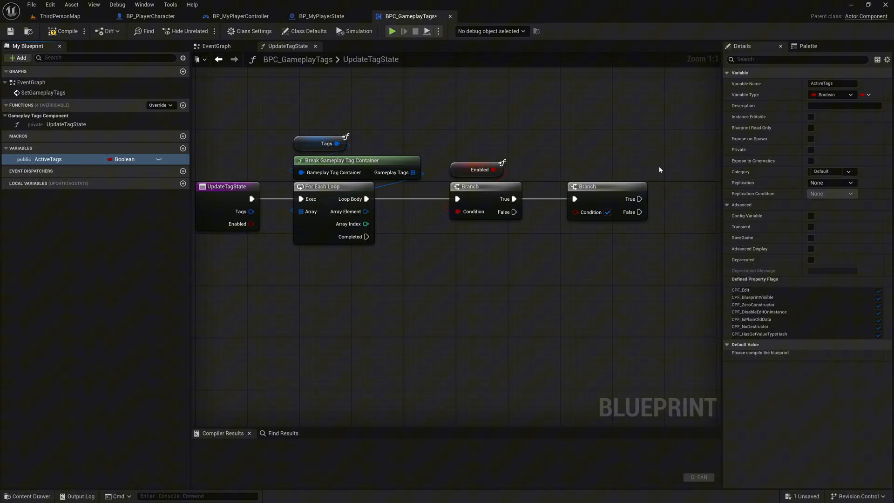
{"action": "left_click", "coordinate": [831, 95]}
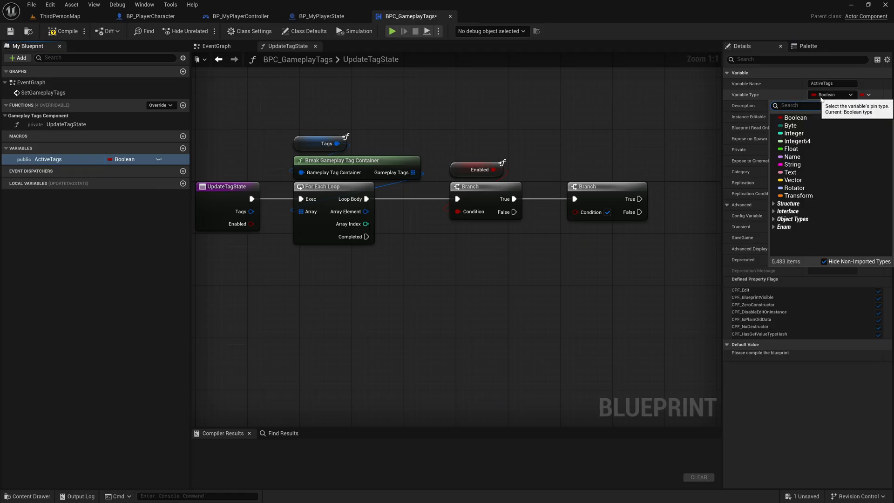
{"action": "type", "text": "game tag c"}
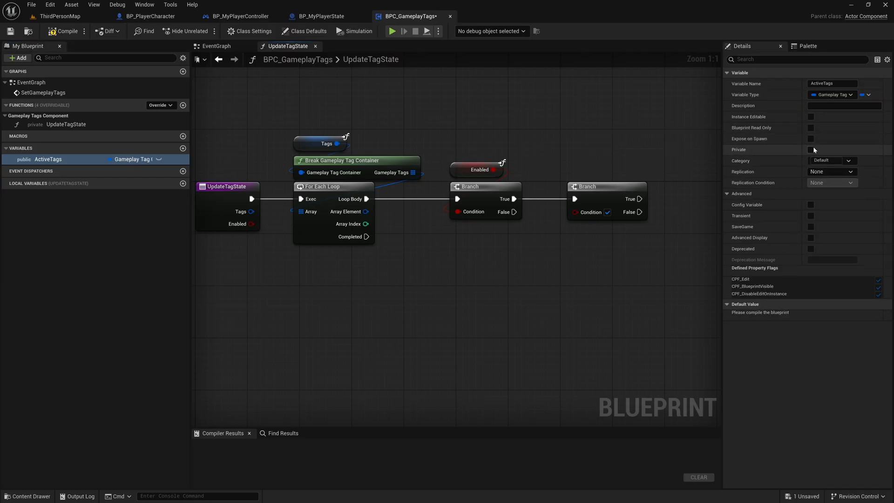
{"action": "left_click", "coordinate": [809, 149]}
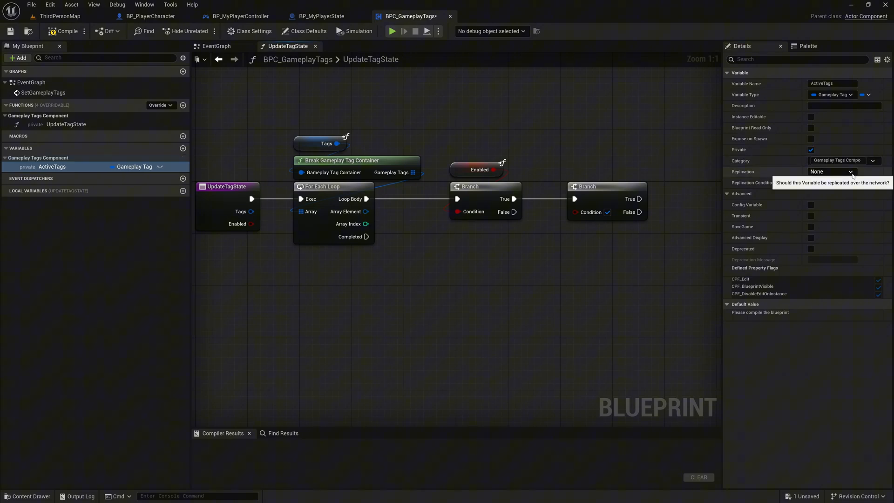
- Set ActiveTags replication to RepNotify, generating OnRep_ActiveTags
{"action": "left_click", "coordinate": [851, 171]}
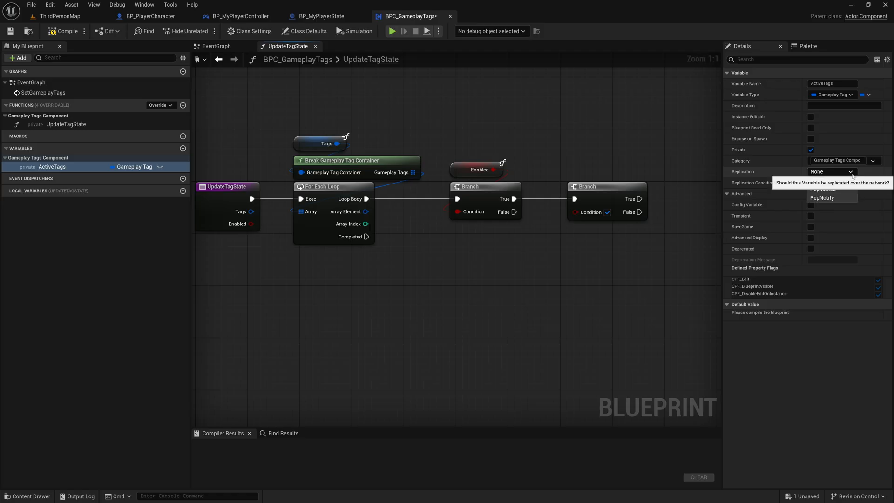
{"action": "left_click", "coordinate": [851, 171]}
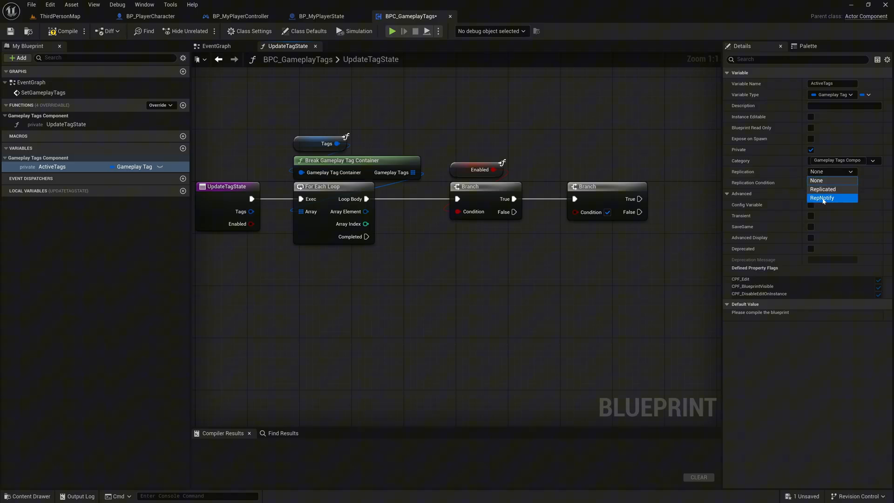
{"action": "left_click", "coordinate": [821, 198]}
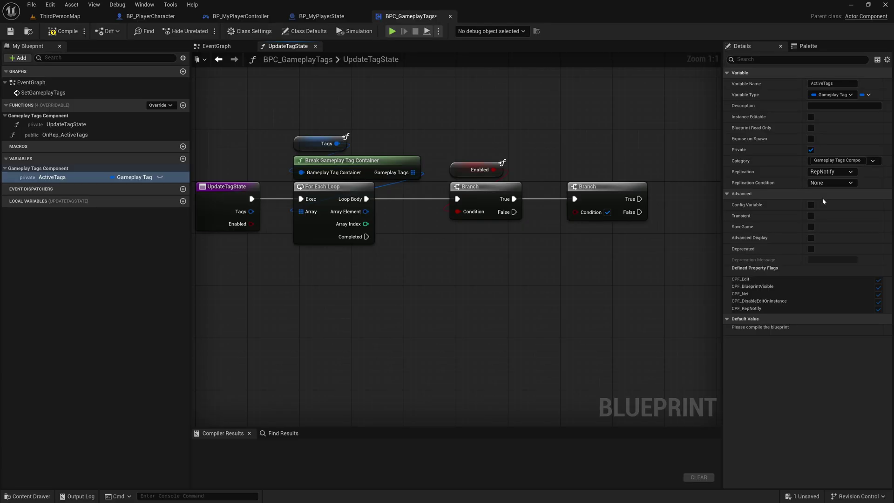
{"action": "mouse_move", "coordinate": [811, 201]}
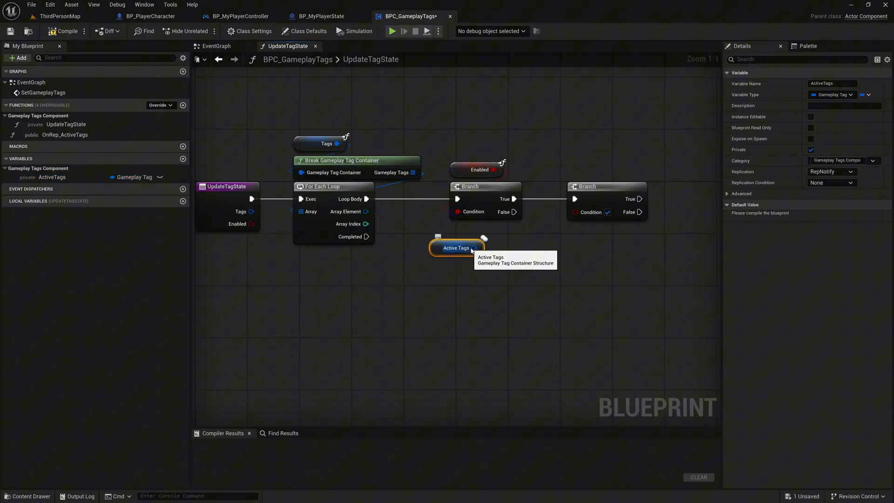
- Place an ActiveTags getter and wire it into a Has Tag check
{"action": "left_click_drag", "start_coordinate": [474, 248], "coordinate": [504, 273]}
{"action": "type", "text": "has tag"}
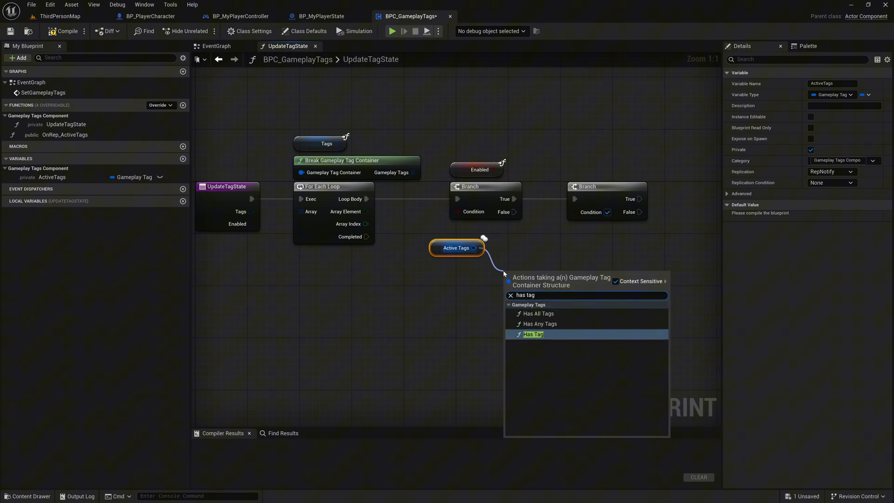
{"action": "left_click", "coordinate": [532, 334]}
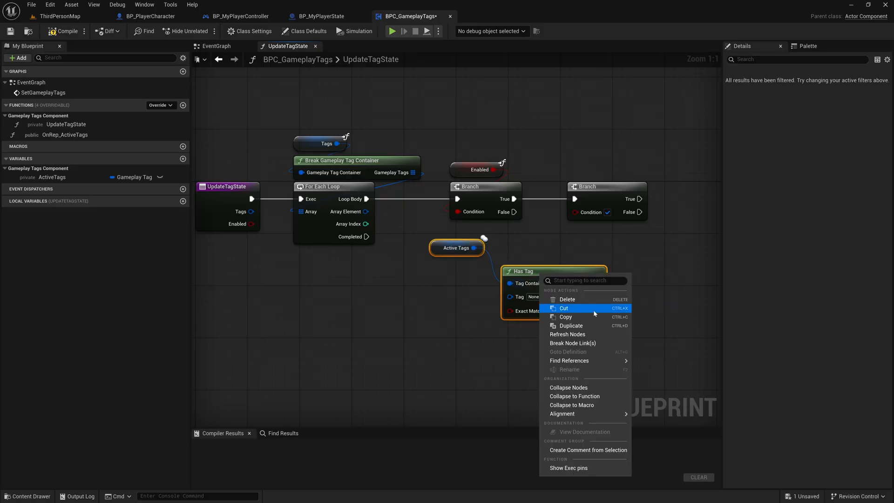
- Collapse the Has Tag check into a new function named HasActiveTag
{"action": "left_click", "coordinate": [573, 397]}
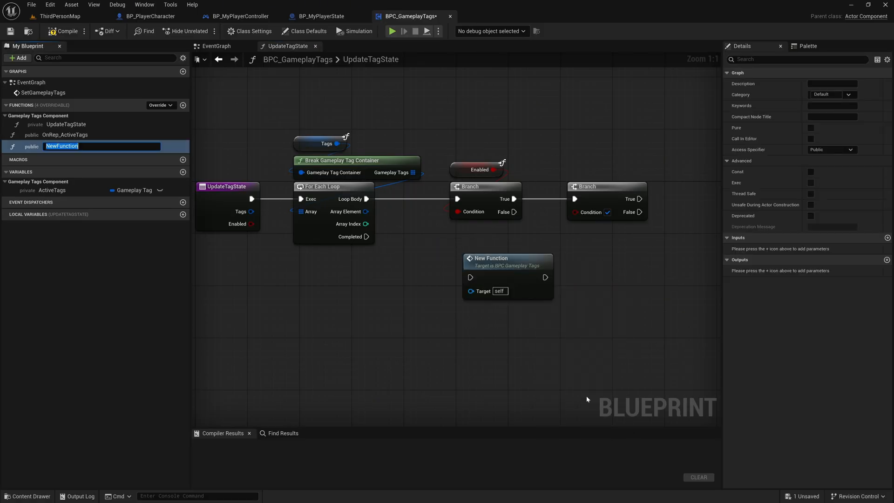
{"action": "type", "text": "Has"}
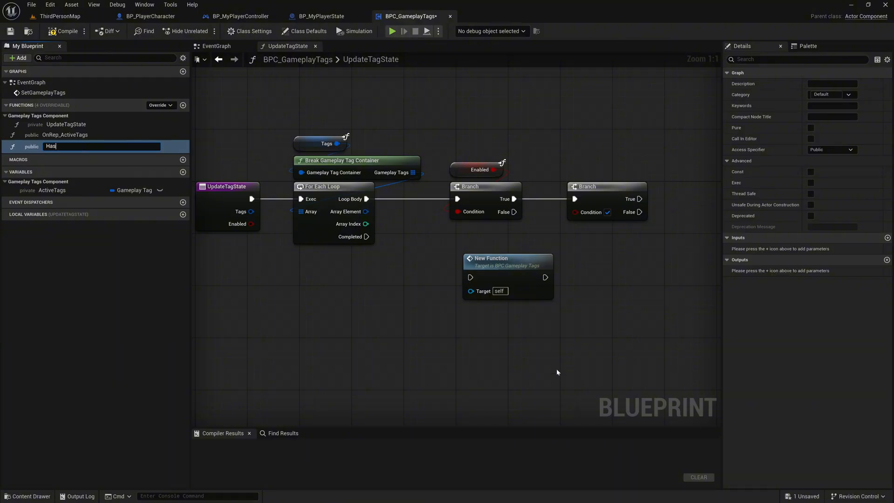
{"action": "type", "text": "ActiveTa"}
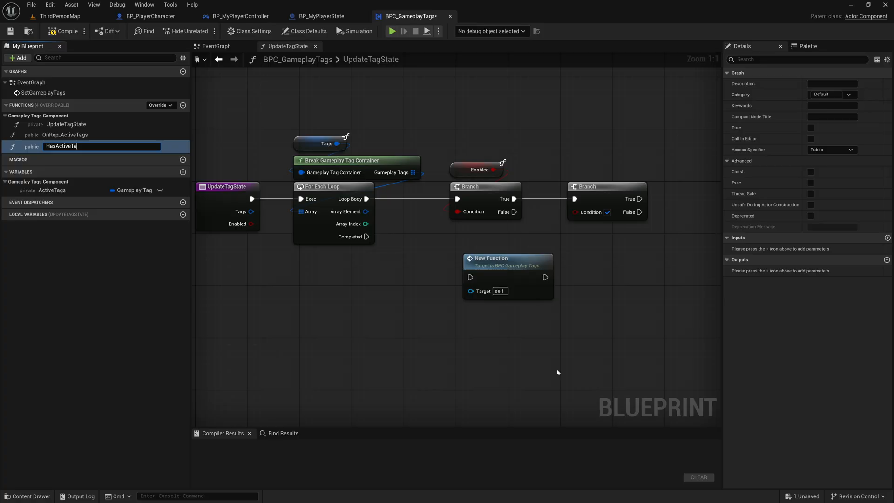
{"action": "type", "text": "g"}
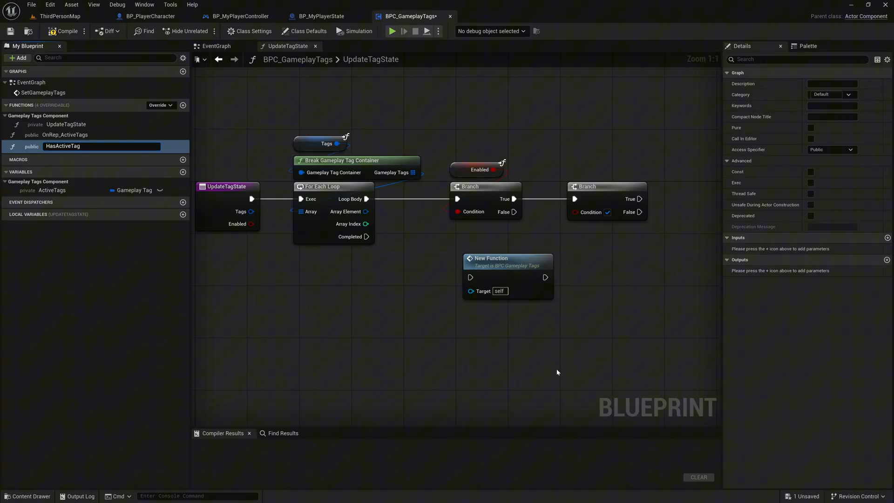
{"action": "key", "text": "Enter"}
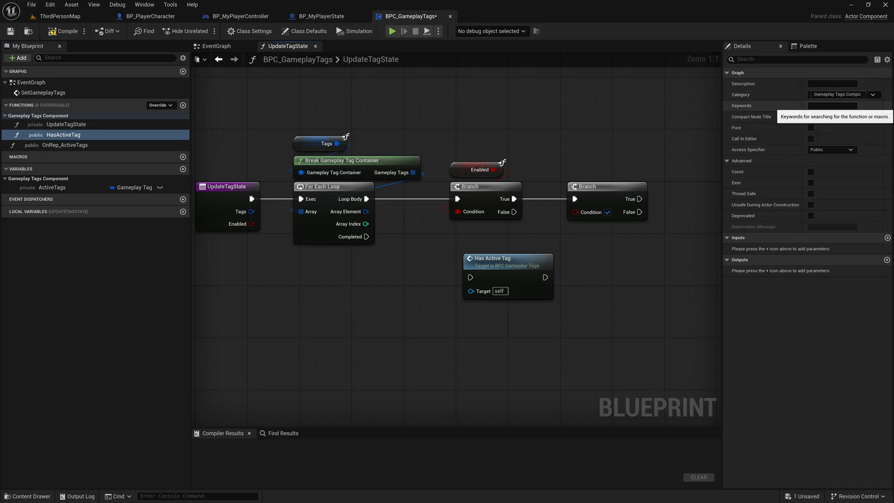
- Make HasActiveTag pure with a Gameplay Tag input Tag and a Boolean output Result
{"action": "left_click", "coordinate": [810, 127]}
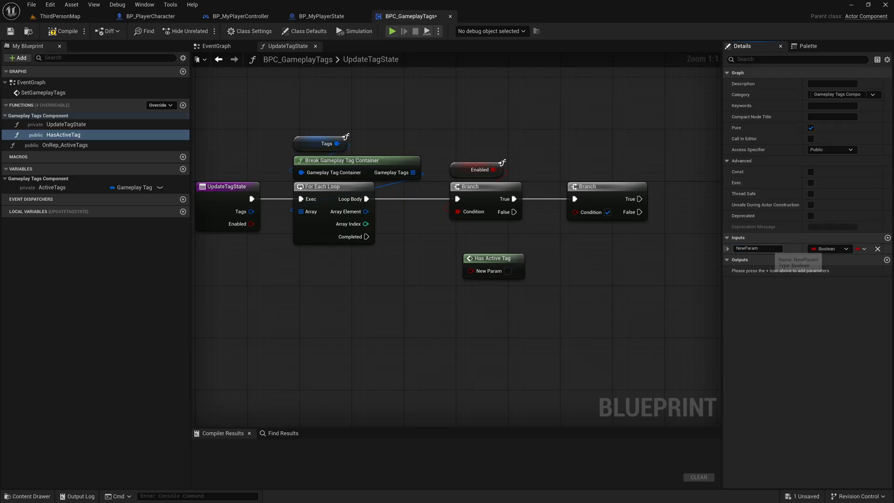
{"action": "type", "text": "Tag"}
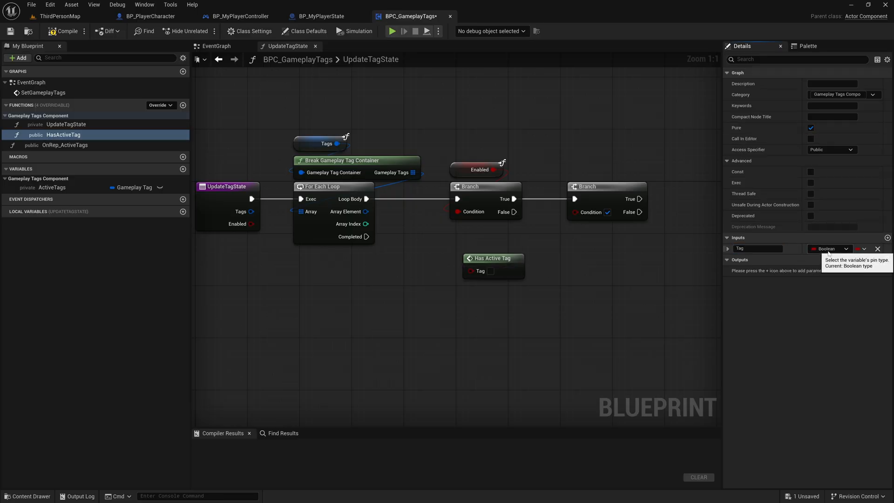
{"action": "type", "text": "game tag"}
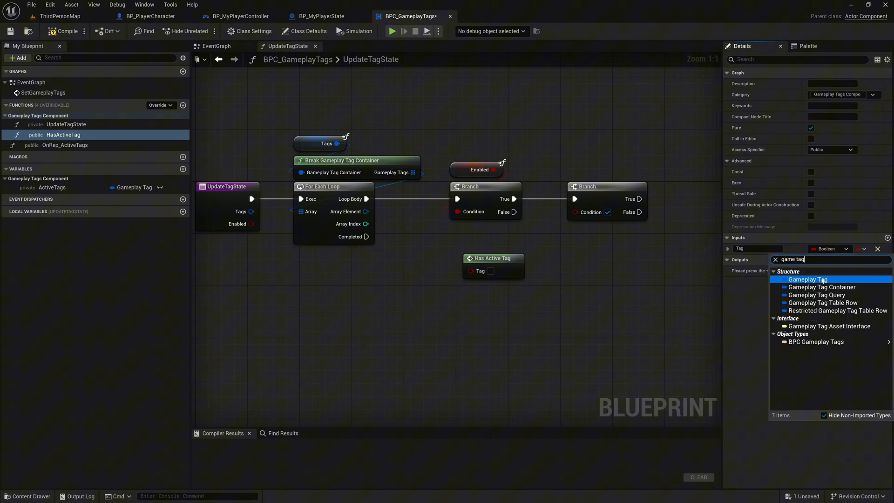
{"action": "left_click", "coordinate": [808, 279]}
{"action": "type", "text": "Resul"}
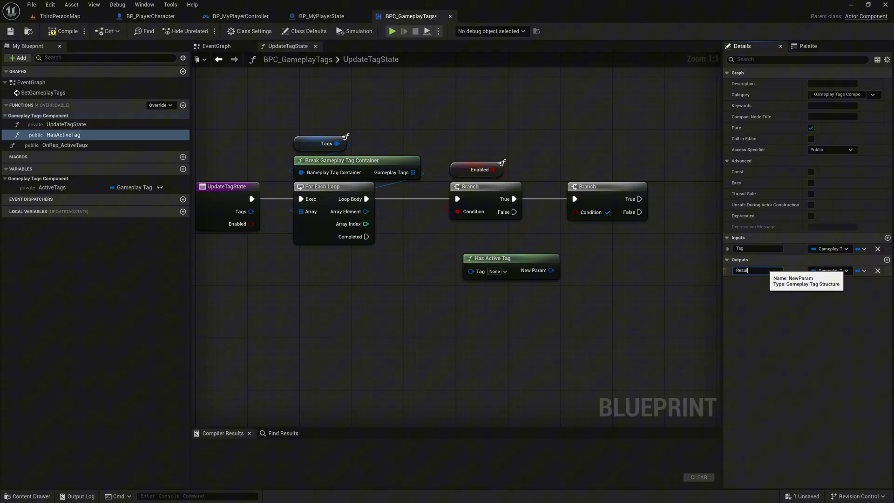
{"action": "left_click", "coordinate": [829, 270]}
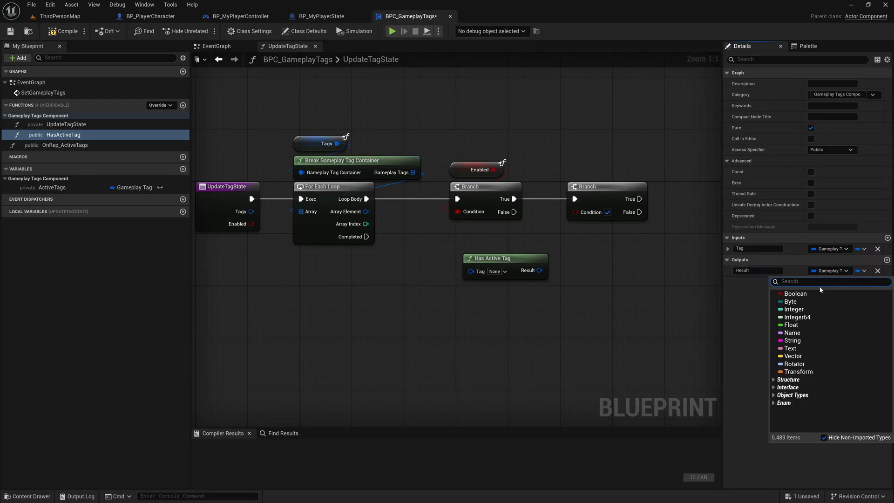
{"action": "left_click", "coordinate": [796, 294]}
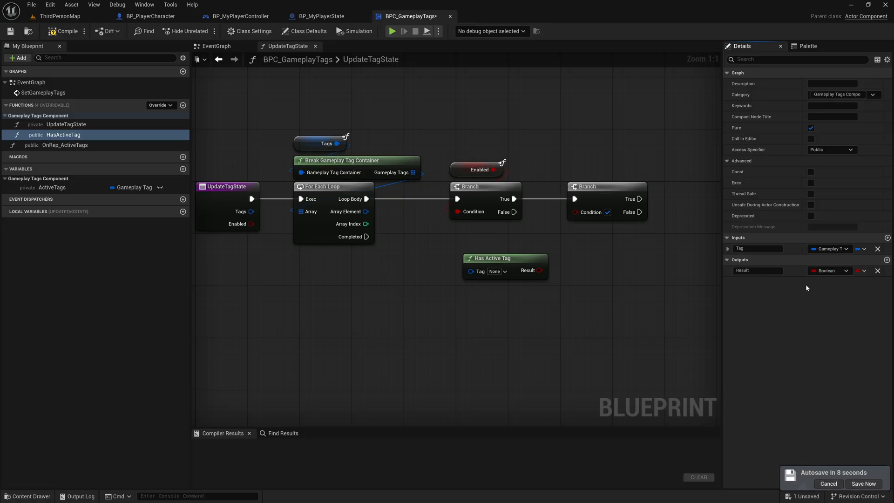
- Inside HasActiveTag, set the Has Tag check of Tag against Active Tags to Exact Match
{"action": "left_click", "coordinate": [504, 258]}
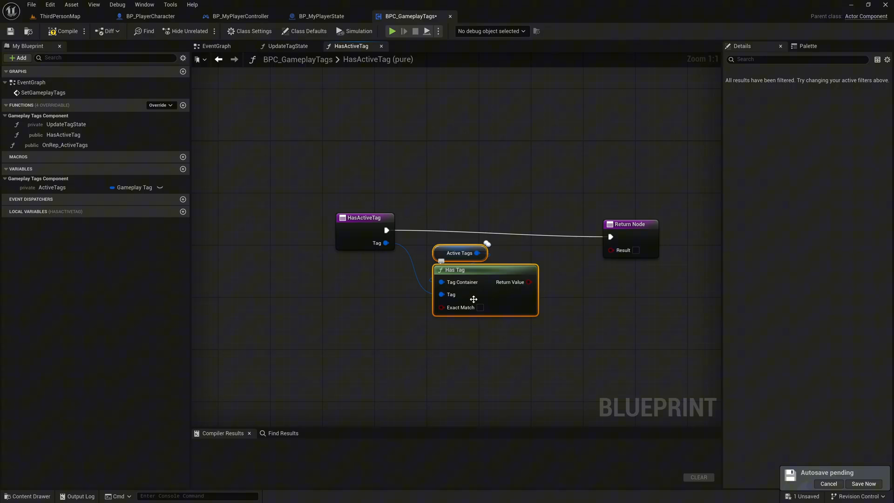
{"action": "mouse_move", "coordinate": [481, 307]}
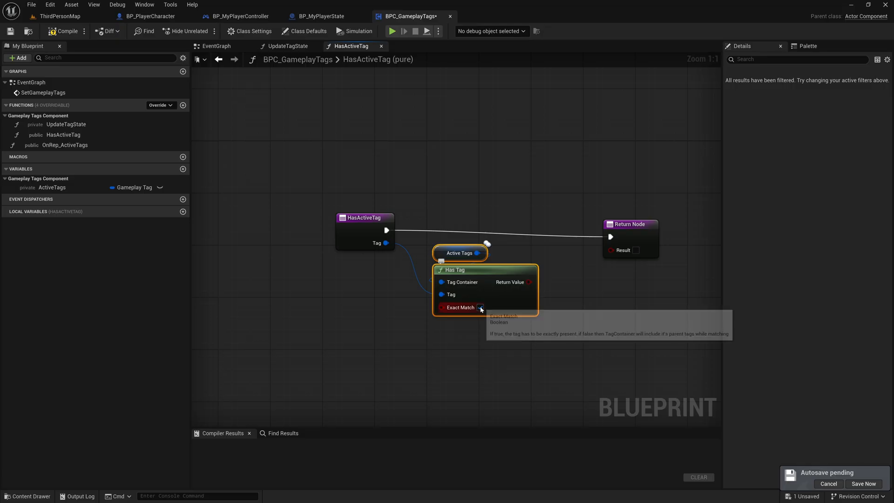
{"action": "left_click", "coordinate": [480, 307]}
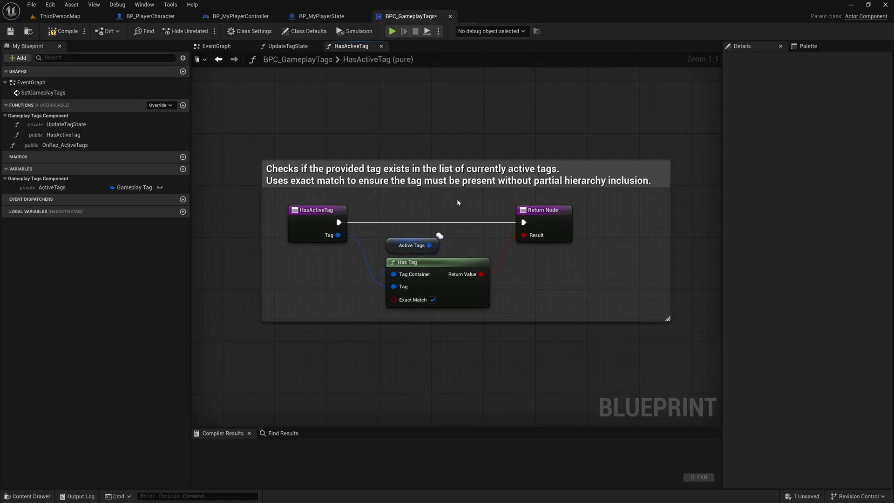
{"action": "mouse_move", "coordinate": [453, 206]}
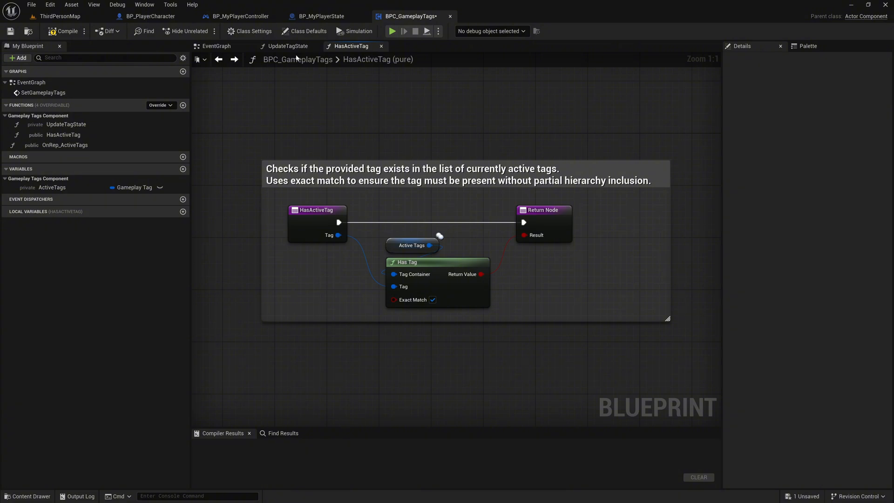
- In UpdateTagState, wire Array Element into Has Active Tag and its Result into the second Branch's Condition
{"action": "left_click", "coordinate": [286, 46]}
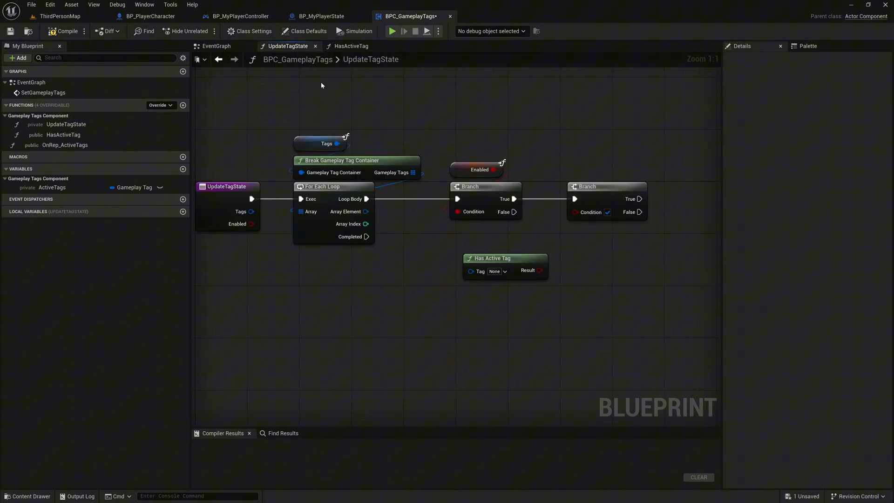
{"action": "left_click_drag", "start_coordinate": [366, 211], "coordinate": [441, 268]}
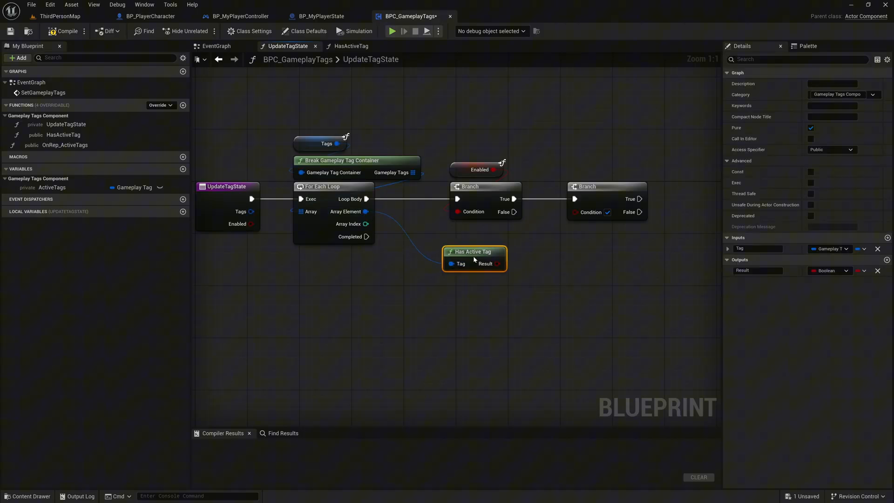
{"action": "left_click_drag", "start_coordinate": [473, 257], "coordinate": [481, 250]}
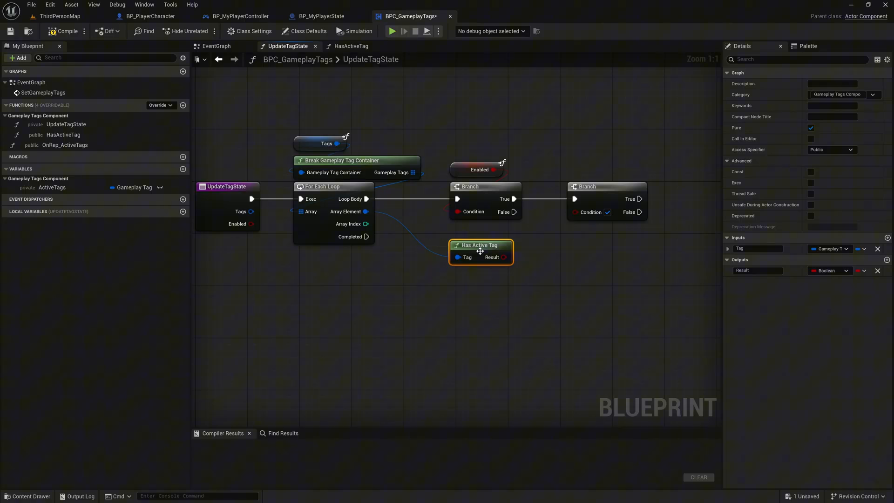
{"action": "left_click_drag", "start_coordinate": [502, 257], "coordinate": [575, 212]}
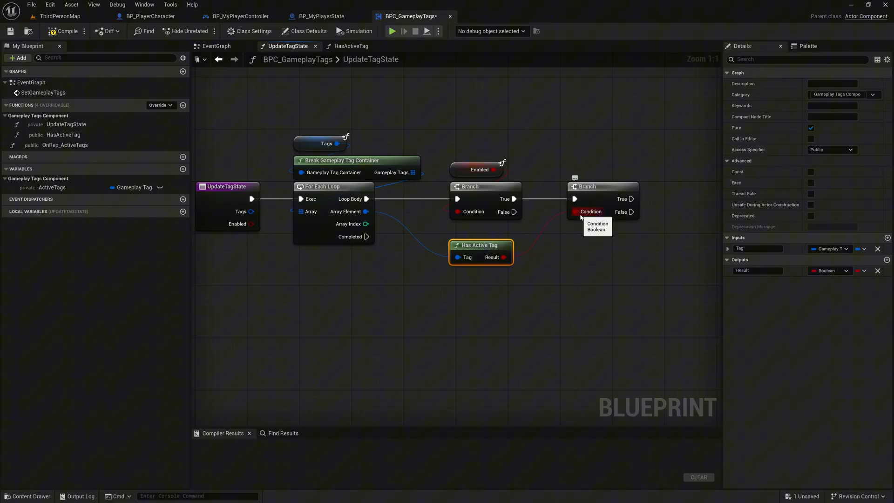
{"action": "mouse_move", "coordinate": [596, 199]}
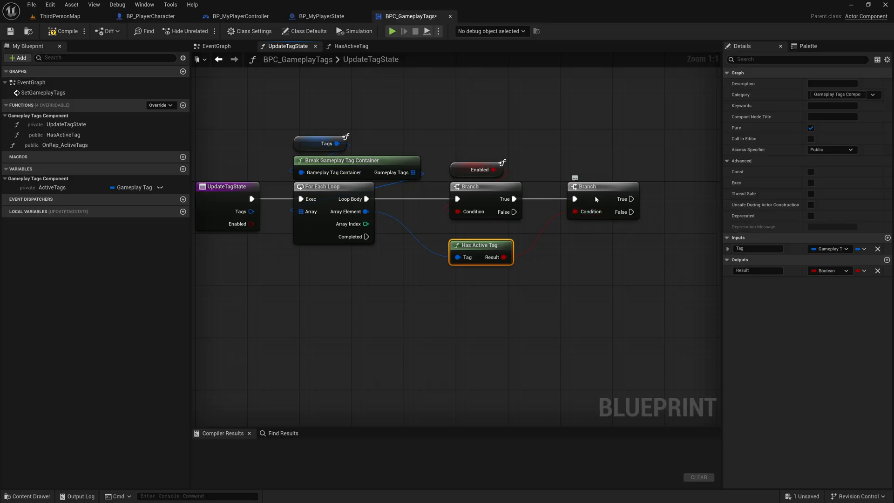
{"action": "left_click", "coordinate": [583, 231]}
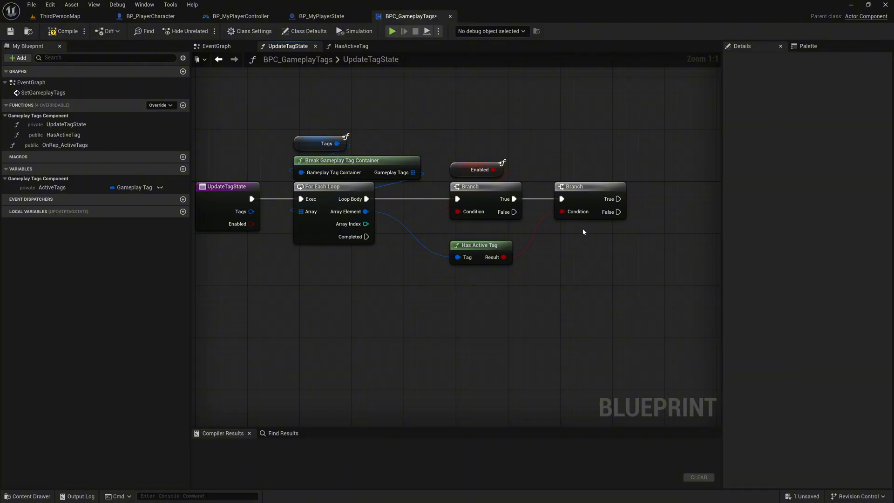
- Add an Add Gameplay Tag node on an Active Tags getter, fed by the looped Array Element tag
{"action": "left_click", "coordinate": [51, 187]}
{"action": "type", "text": "add"}
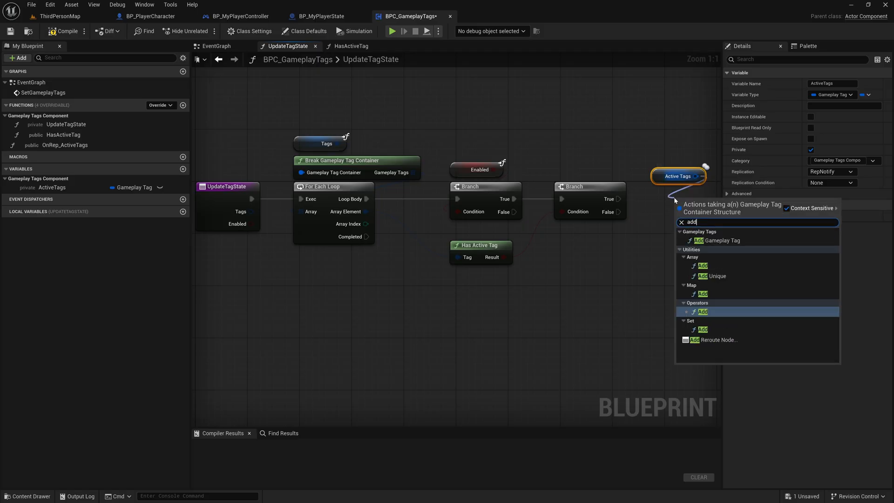
{"action": "left_click", "coordinate": [698, 241]}
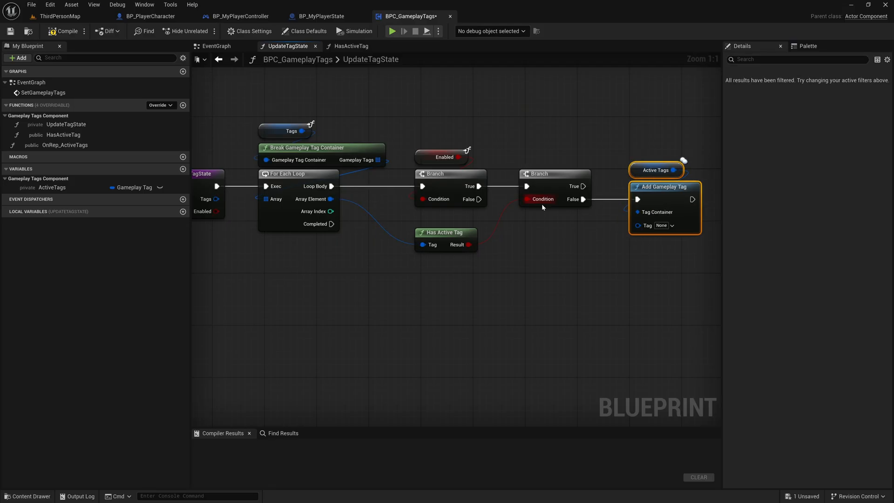
{"action": "mouse_move", "coordinate": [329, 198]}
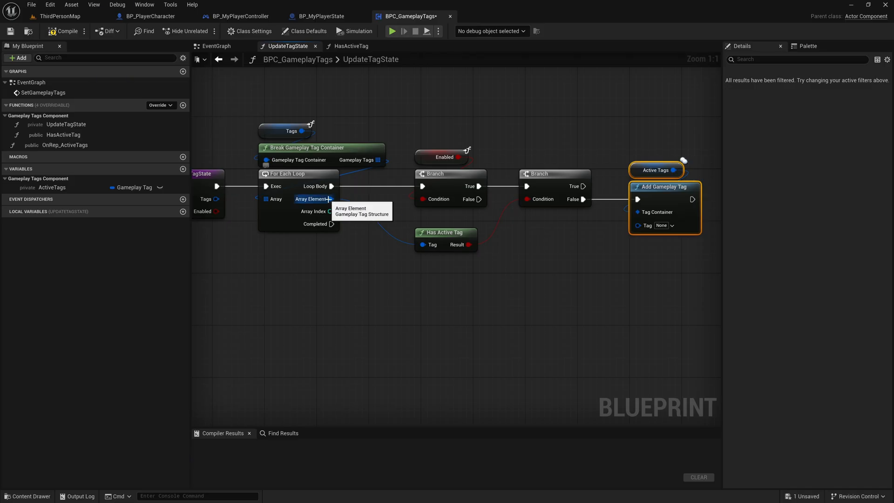
{"action": "left_click_drag", "start_coordinate": [330, 198], "coordinate": [399, 234]}
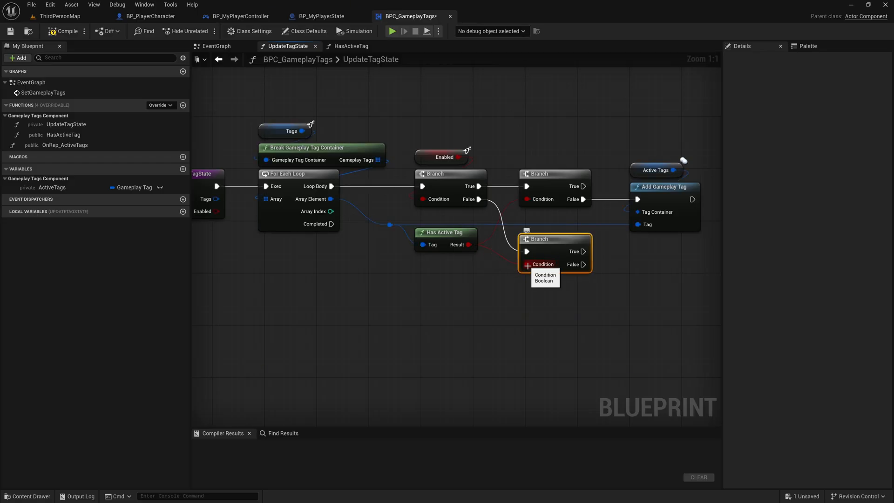
{"action": "mouse_move", "coordinate": [549, 274]}
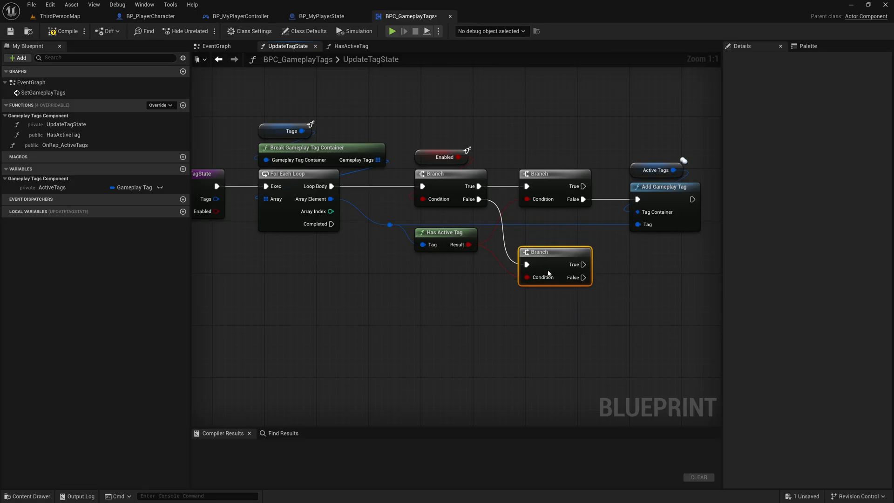
{"action": "mouse_move", "coordinate": [620, 165]}
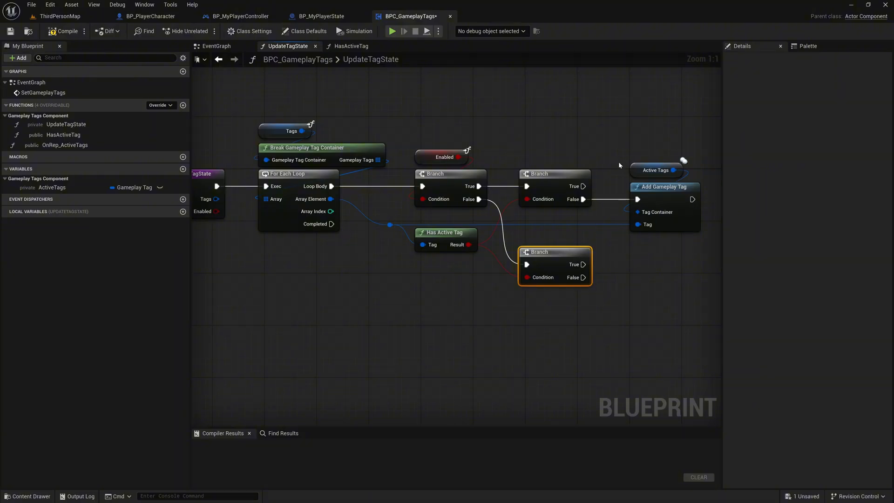
- Add a Remove Gameplay Tag node from a second Active Tags getter
{"action": "left_click_drag", "start_coordinate": [655, 170], "coordinate": [655, 255]}
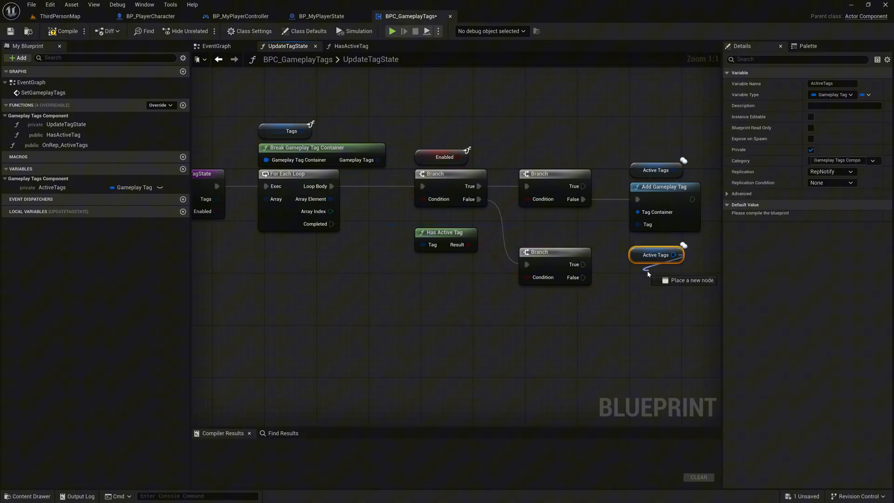
{"action": "type", "text": "rem"}
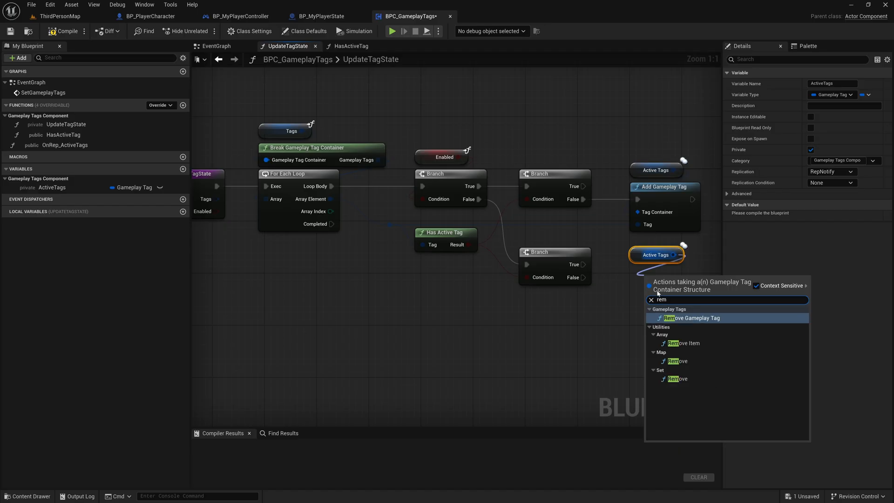
{"action": "left_click", "coordinate": [691, 319]}
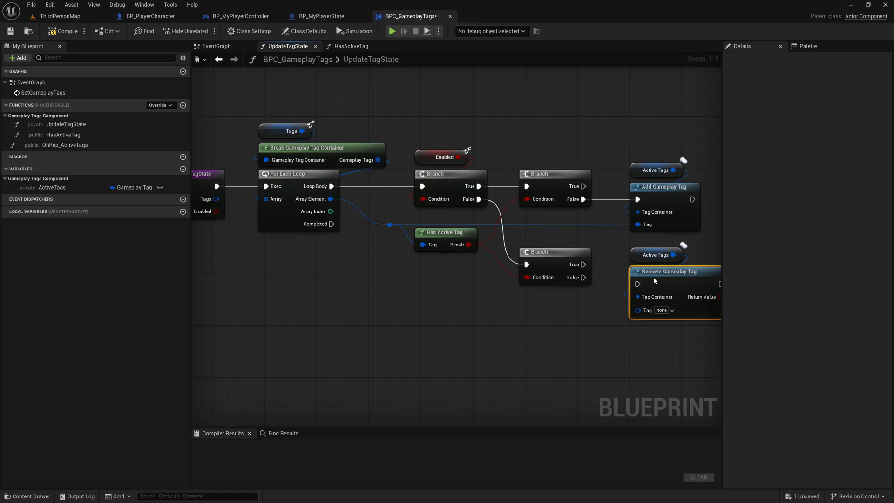
{"action": "mouse_move", "coordinate": [583, 265]}
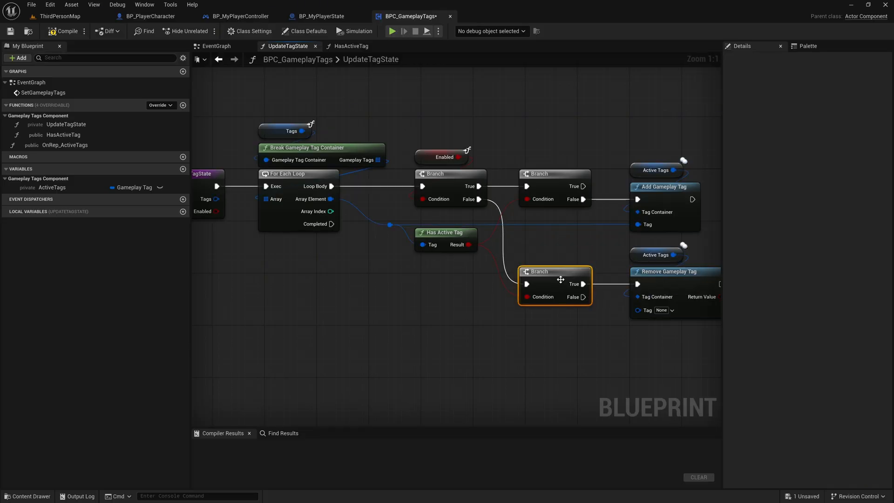
{"action": "mouse_move", "coordinate": [637, 224]}
{"action": "type", "text": "Adds or removes the tags based on the Enabled value, prevents duplicates, and notifies listeners via ProcessTagDiffAndNotify"}
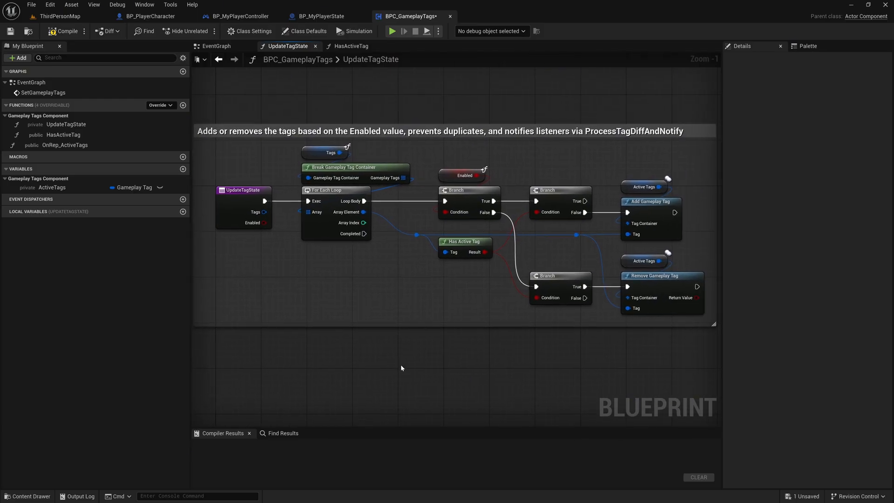
- Compile BPC_GameplayTags with the commented UpdateTagState graph
{"action": "left_click", "coordinate": [61, 32]}
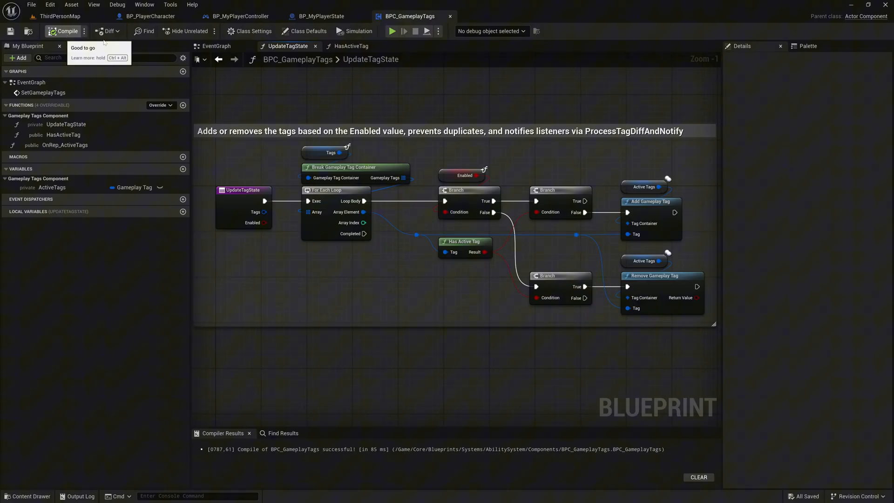
- Add an Update Tag State call after the SetGameplayTags event in the Event Graph
{"action": "left_click", "coordinate": [216, 46]}
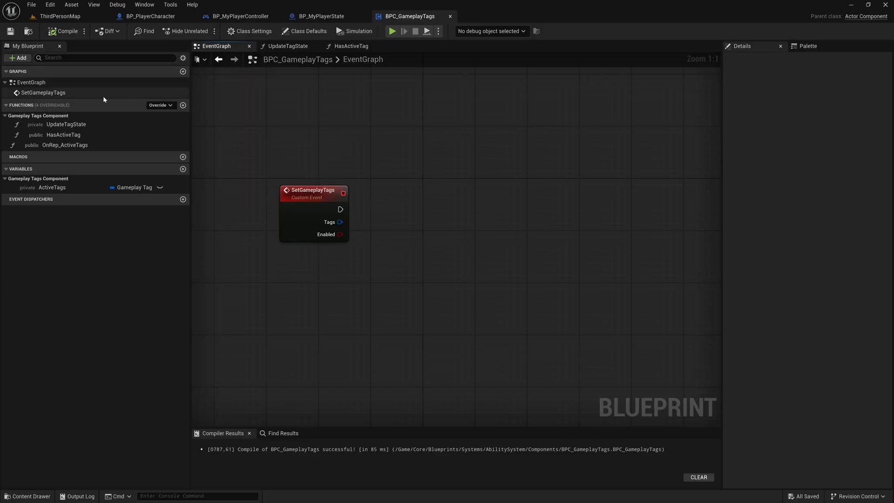
{"action": "left_click", "coordinate": [66, 124]}
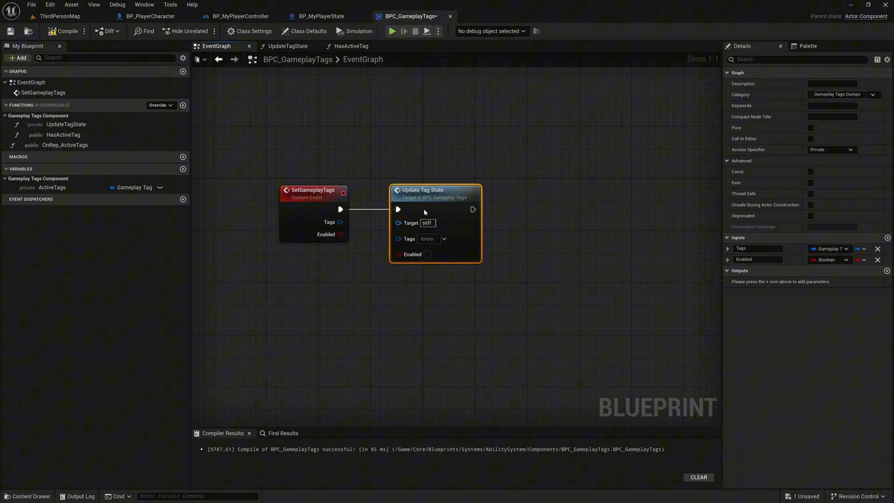
{"action": "mouse_move", "coordinate": [339, 221]}
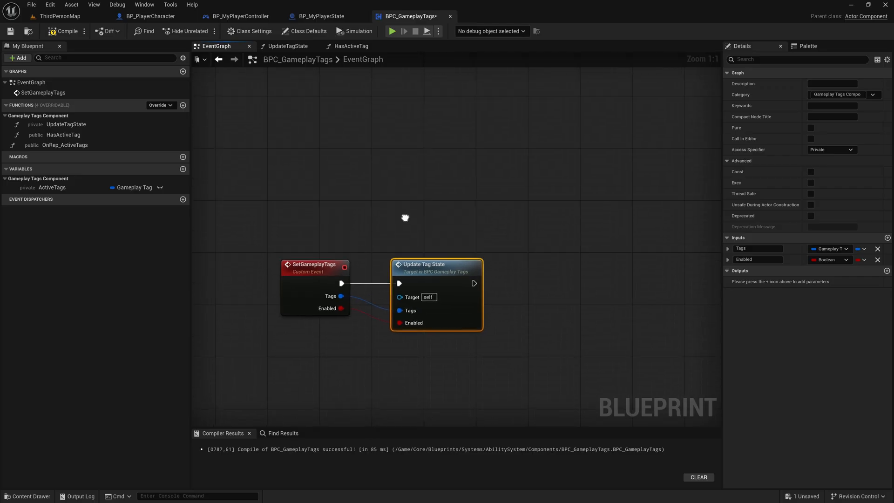
- Add a custom event SetGameplayTag that calls Update Tag State
{"action": "type", "text": "ad"}
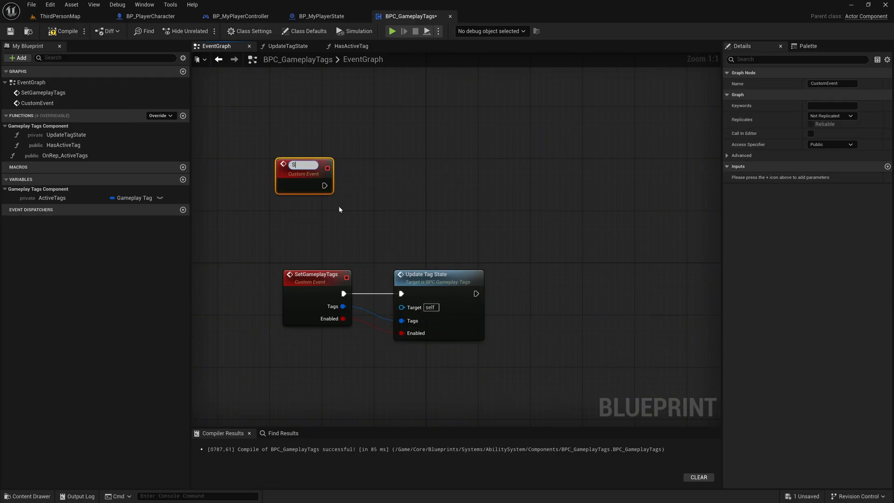
{"action": "type", "text": "SetGameplayTag"}
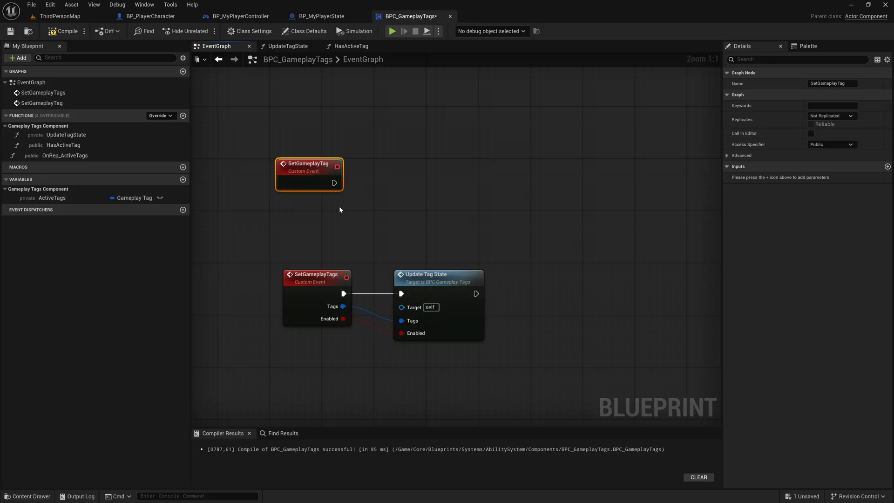
{"action": "left_click", "coordinate": [427, 274]}
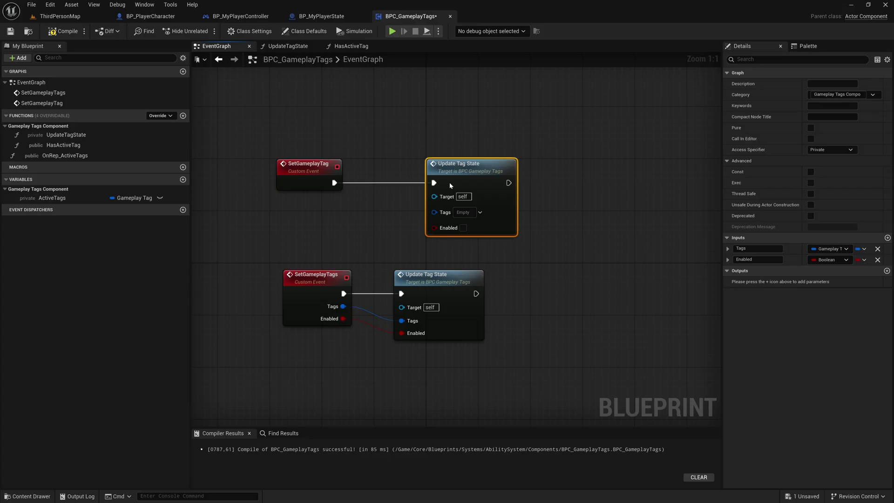
{"action": "mouse_move", "coordinate": [290, 173]}
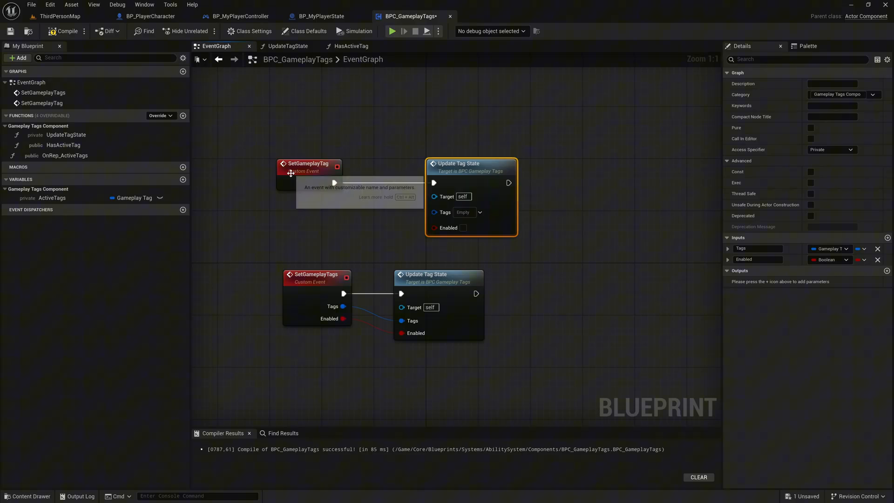
- Give SetGameplayTag a Gameplay Tag input Tag and a second input Enabled
{"action": "left_click", "coordinate": [307, 167]}
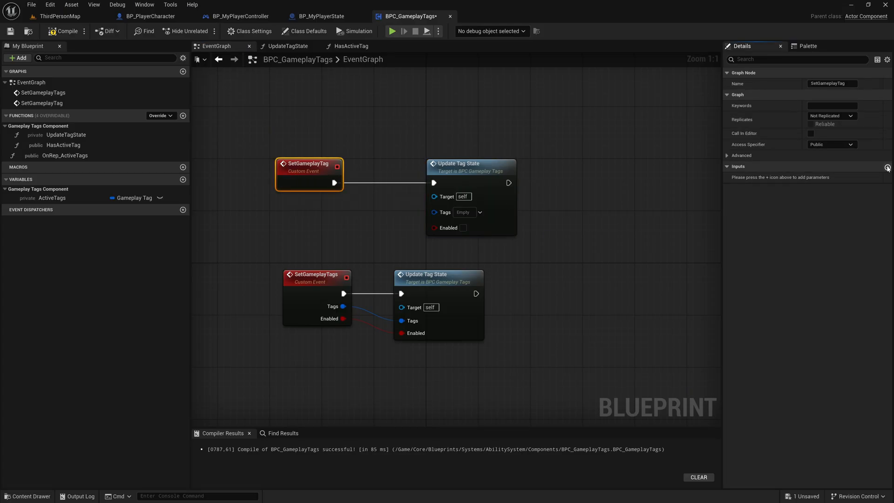
{"action": "left_click", "coordinate": [888, 166]}
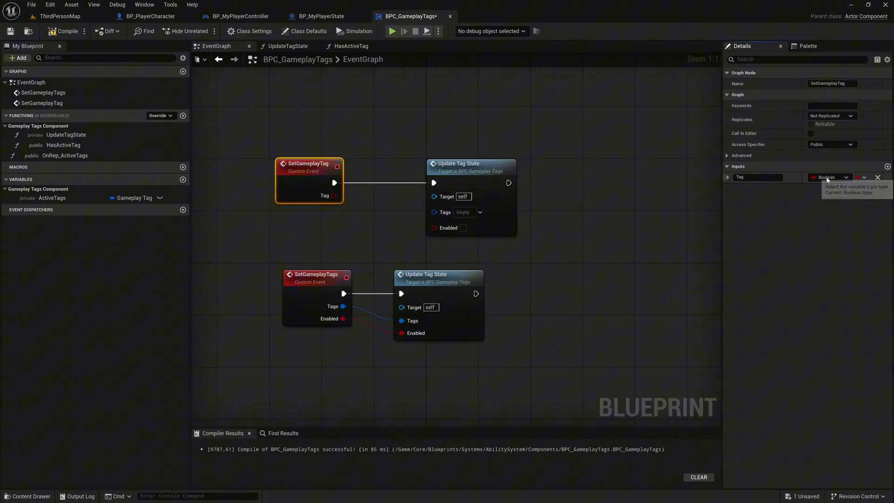
{"action": "type", "text": "game t"}
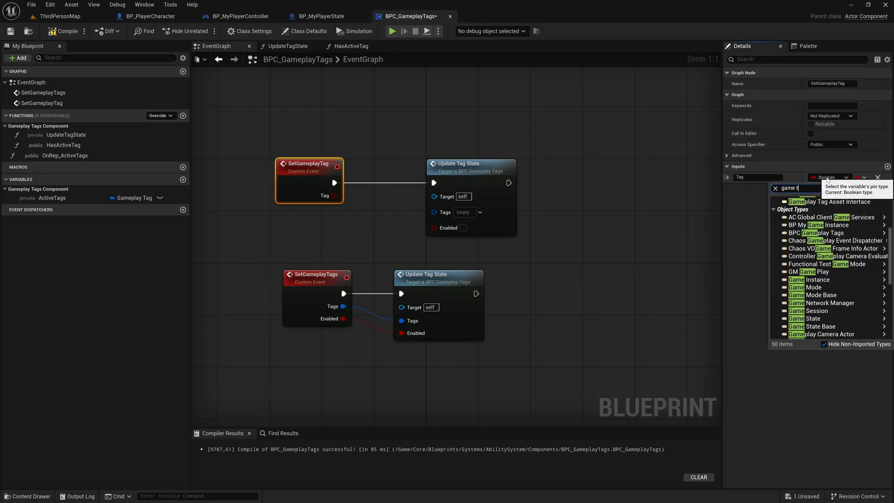
{"action": "left_click", "coordinate": [796, 201]}
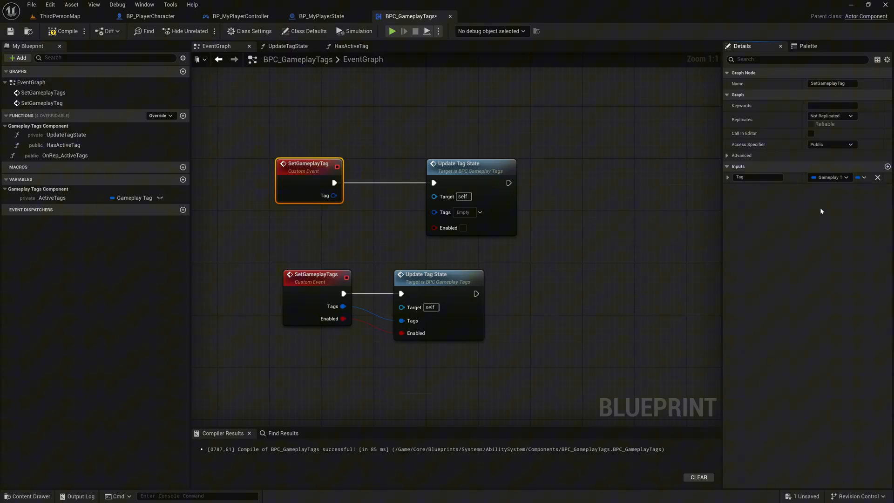
{"action": "left_click", "coordinate": [886, 166]}
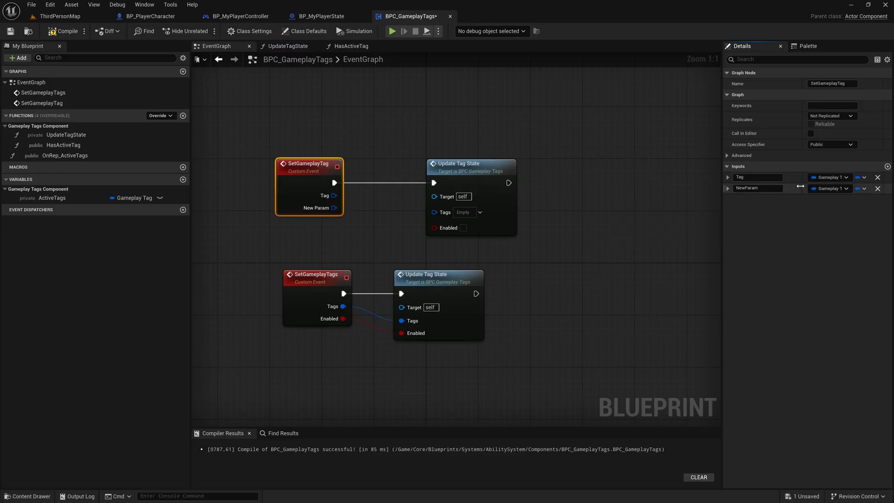
{"action": "type", "text": "Enabl"}
{"action": "type", "text": "game con"}
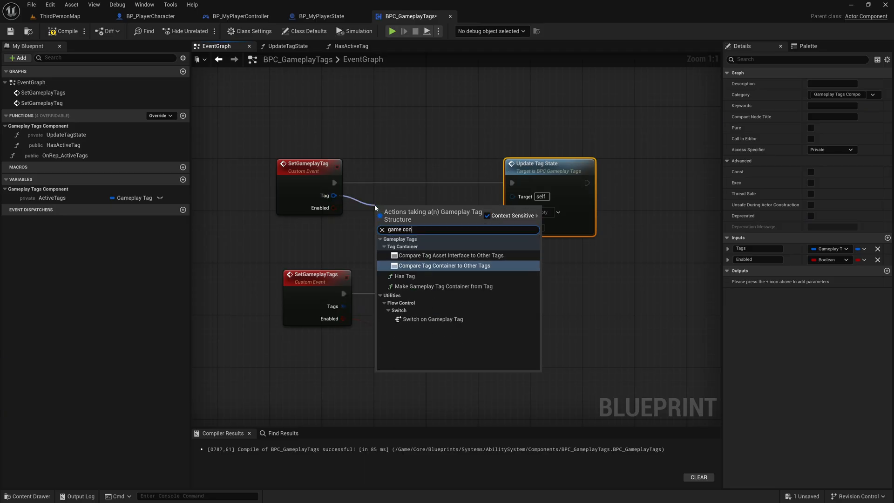
{"action": "mouse_move", "coordinate": [436, 287]}
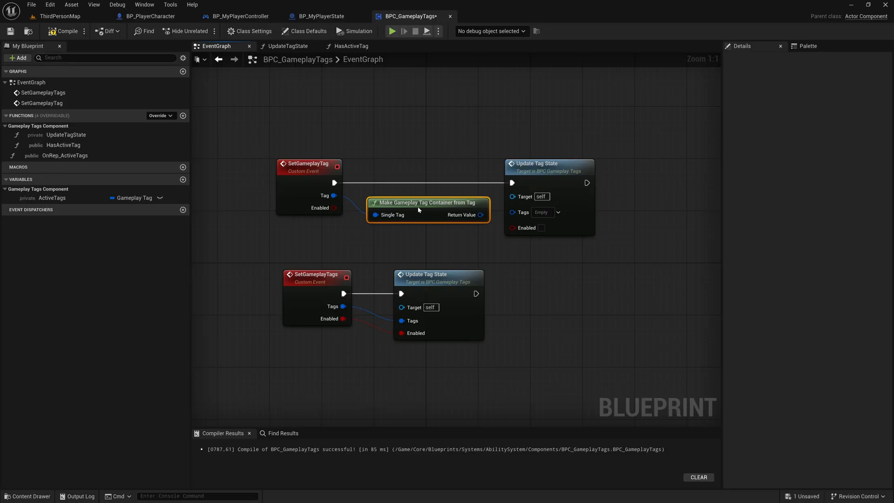
- Feed the Make Gameplay Tag Container result into Update Tag State's Tags and select both event networks
{"action": "left_click_drag", "start_coordinate": [481, 214], "coordinate": [487, 214]}
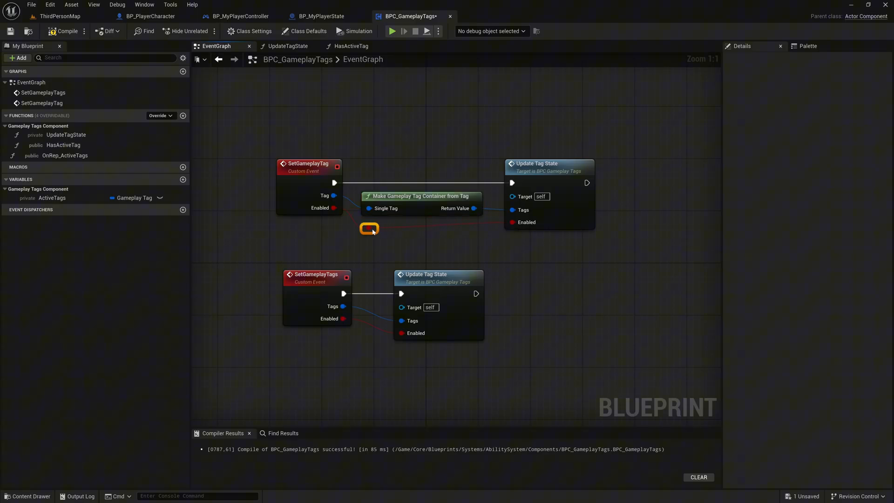
{"action": "left_click", "coordinate": [550, 165]}
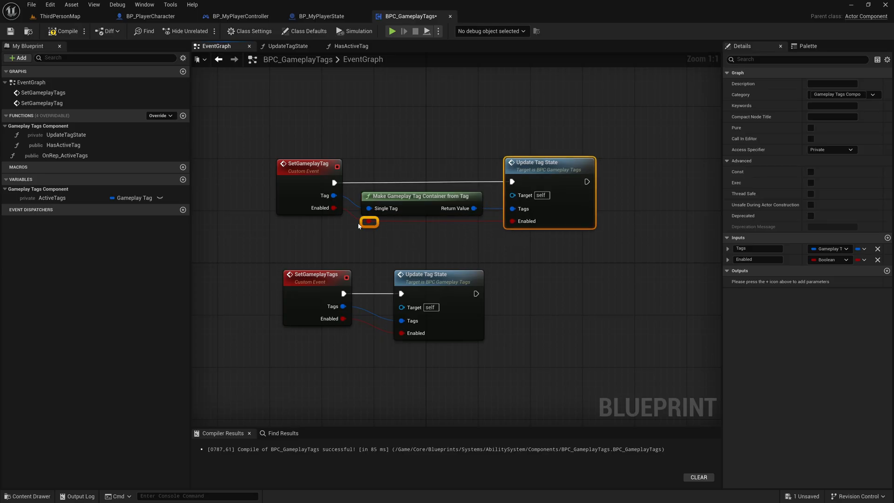
{"action": "left_click", "coordinate": [491, 242]}
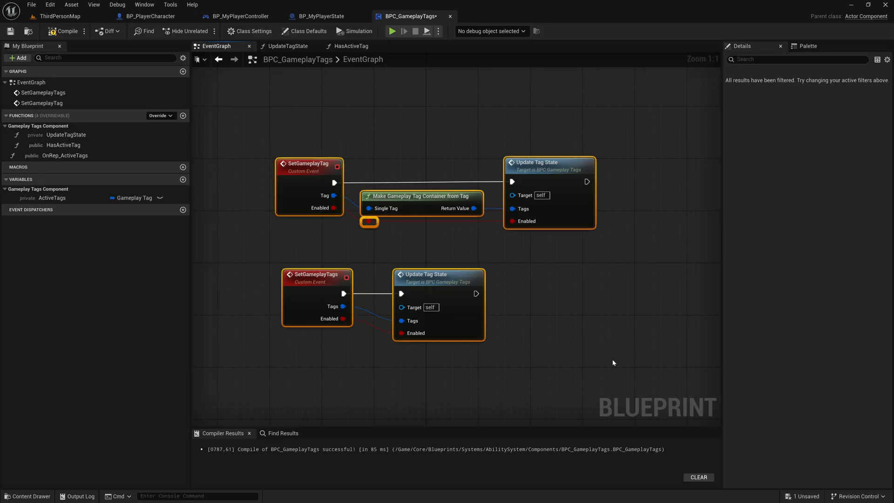
- Title the comment around both events, then compile and save BPC_GameplayTags
{"action": "type", "text": "Update Gam"}
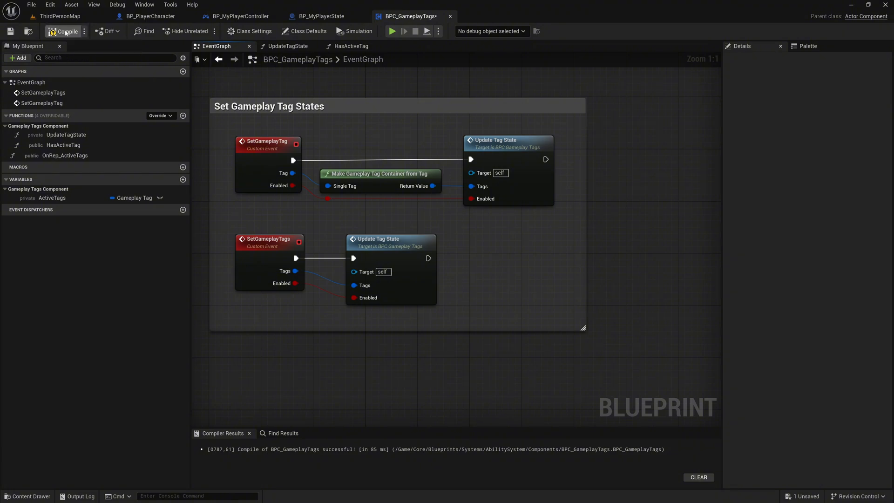
{"action": "left_click", "coordinate": [9, 32]}
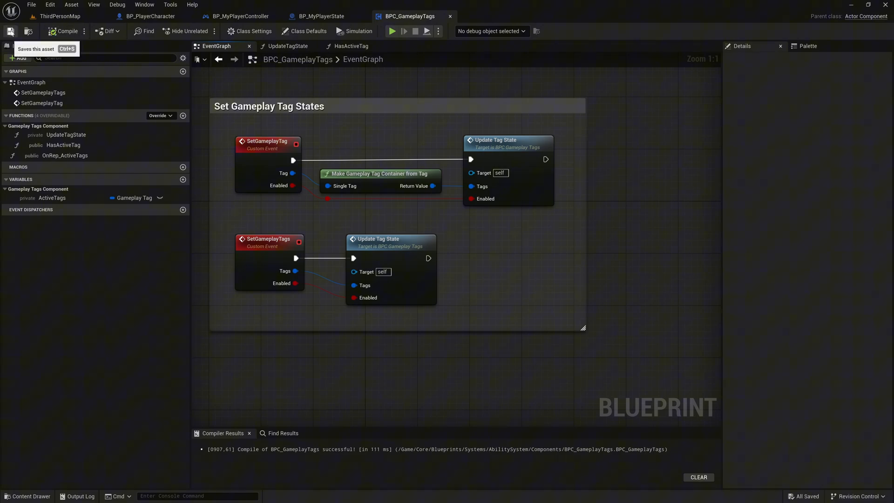
{"action": "left_click", "coordinate": [65, 134]}
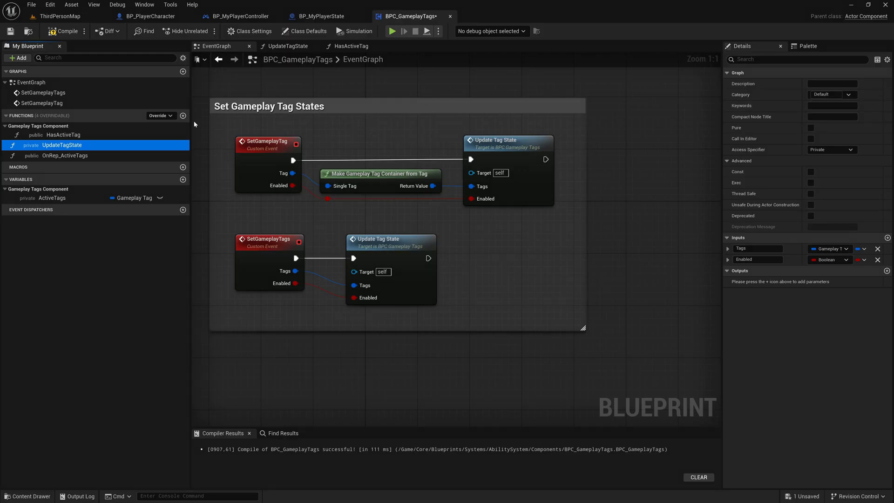
- Create a new function named HasActiveTags
{"action": "left_click", "coordinate": [183, 116]}
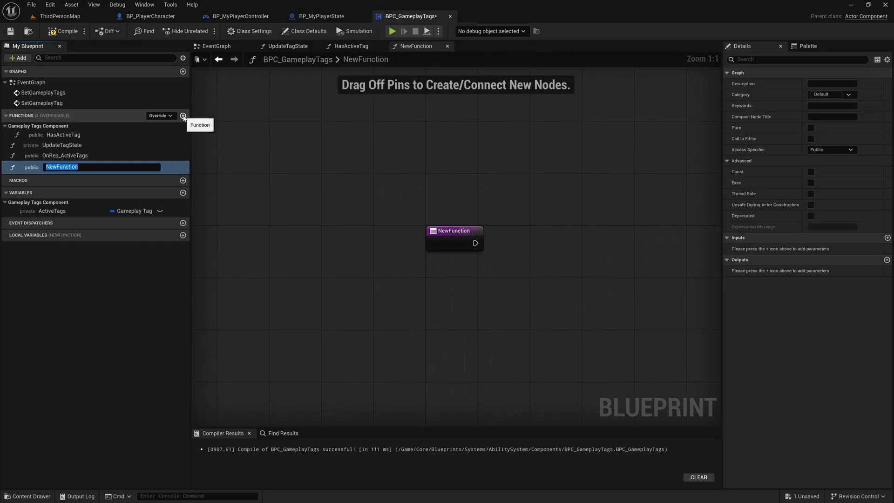
{"action": "type", "text": "HasActiveTags"}
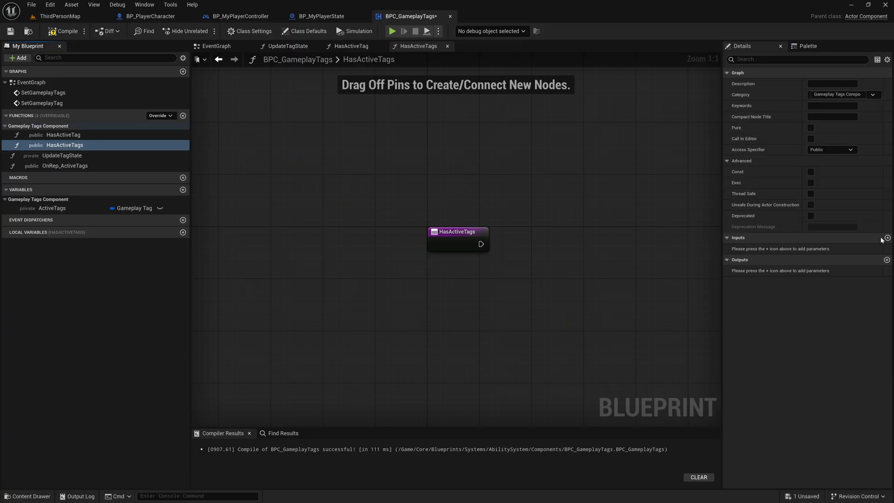
- Add a Tags input and a boolean AllTags input, then feed the entry into a Branch
{"action": "left_click", "coordinate": [886, 238]}
{"action": "type", "text": "Tags"}
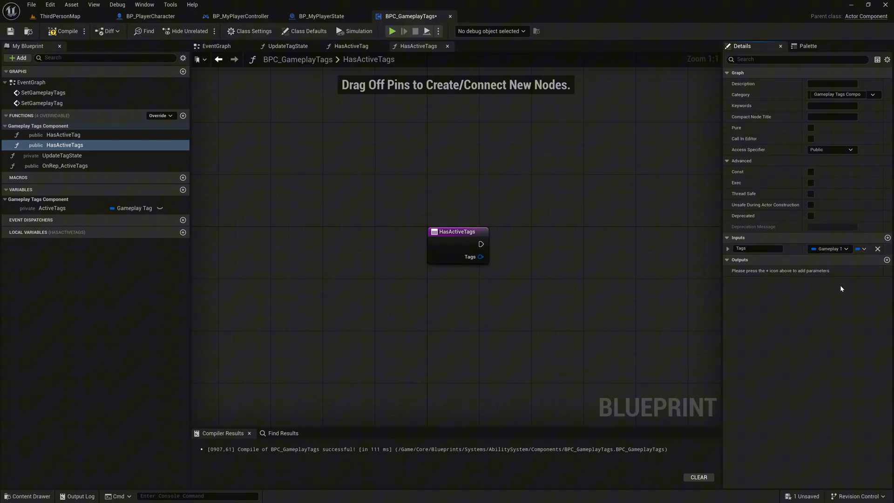
{"action": "left_click", "coordinate": [886, 237]}
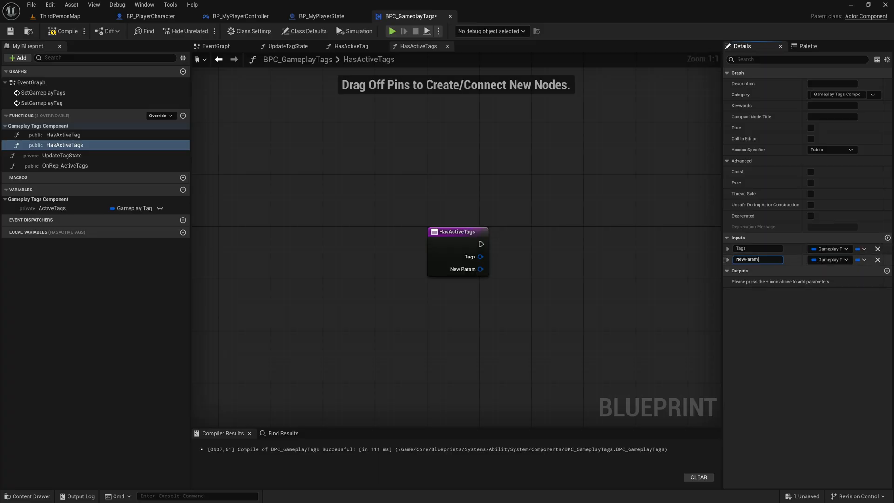
{"action": "type", "text": "AllTags"}
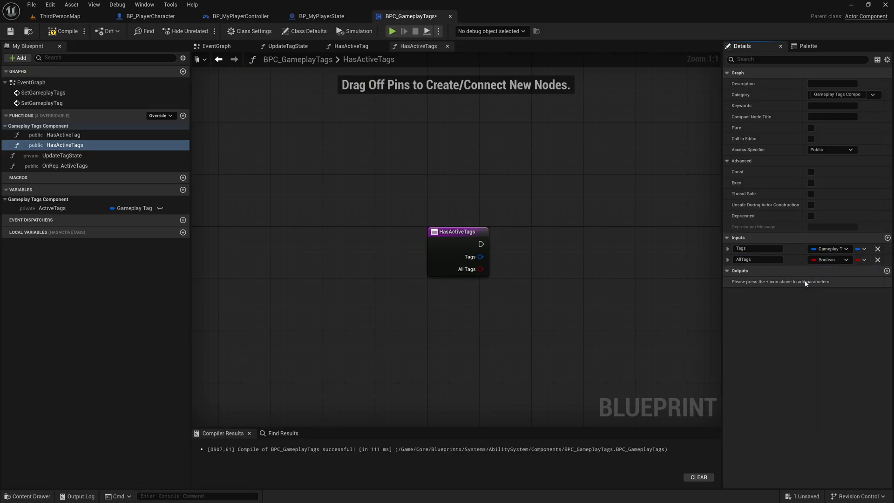
{"action": "left_click_drag", "start_coordinate": [456, 232], "coordinate": [254, 184]}
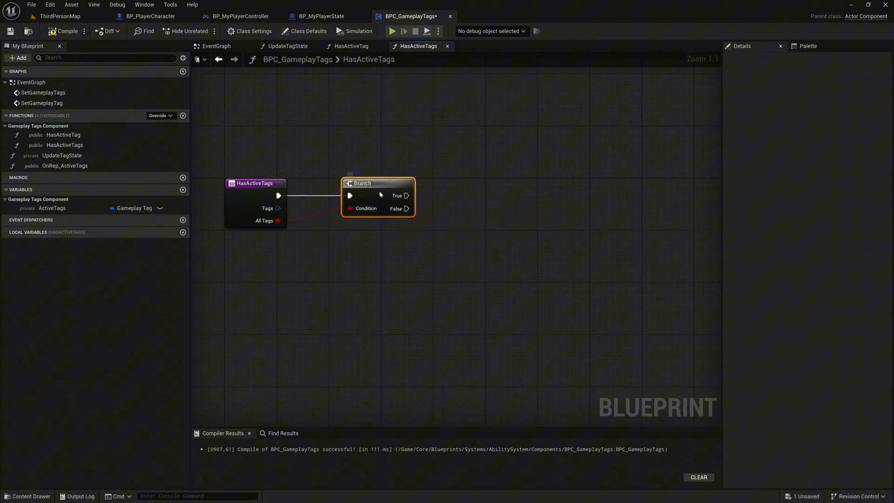
- Check Active Tags with Has All Tags using exact match as the Branch condition
{"action": "left_click_drag", "start_coordinate": [378, 183], "coordinate": [364, 183]}
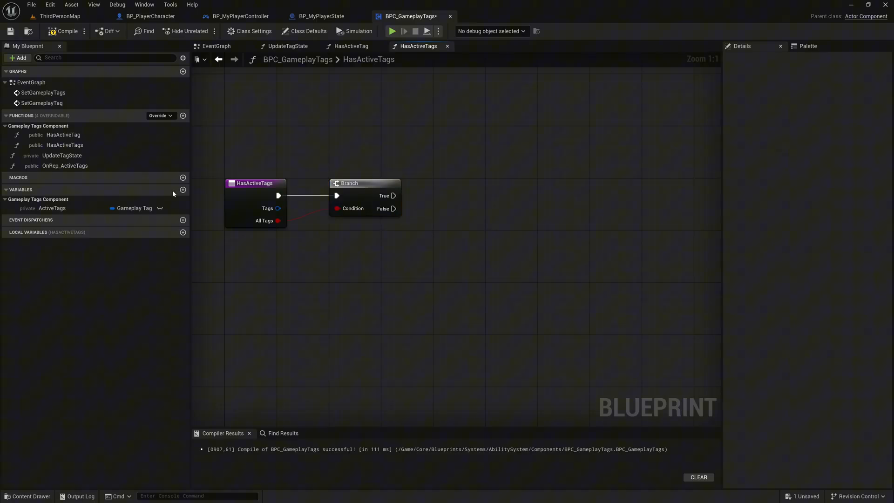
{"action": "left_click", "coordinate": [51, 207]}
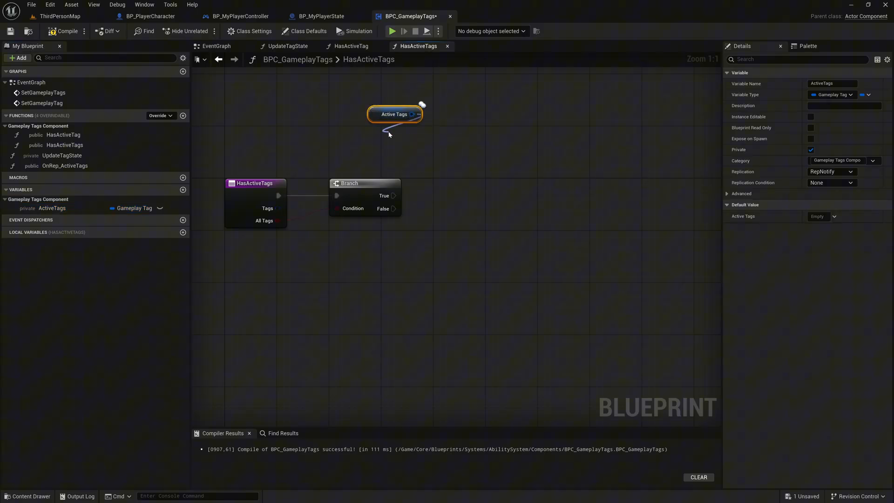
{"action": "type", "text": "has all"}
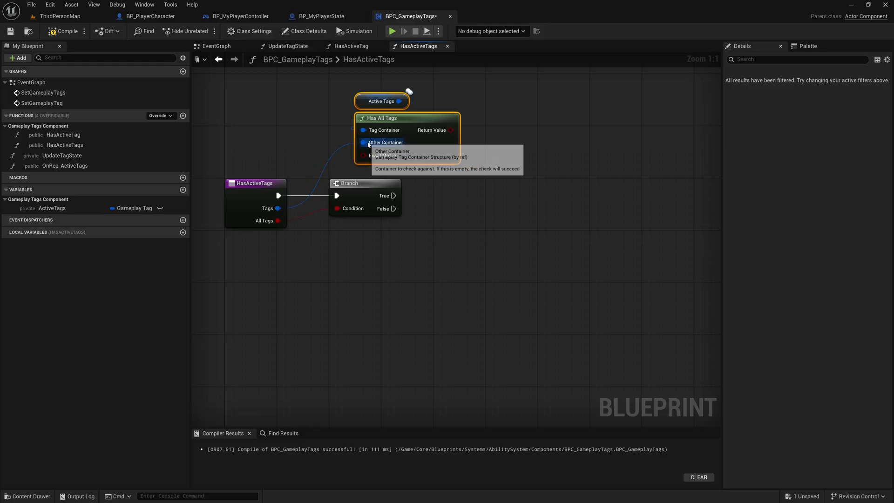
{"action": "mouse_move", "coordinate": [403, 157]}
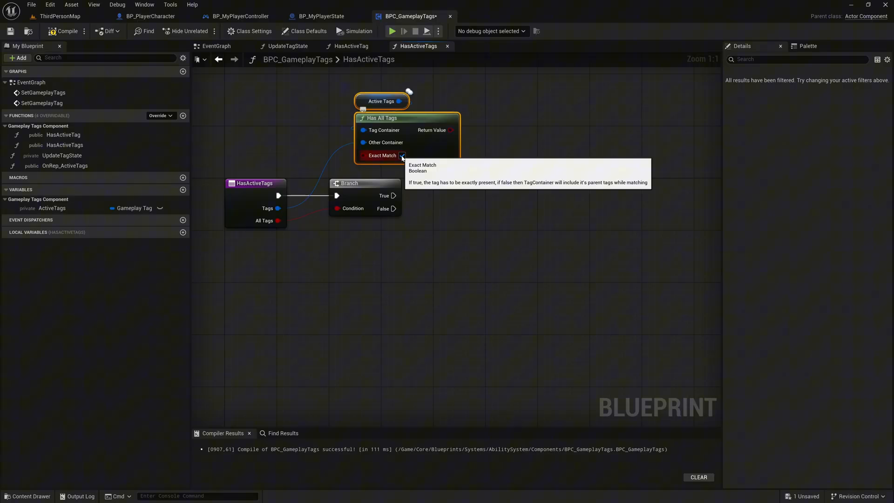
{"action": "left_click", "coordinate": [402, 155]}
{"action": "type", "text": "add ret"}
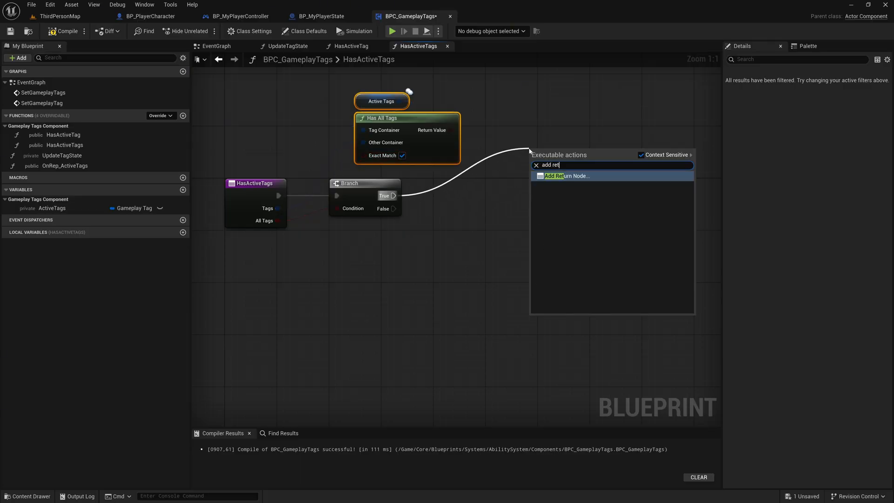
- End the Branch True path at a Return Node whose boolean output is renamed Result
{"action": "left_click", "coordinate": [564, 176]}
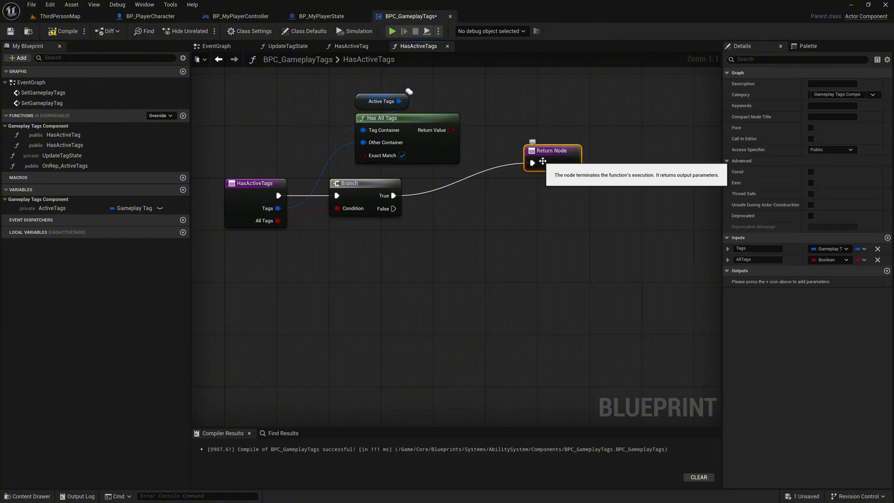
{"action": "left_click_drag", "start_coordinate": [551, 150], "coordinate": [545, 137]}
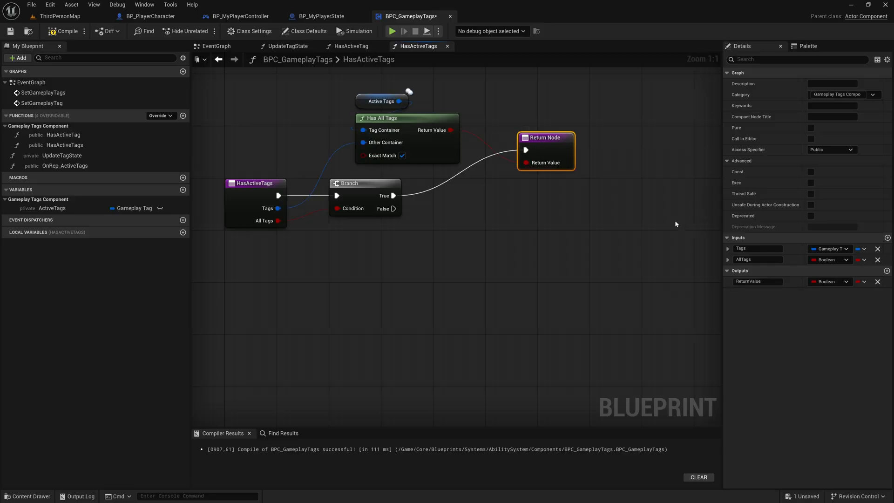
{"action": "double_click", "coordinate": [757, 281]}
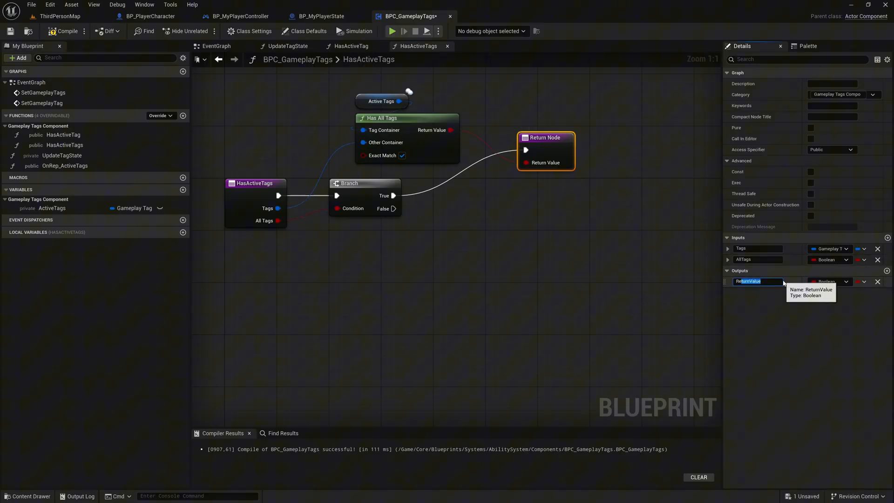
{"action": "type", "text": "Result"}
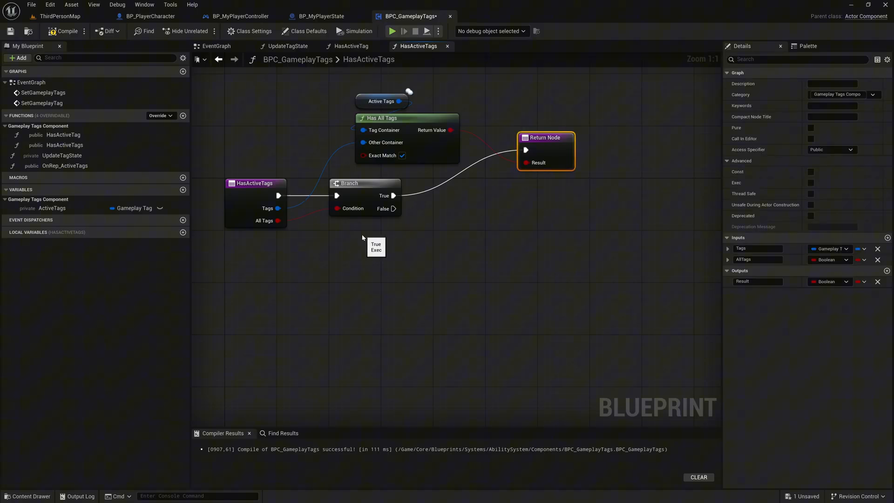
- Add a Has Any Tags check on a second Active Tags getter and a Return Node on Branch False
{"action": "left_click", "coordinate": [51, 208]}
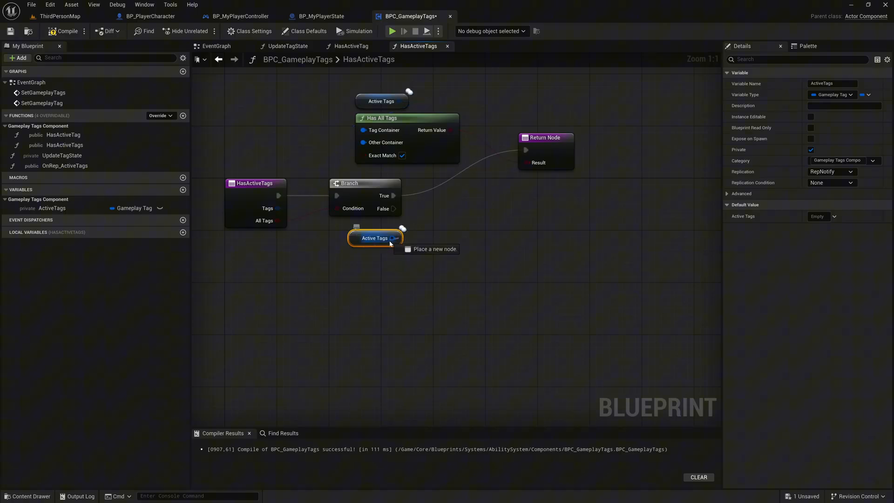
{"action": "type", "text": "has an"}
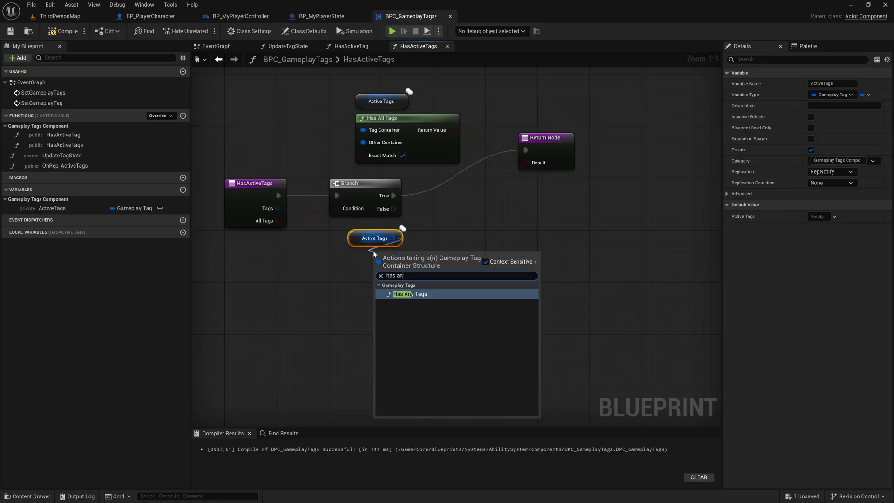
{"action": "left_click", "coordinate": [410, 293]}
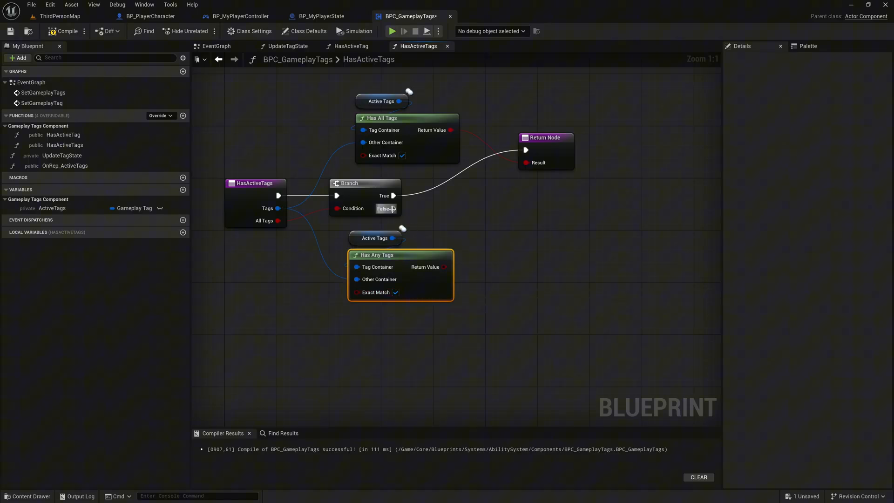
{"action": "left_click_drag", "start_coordinate": [393, 208], "coordinate": [513, 221]}
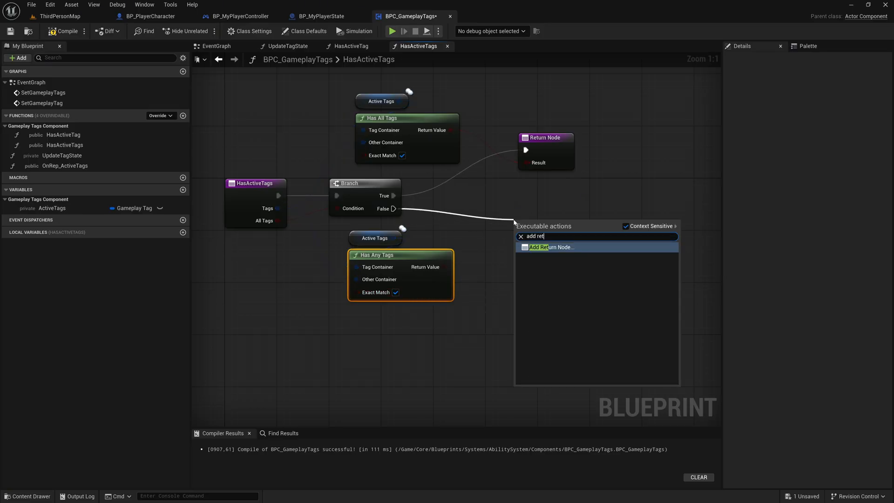
{"action": "left_click", "coordinate": [550, 248]}
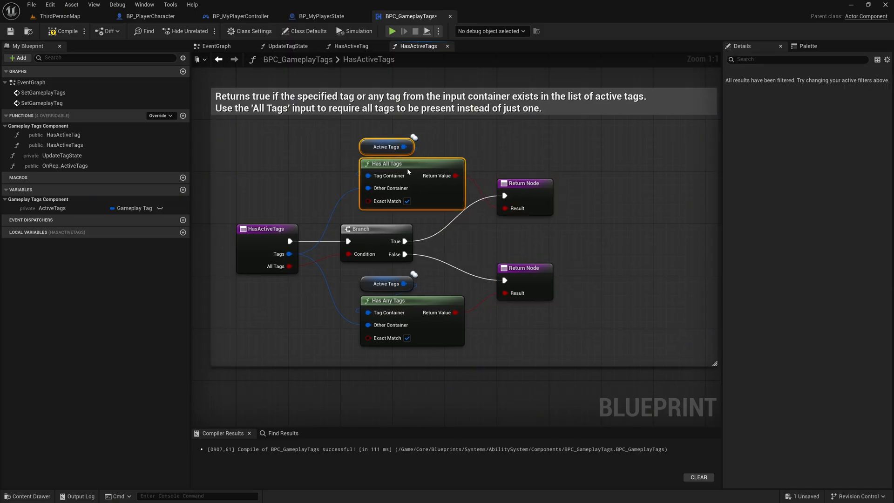
{"action": "mouse_move", "coordinate": [528, 199]}
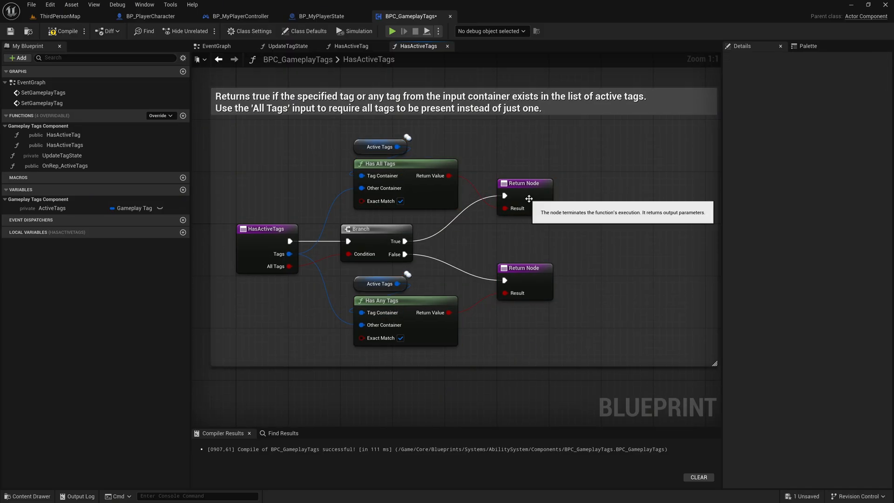
{"action": "mouse_move", "coordinate": [519, 247]}
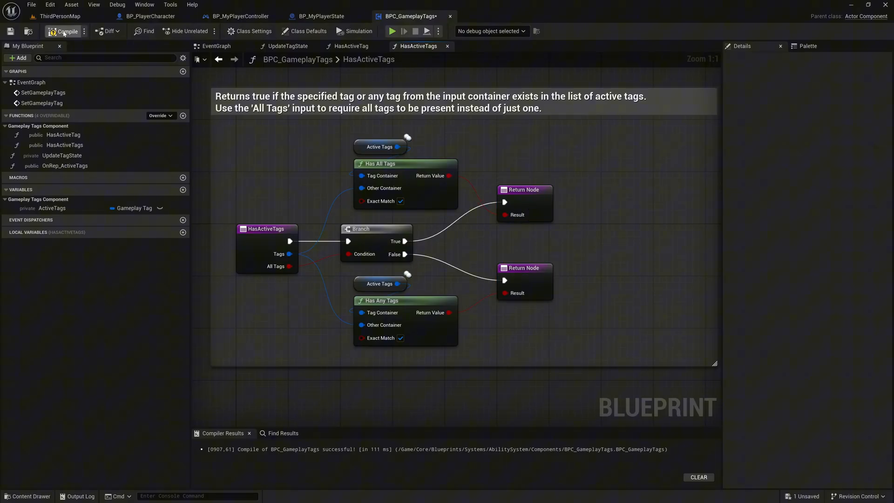
- Compile the BPC_GameplayTags component with the finished HasActiveTags graph
{"action": "left_click", "coordinate": [10, 44]}
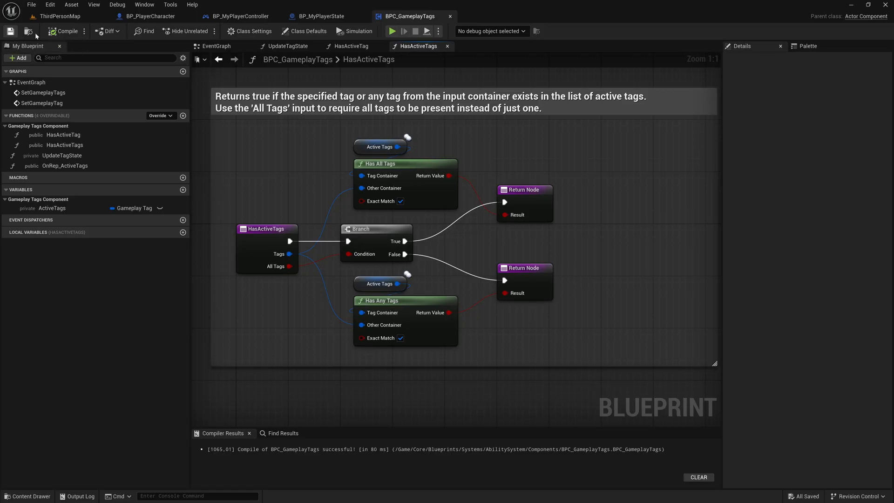
{"action": "mouse_move", "coordinate": [322, 16]}
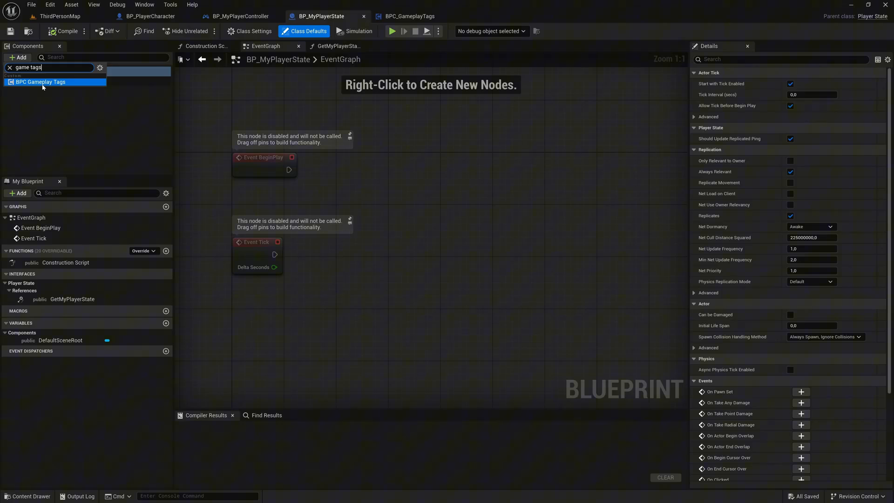
- Add a BPC Gameplay Tags component named GameplayTagsComp and enable Component Replicates
{"action": "left_click", "coordinate": [41, 81]}
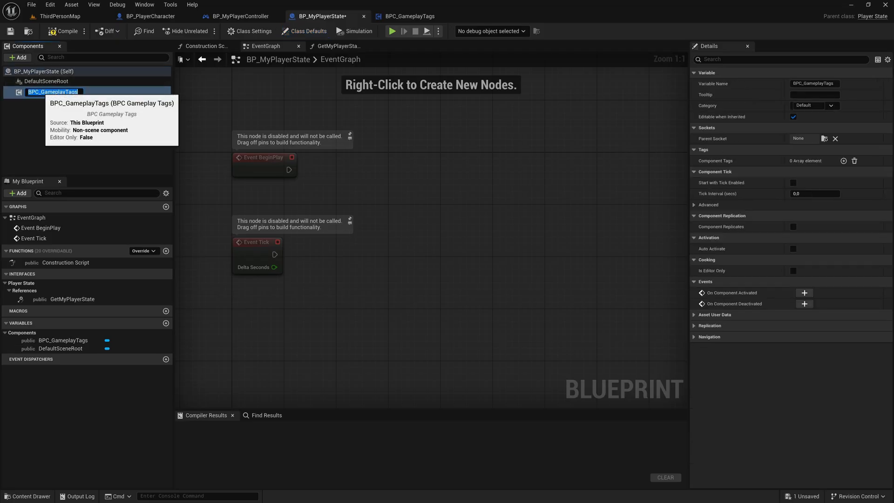
{"action": "type", "text": "GameplayTags"}
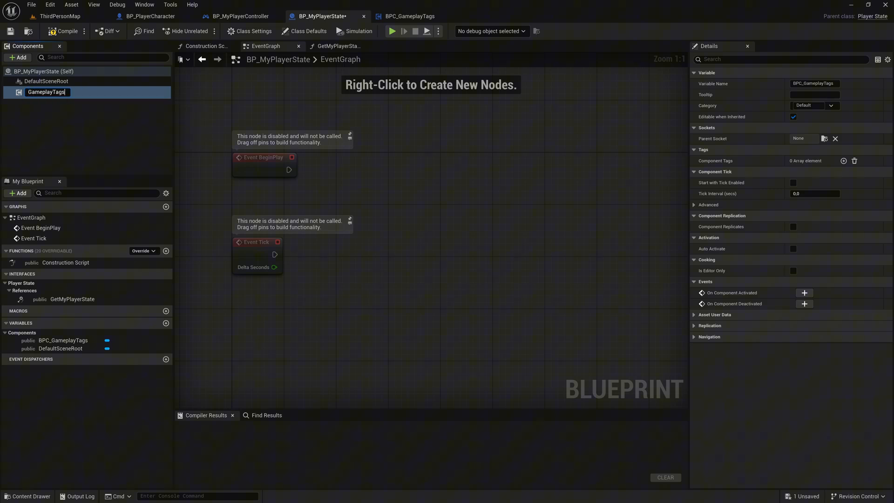
{"action": "type", "text": "GameplayTagsComp"}
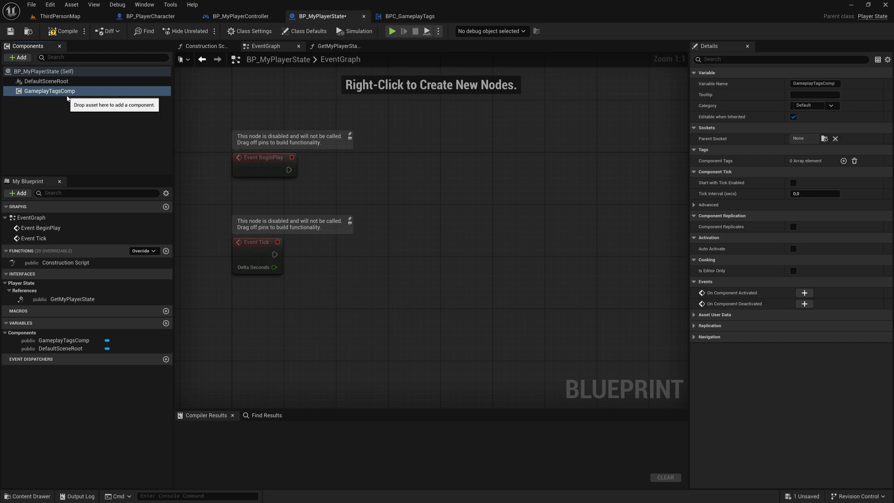
{"action": "mouse_move", "coordinate": [50, 91]}
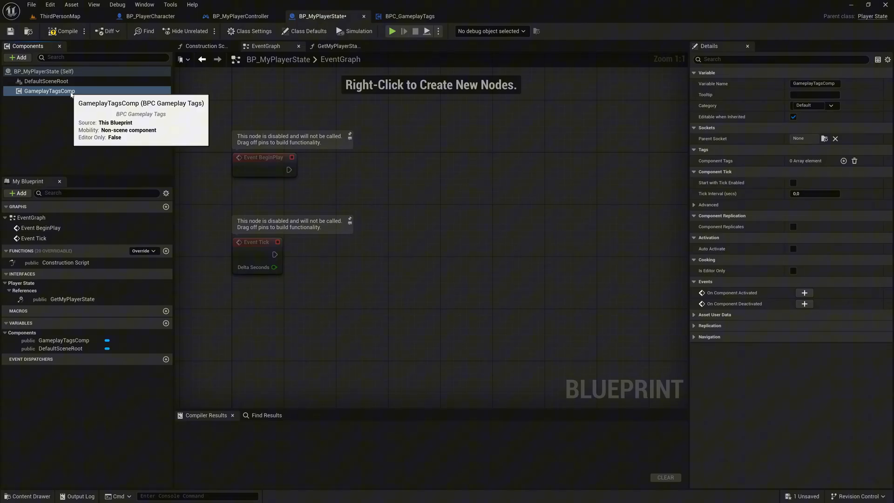
{"action": "mouse_move", "coordinate": [283, 95]}
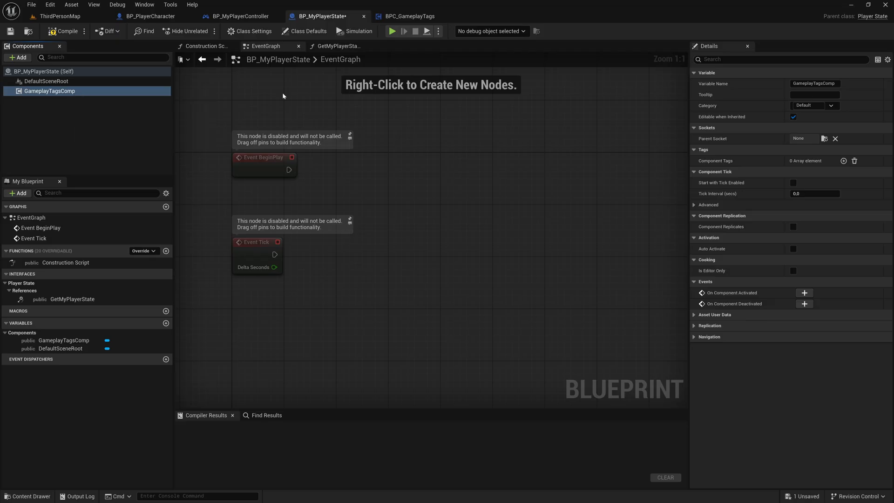
{"action": "left_click", "coordinate": [793, 226]}
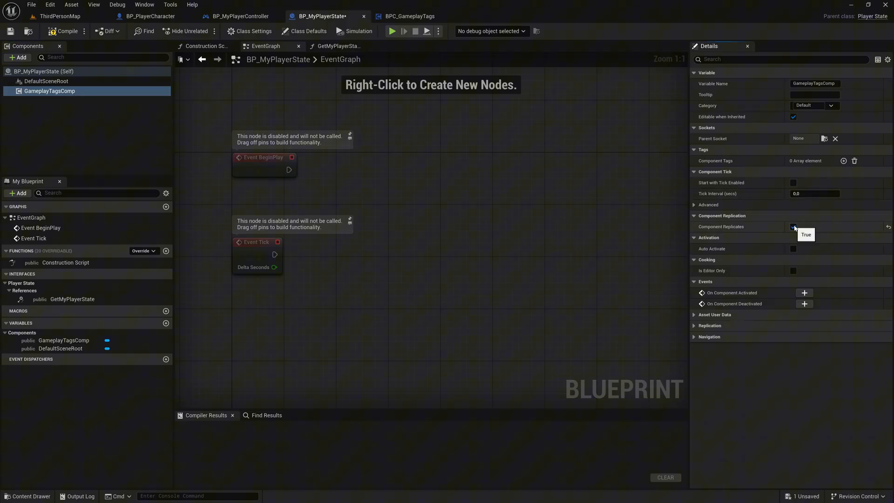
{"action": "left_click", "coordinate": [793, 227]}
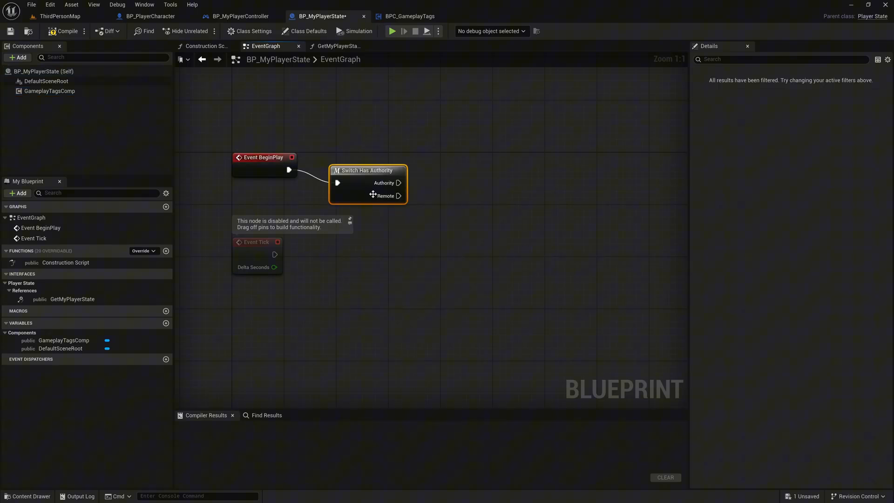
- Drag GameplayTagsComp into BeginPlay to call Set Gameplay Tags on the Authority path
{"action": "left_click", "coordinate": [47, 92]}
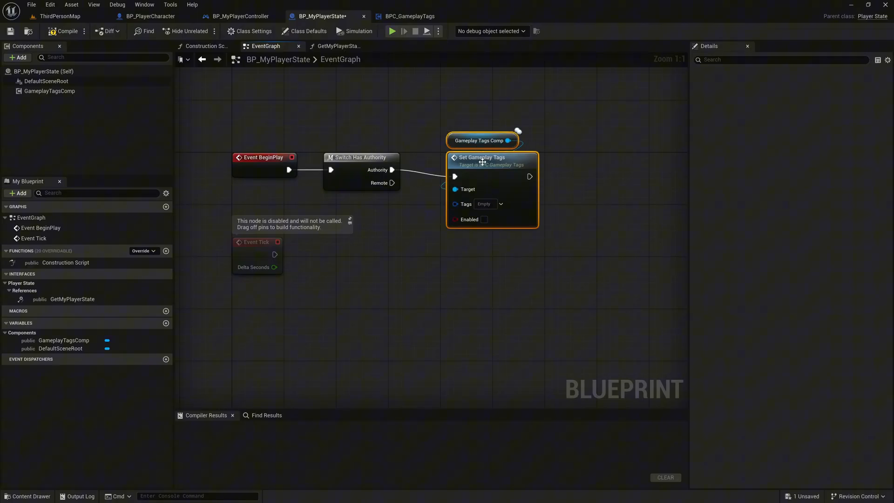
- Set the Tags input to Test.StateTree.Tag and Test.StateTree.Tag2 with Enabled ticked
{"action": "left_click", "coordinate": [500, 204]}
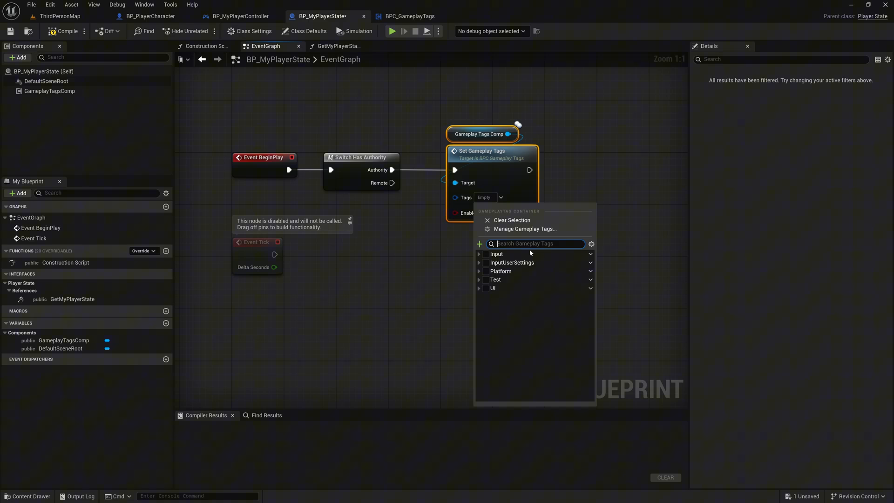
{"action": "mouse_move", "coordinate": [495, 280]}
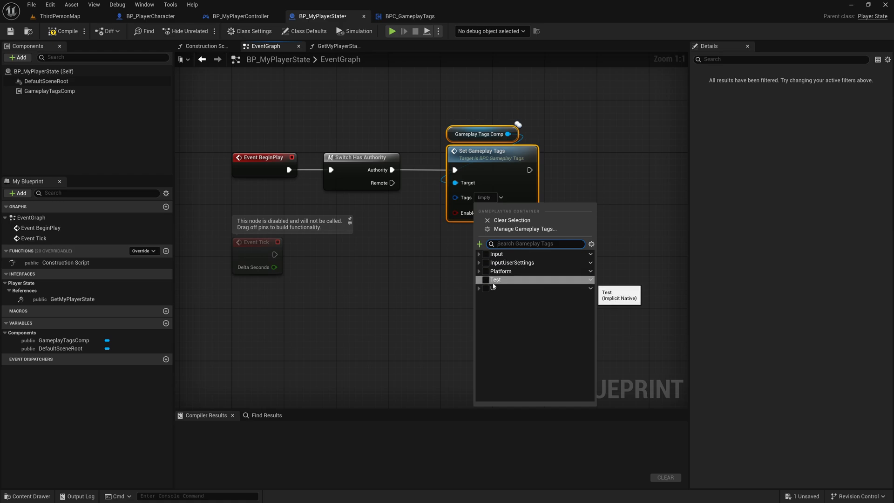
{"action": "left_click", "coordinate": [480, 279]}
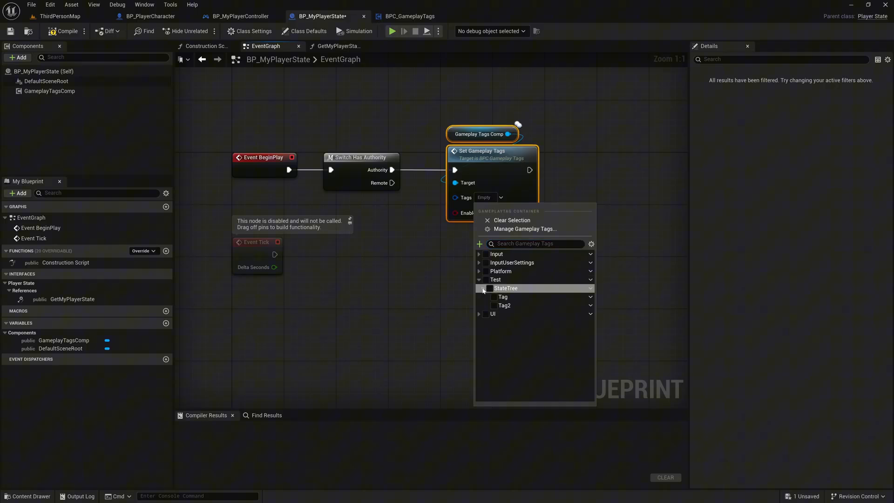
{"action": "mouse_move", "coordinate": [507, 289]}
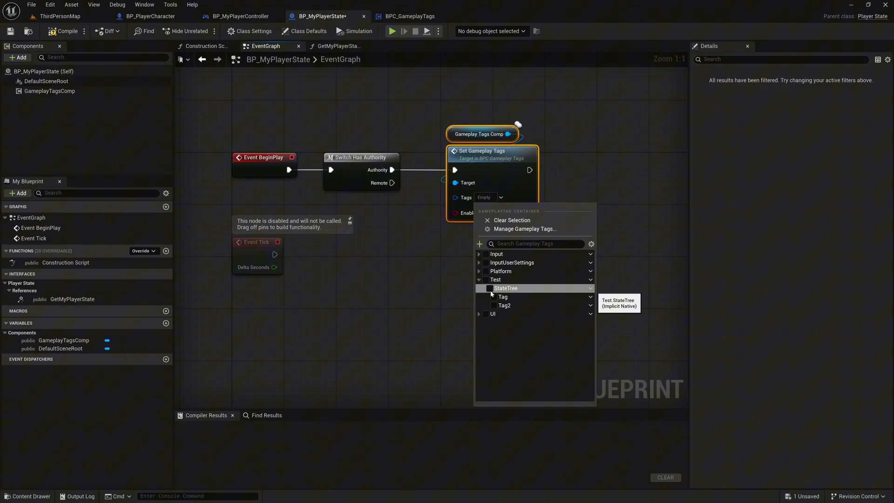
{"action": "left_click", "coordinate": [484, 305]}
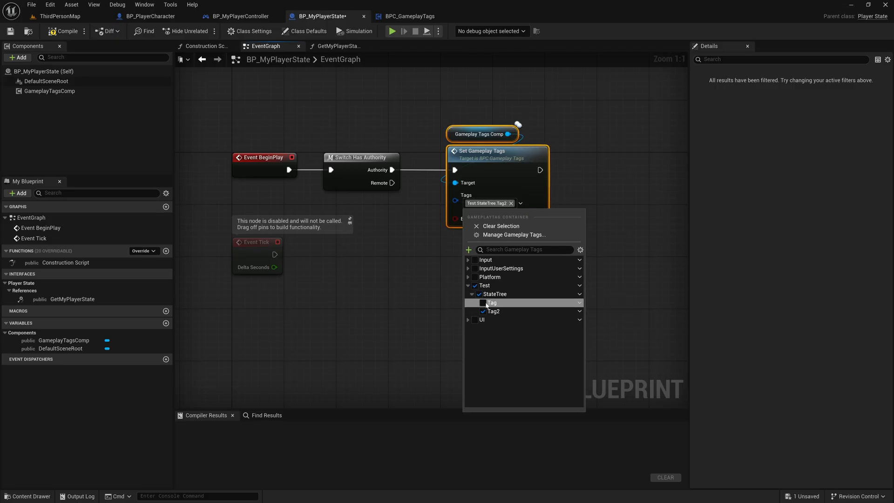
{"action": "left_click", "coordinate": [482, 302]}
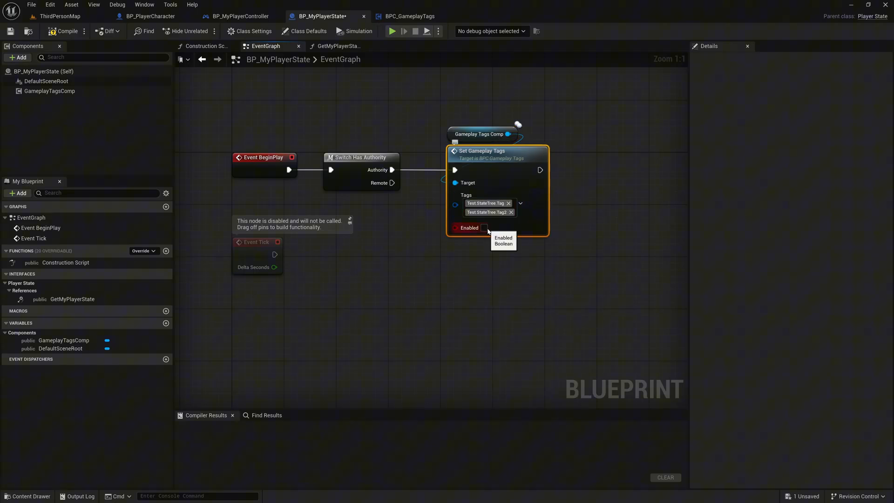
{"action": "left_click", "coordinate": [484, 227]}
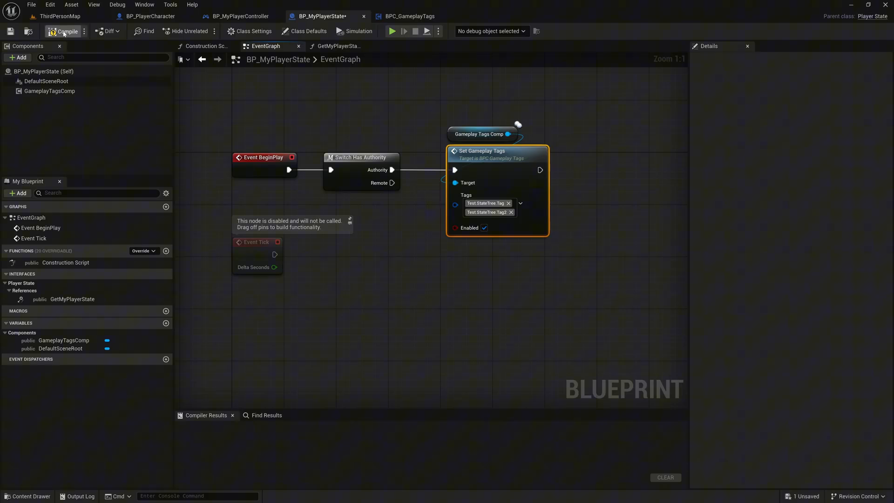
- Compile, play, and watch the server GameplayTagsComp's Active Tags in BPC_GameplayTags
{"action": "left_click", "coordinate": [56, 31]}
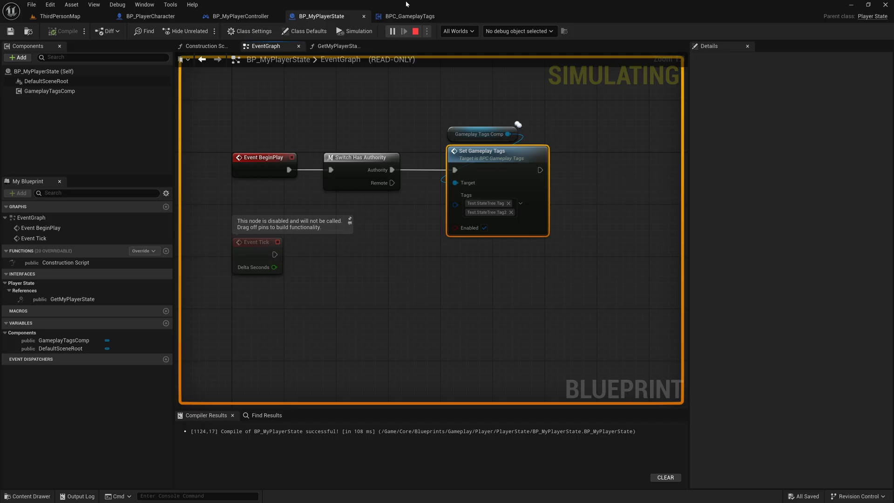
{"action": "left_click", "coordinate": [410, 15]}
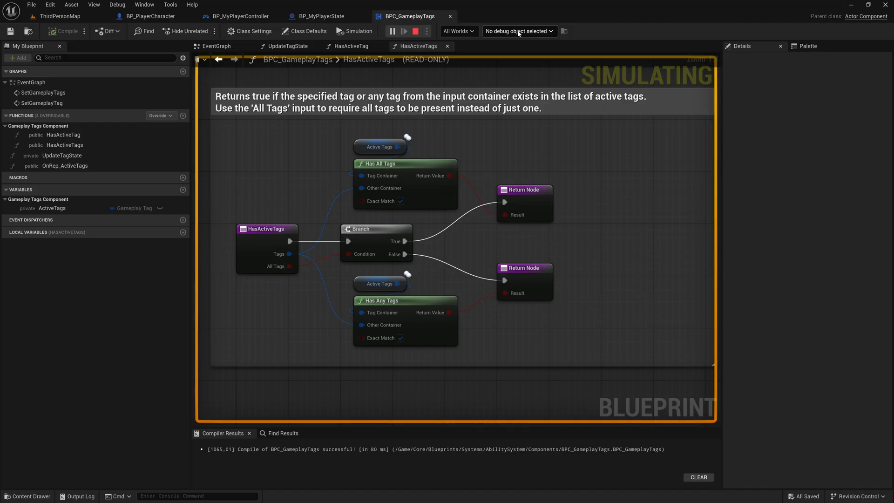
{"action": "left_click", "coordinate": [517, 32]}
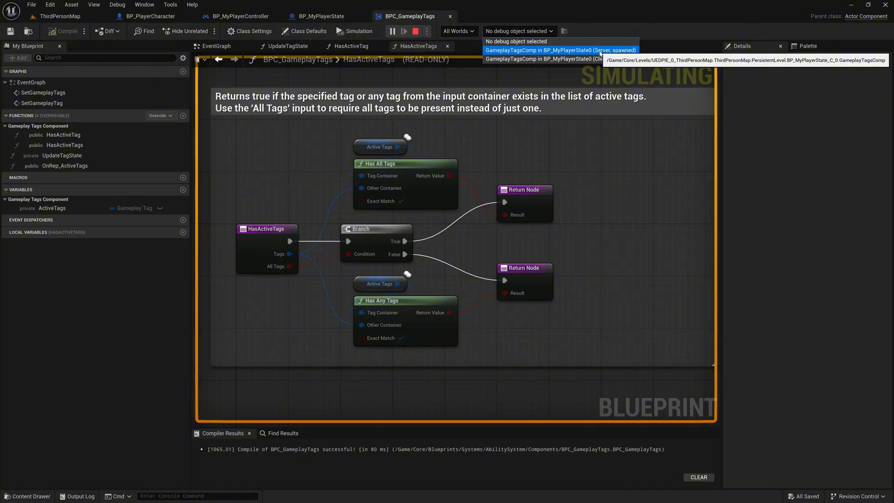
{"action": "left_click", "coordinate": [559, 50]}
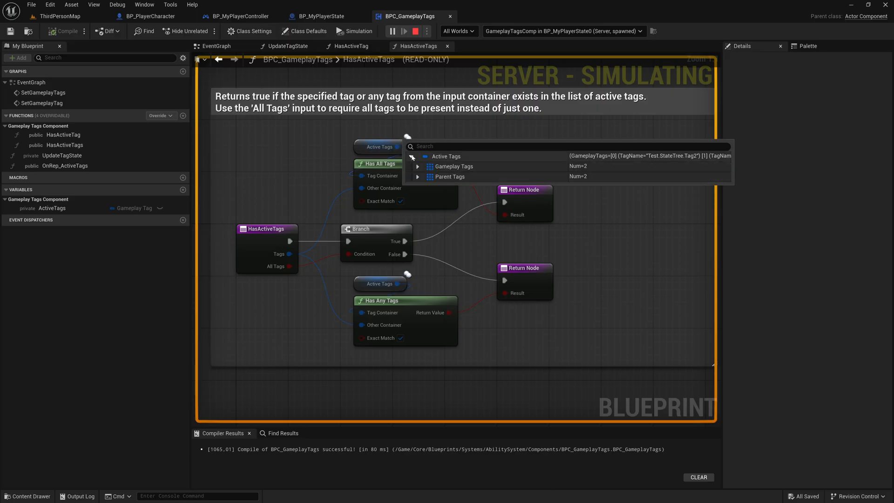
{"action": "left_click", "coordinate": [417, 165]}
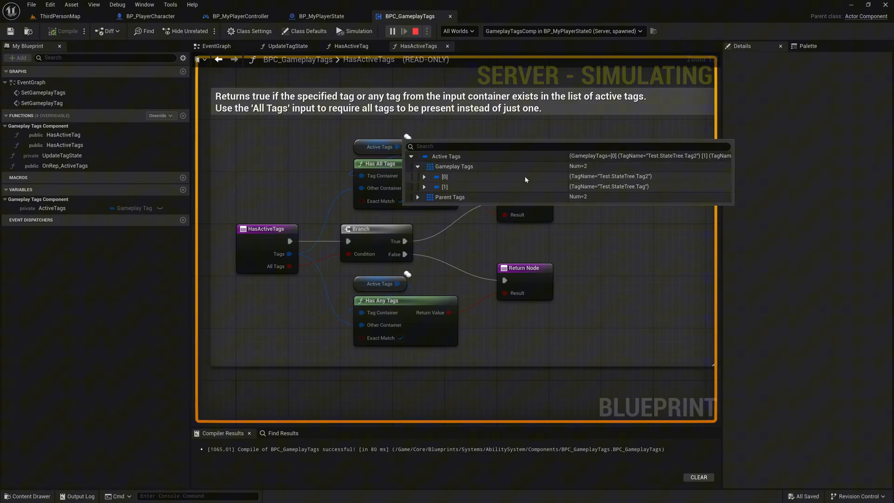
{"action": "mouse_move", "coordinate": [645, 187]}
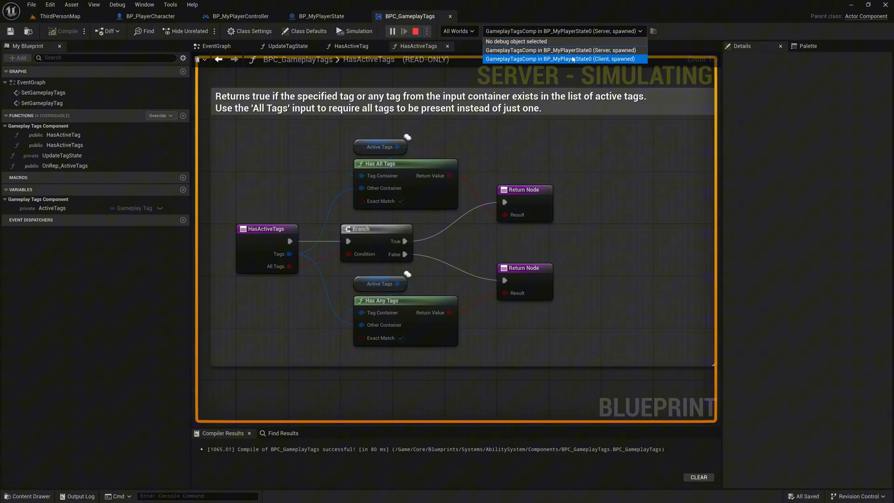
- Switch the debug object to the client and confirm both StateTree tags are active
{"action": "left_click", "coordinate": [565, 58]}
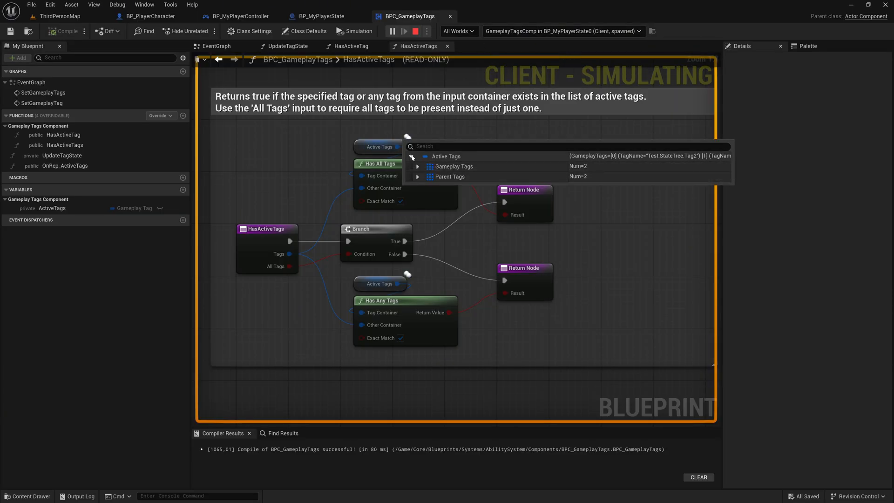
{"action": "left_click", "coordinate": [417, 166]}
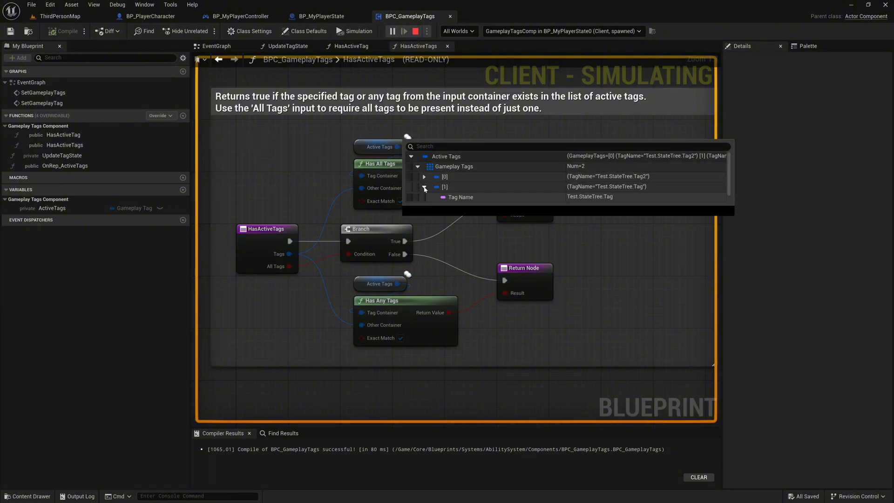
{"action": "left_click", "coordinate": [423, 177]}
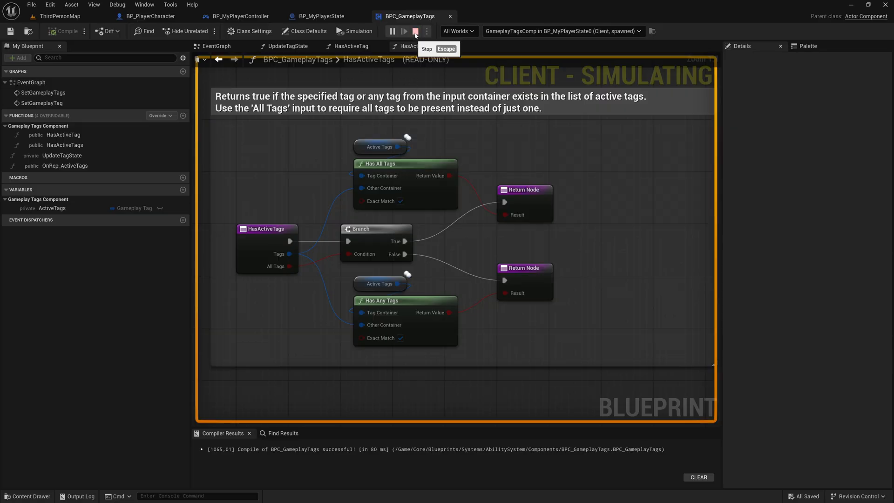
- Stop the simulation and add a Set Gameplay Tag call after Set Gameplay Tags
{"action": "left_click", "coordinate": [417, 32]}
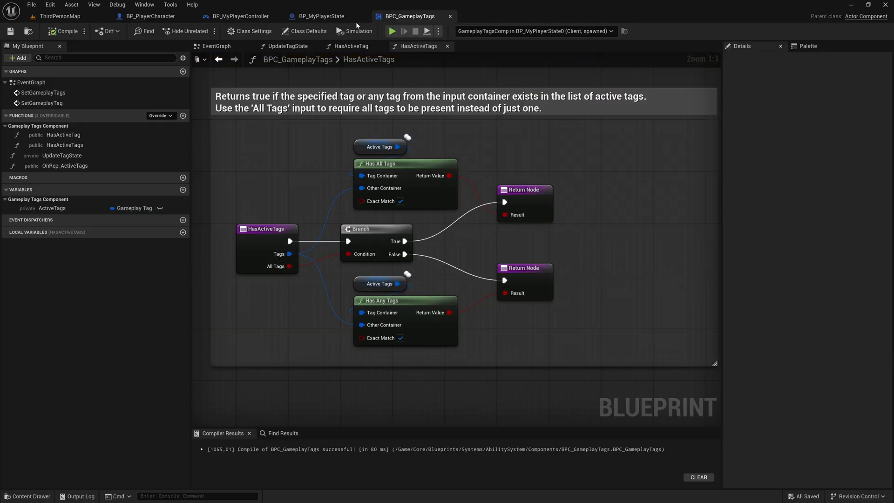
{"action": "left_click", "coordinate": [321, 15]}
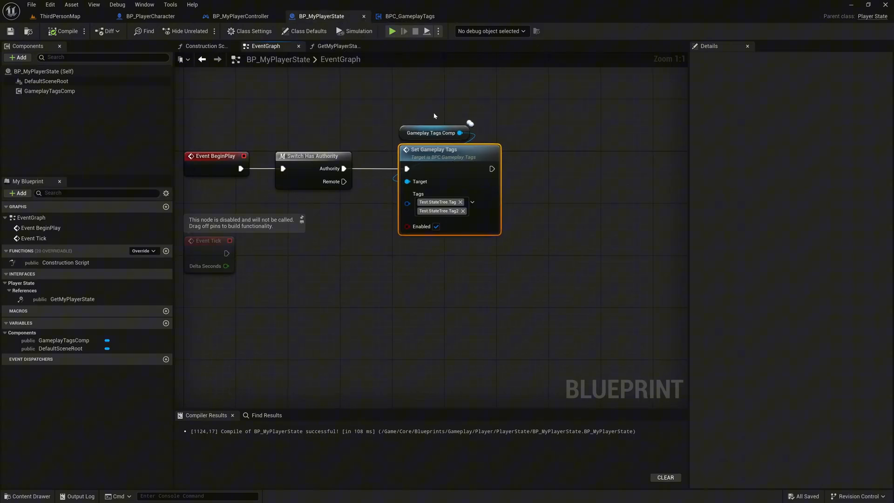
{"action": "left_click_drag", "start_coordinate": [491, 168], "coordinate": [523, 155]}
{"action": "type", "text": "set ga"}
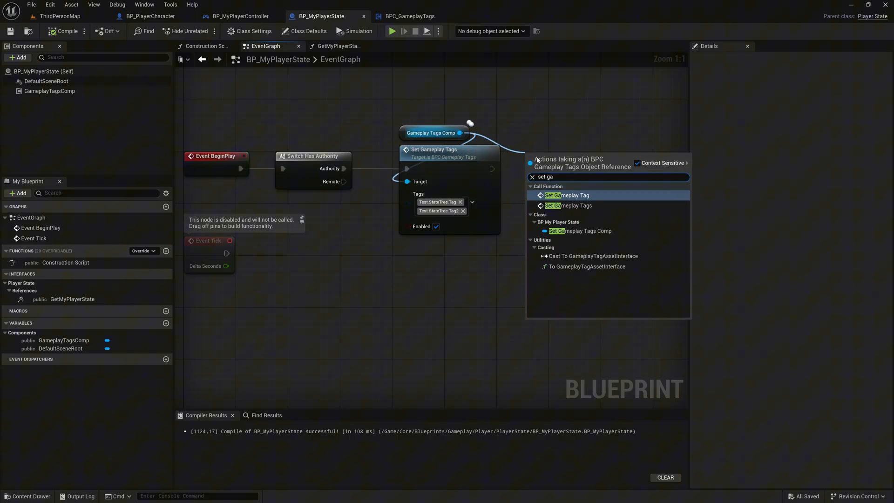
{"action": "left_click", "coordinate": [566, 196]}
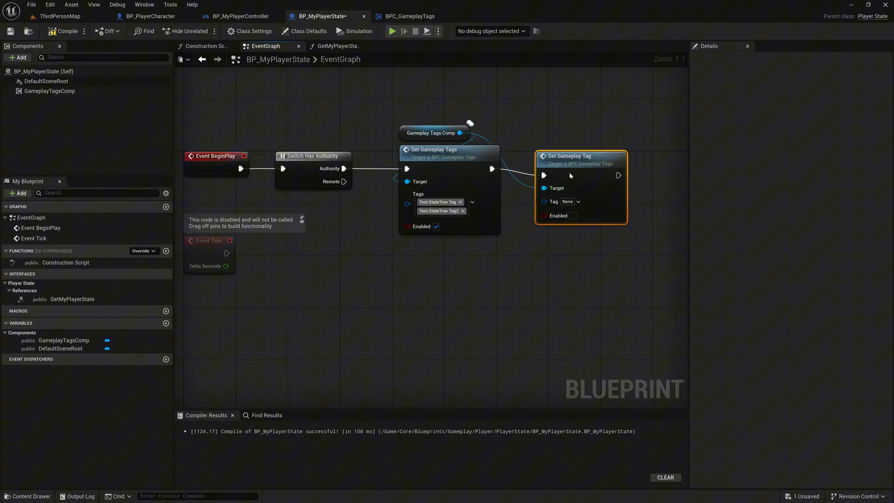
- Pick Test.StateTree.Tag as the tag to remove, leaving Enabled unchecked
{"action": "left_click", "coordinate": [577, 201]}
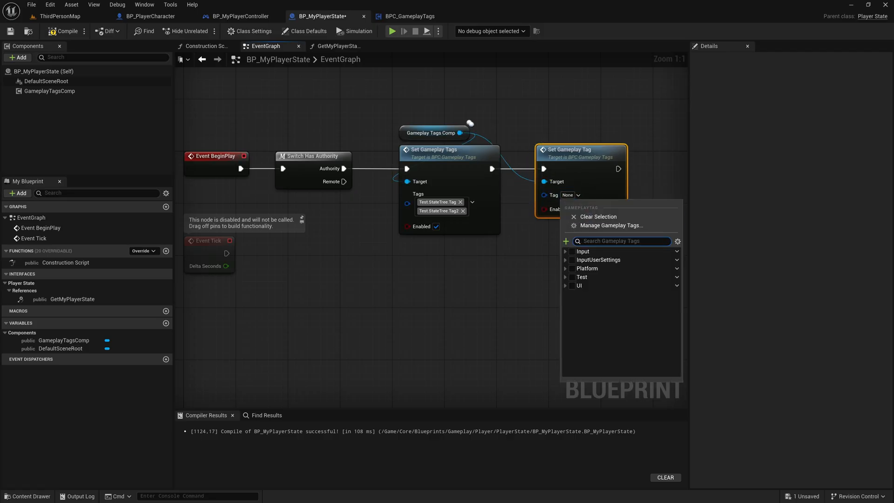
{"action": "left_click", "coordinate": [575, 286]}
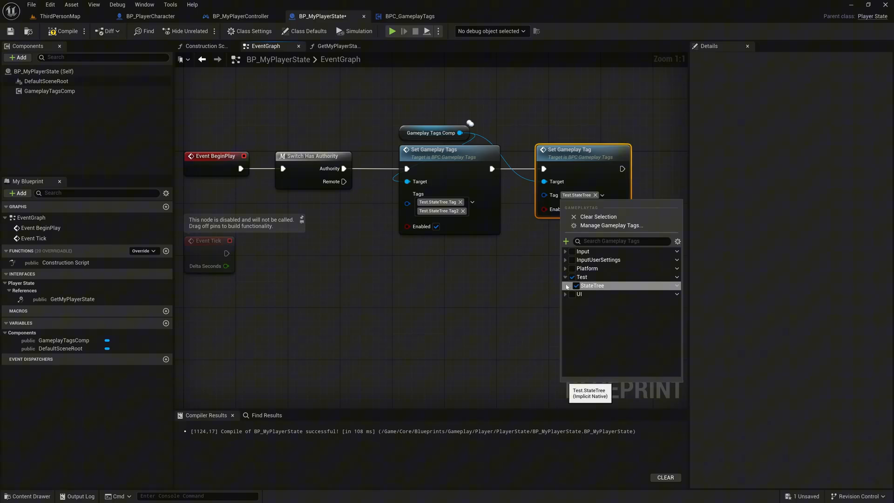
{"action": "left_click", "coordinate": [566, 286]}
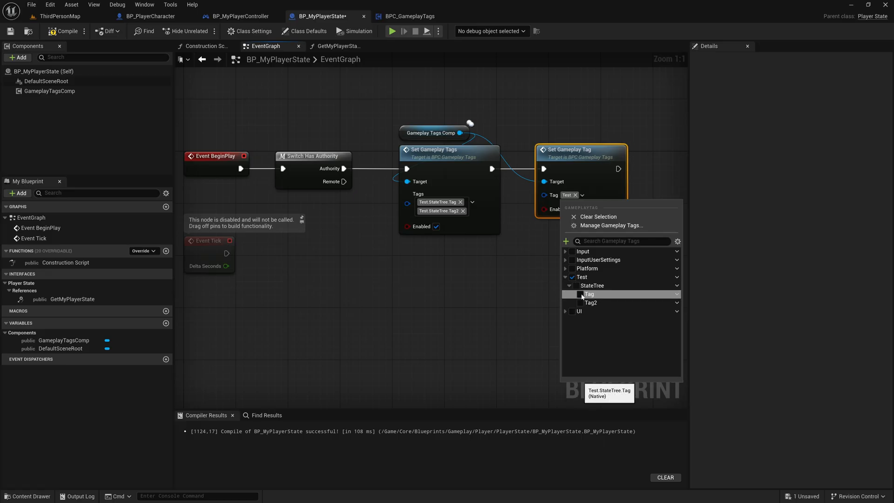
{"action": "left_click", "coordinate": [579, 294]}
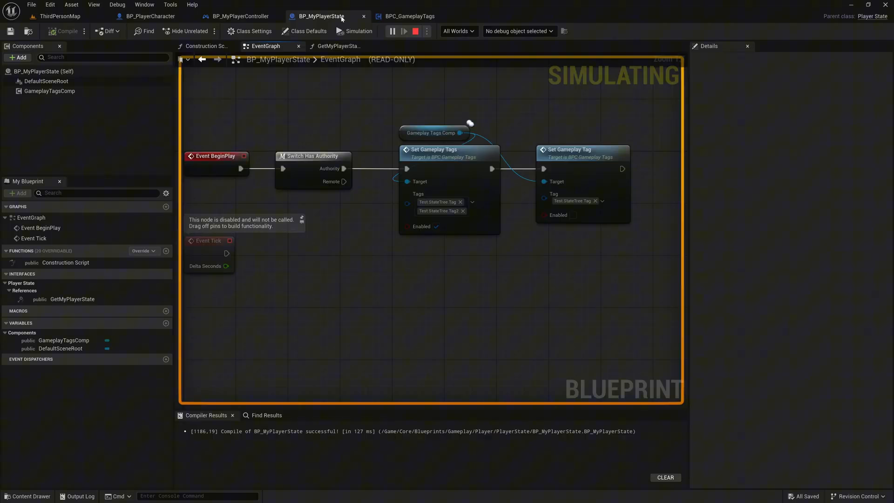
{"action": "mouse_move", "coordinate": [410, 16]}
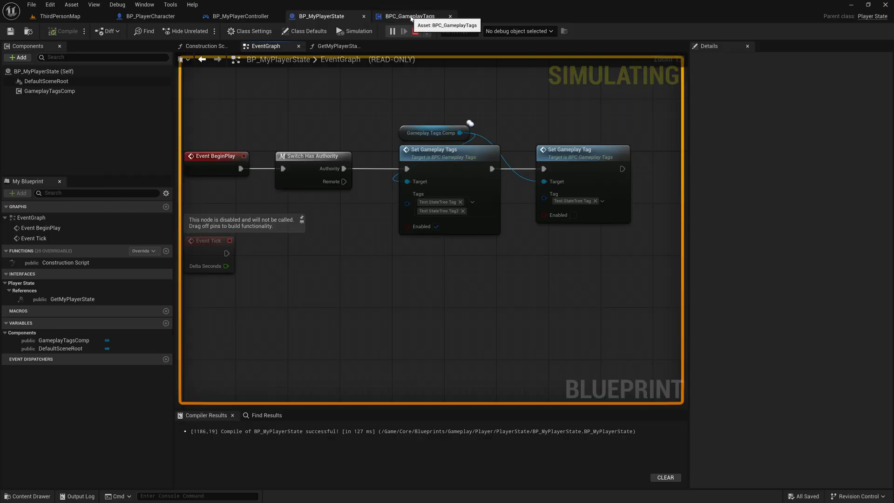
- Verify client and server Active Tags show only Test.StateTree.Tag2, then stop the simulation
{"action": "left_click", "coordinate": [409, 15]}
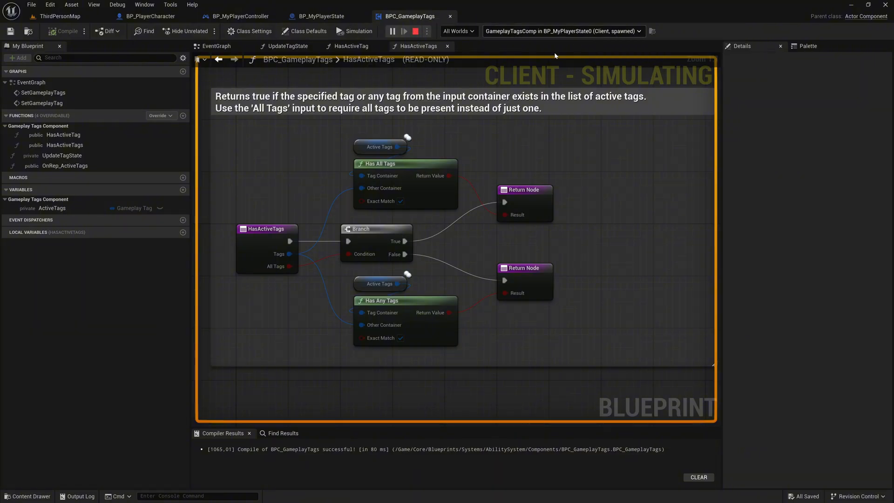
{"action": "left_click", "coordinate": [399, 147]}
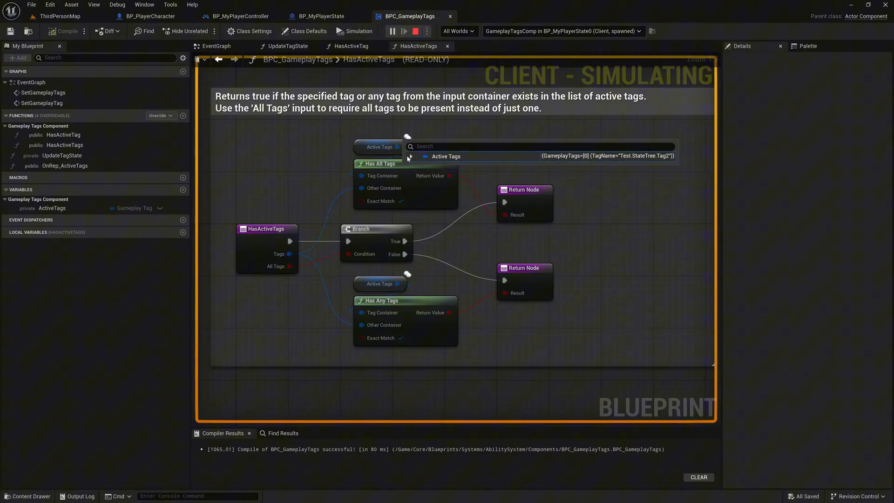
{"action": "left_click", "coordinate": [410, 156]}
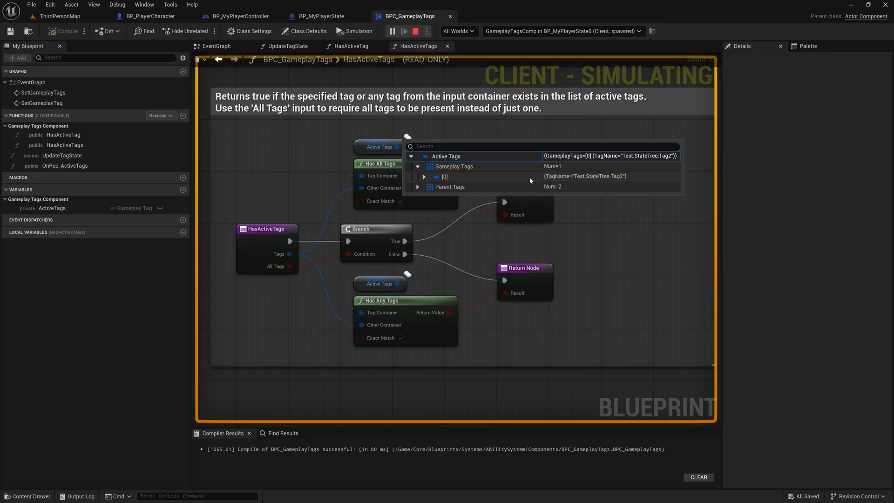
{"action": "mouse_move", "coordinate": [571, 177]}
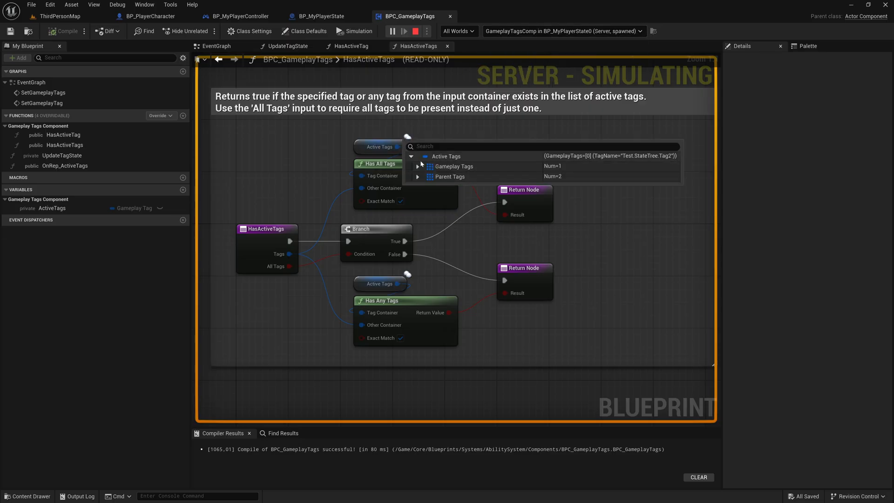
{"action": "left_click", "coordinate": [418, 166]}
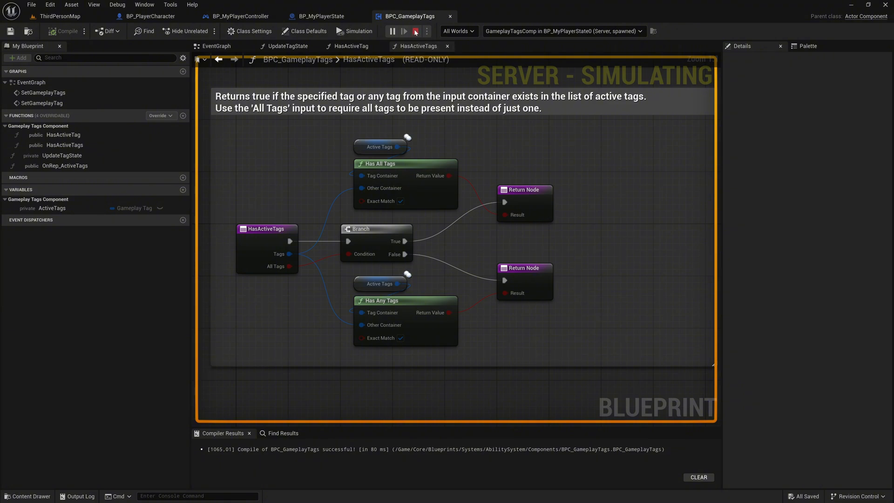
{"action": "left_click", "coordinate": [416, 32]}
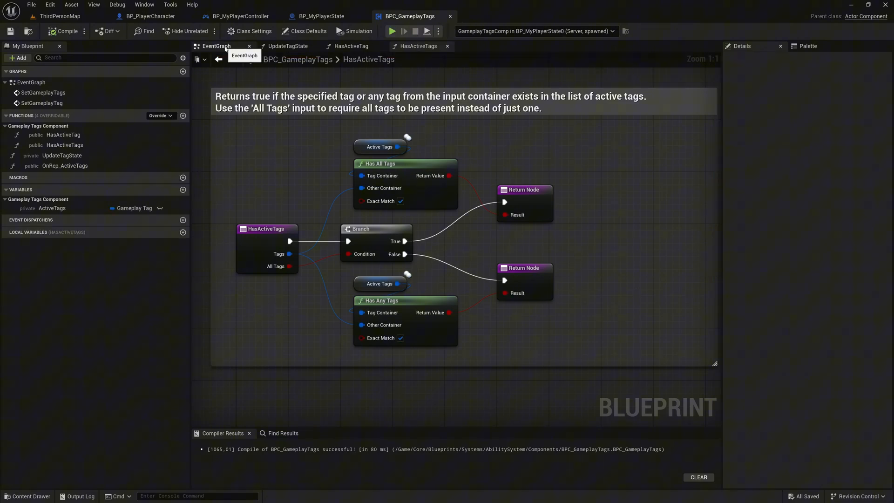